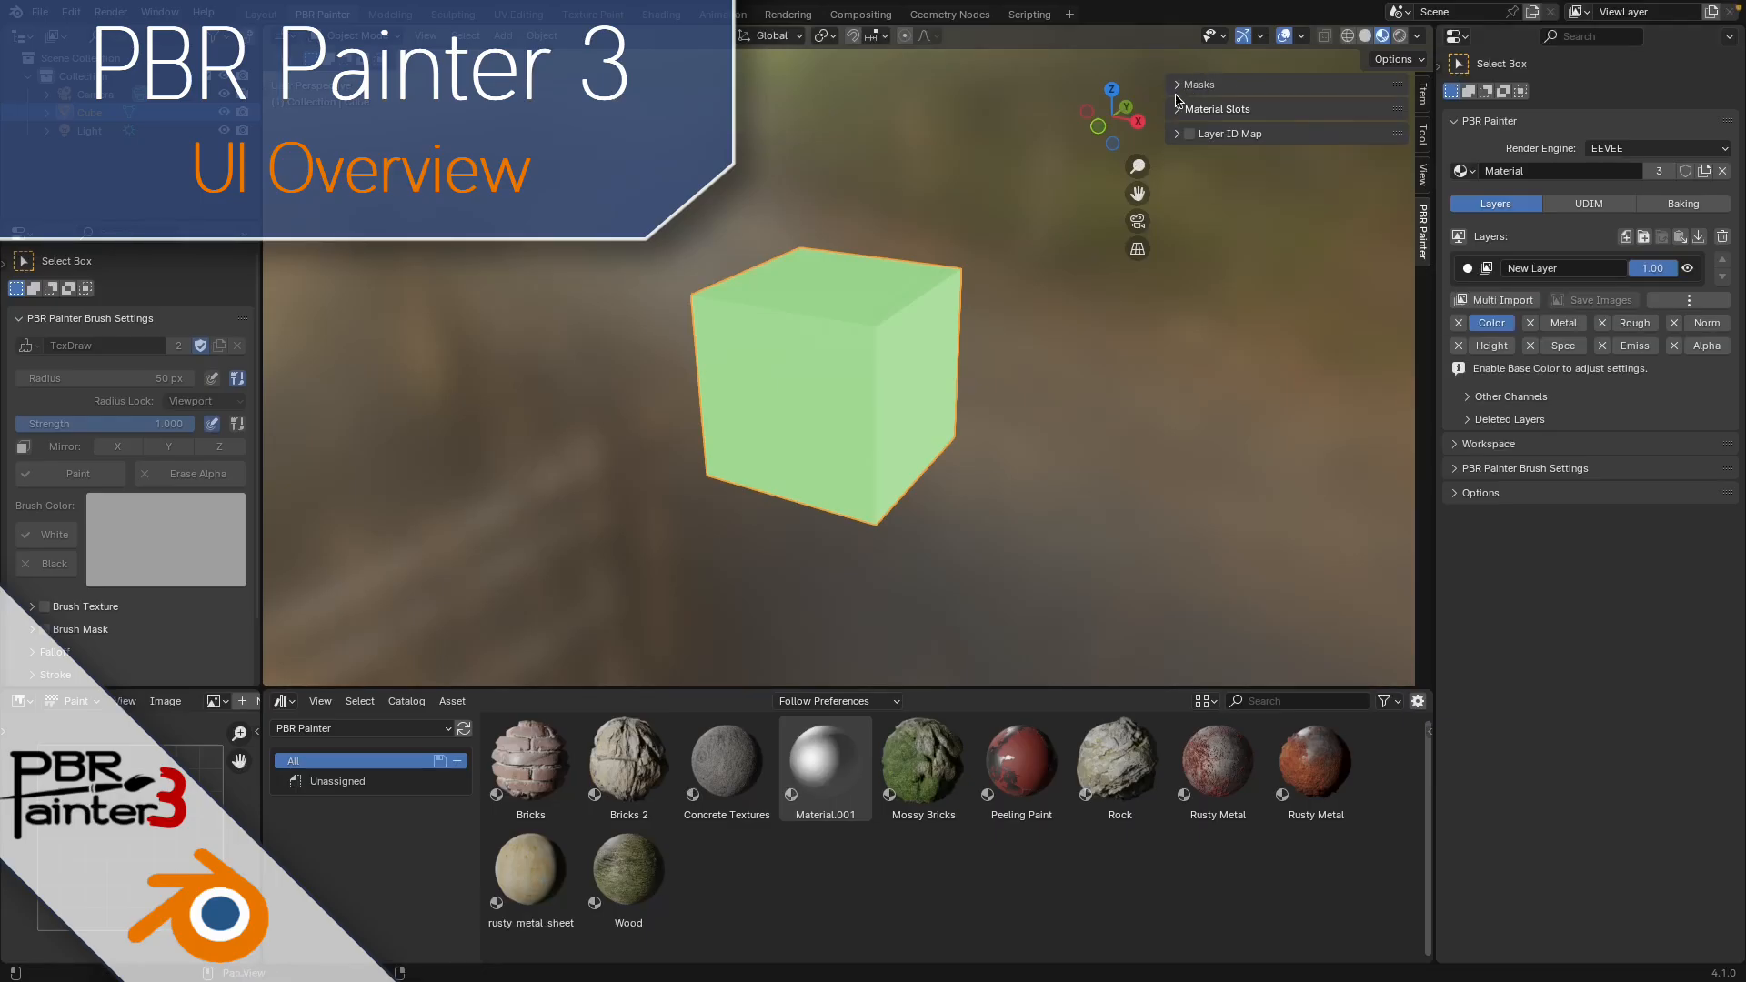
# - Add a filled standard layer named 'New Layer' to the cube's material in PBR Painter
pyautogui.click(1217, 108)
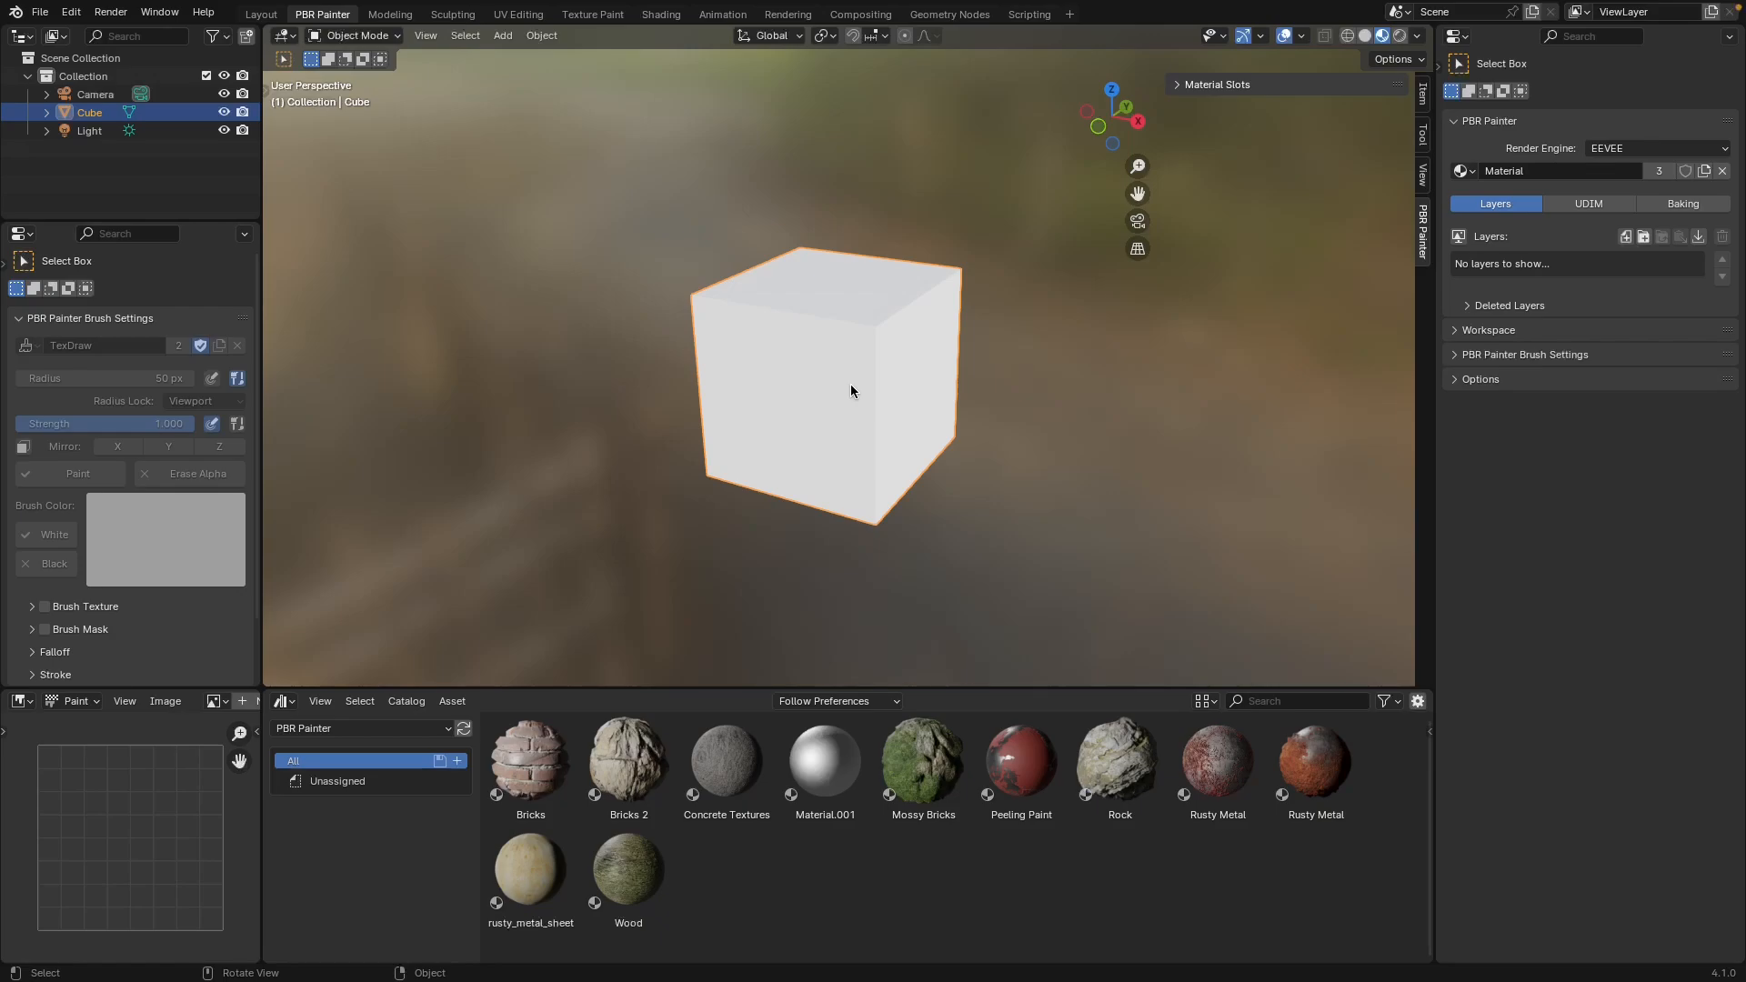
pyautogui.moveTo(863, 392)
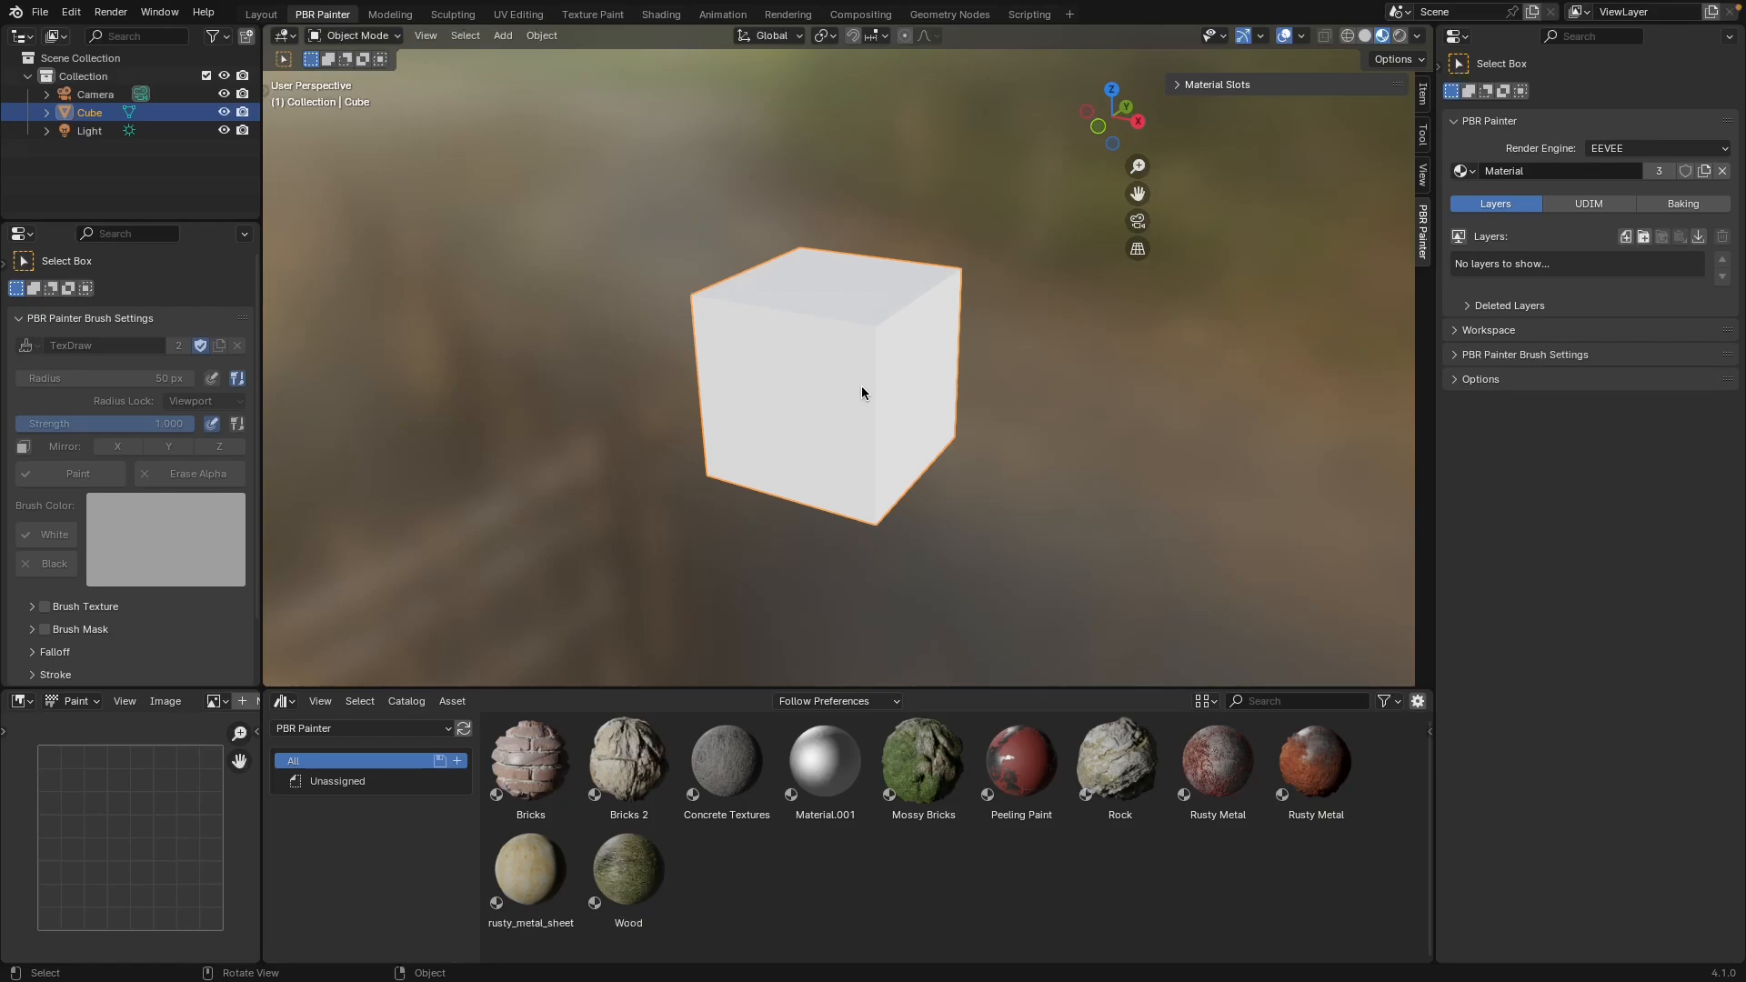
pyautogui.moveTo(877, 408)
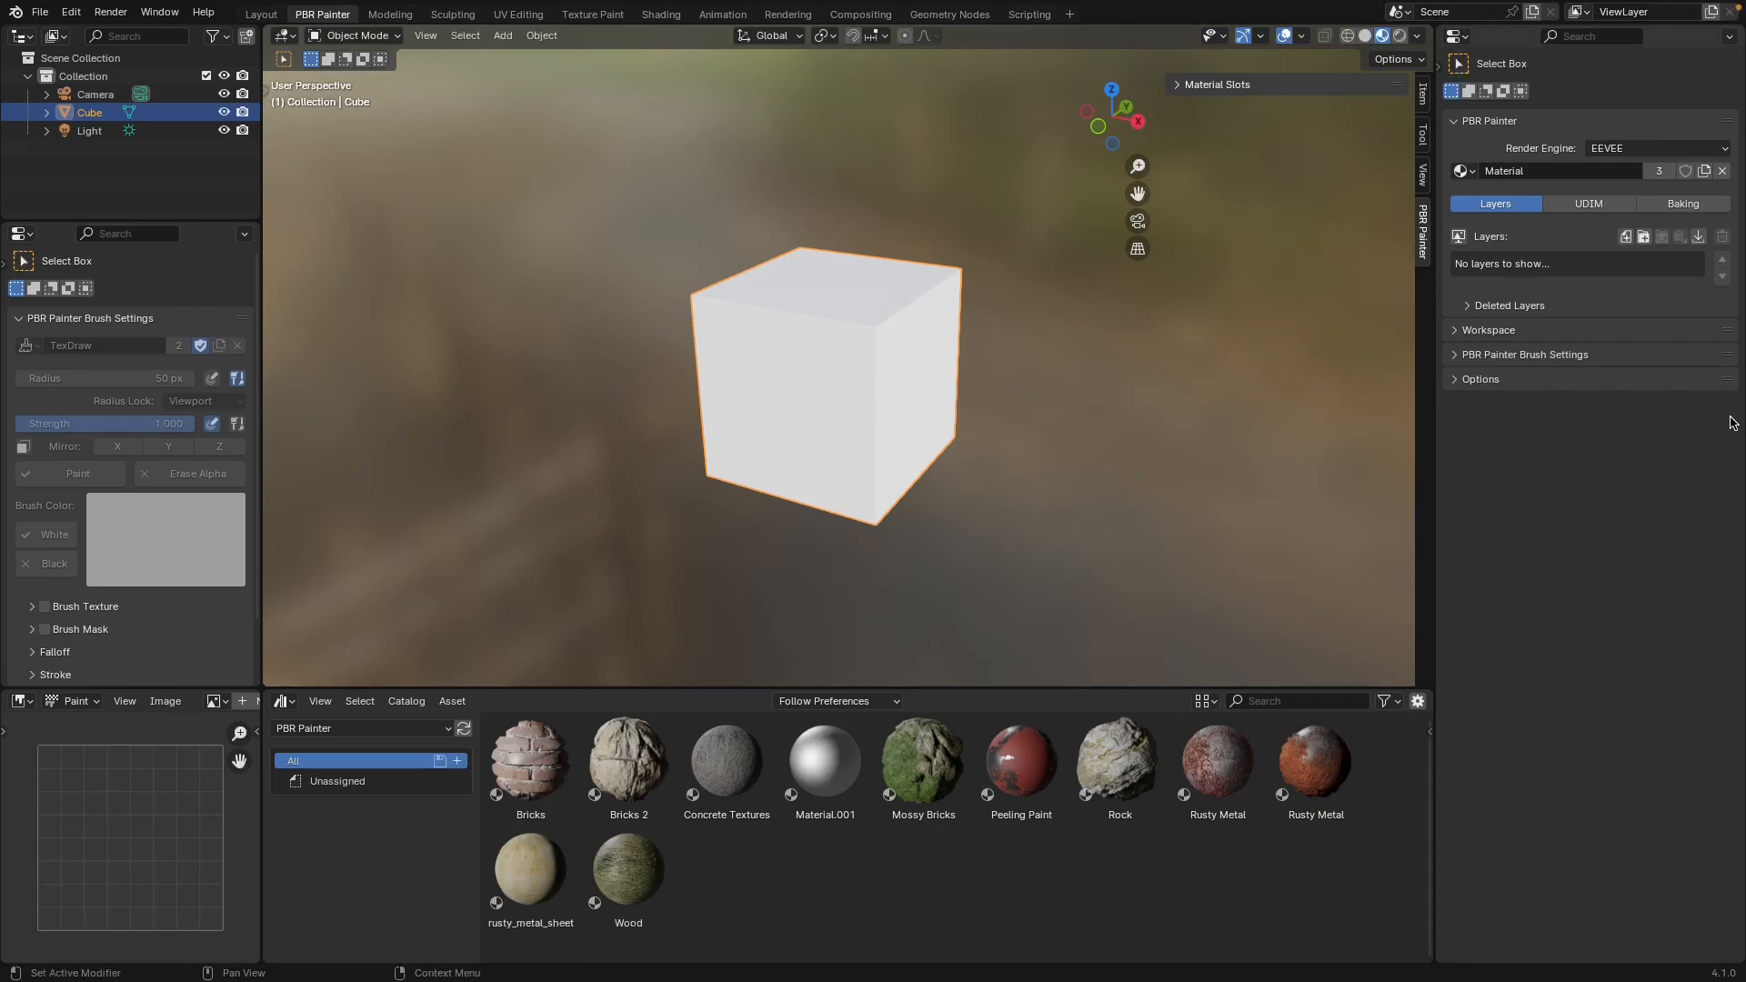
pyautogui.moveTo(1594, 284)
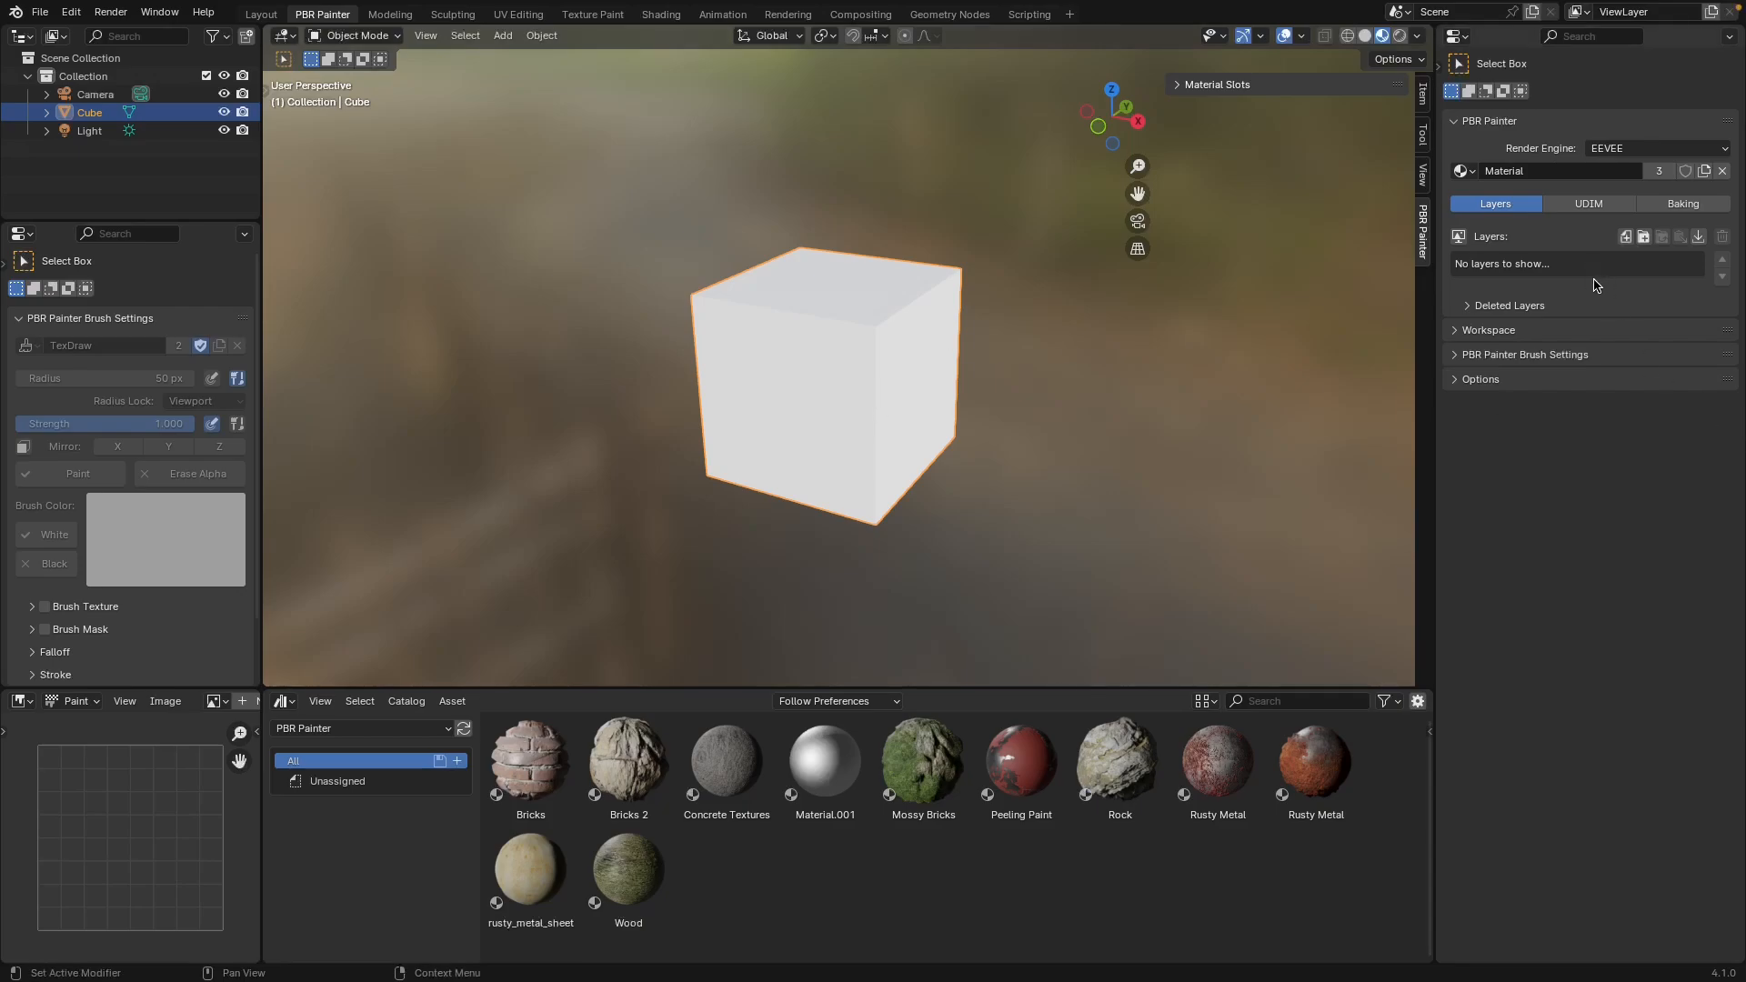
pyautogui.moveTo(1577, 288)
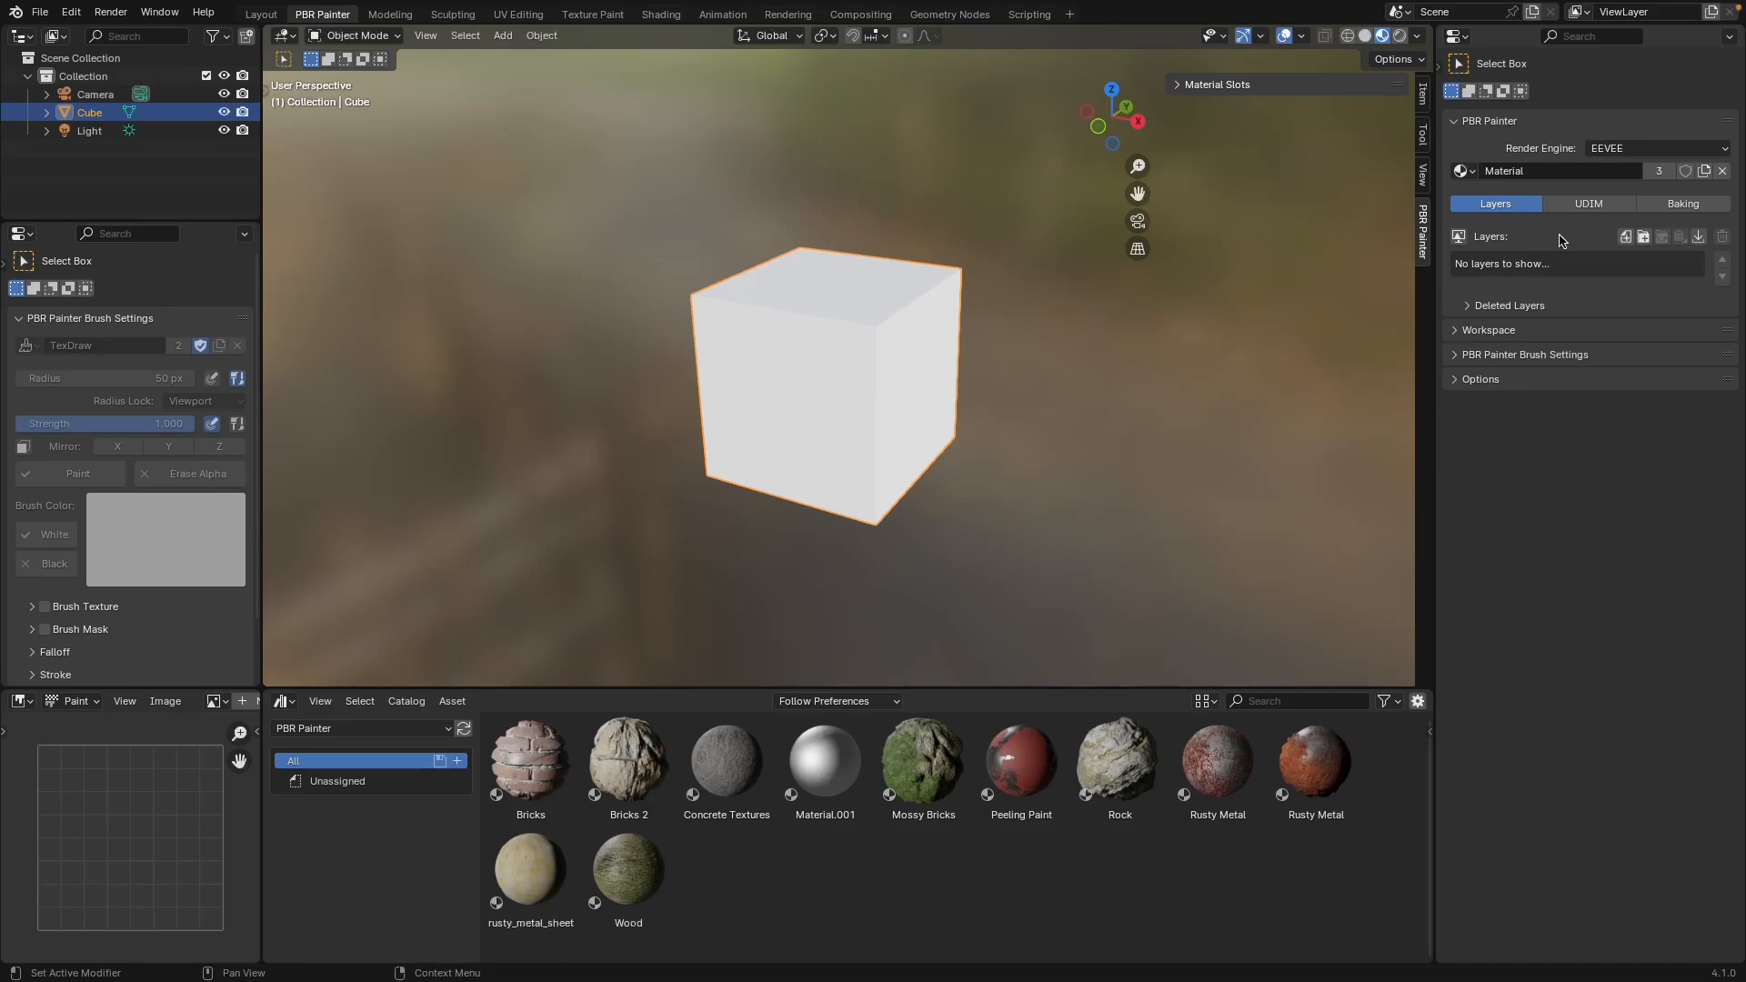
pyautogui.click(1625, 236)
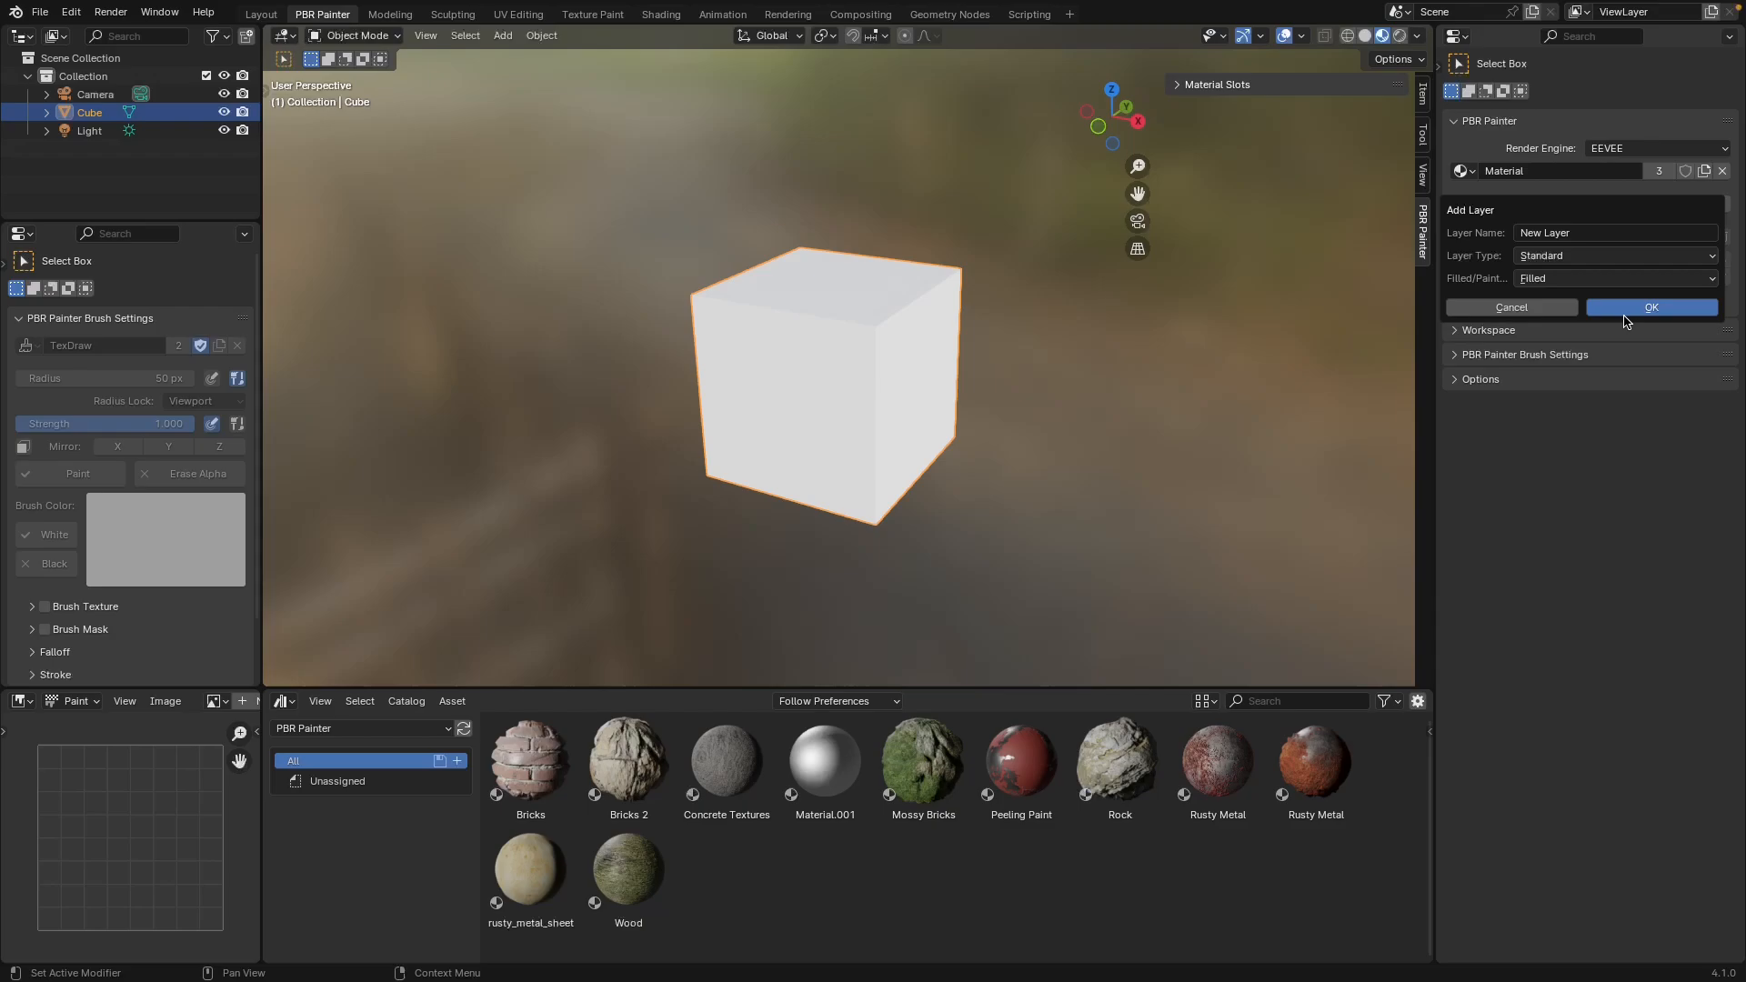
pyautogui.click(1651, 308)
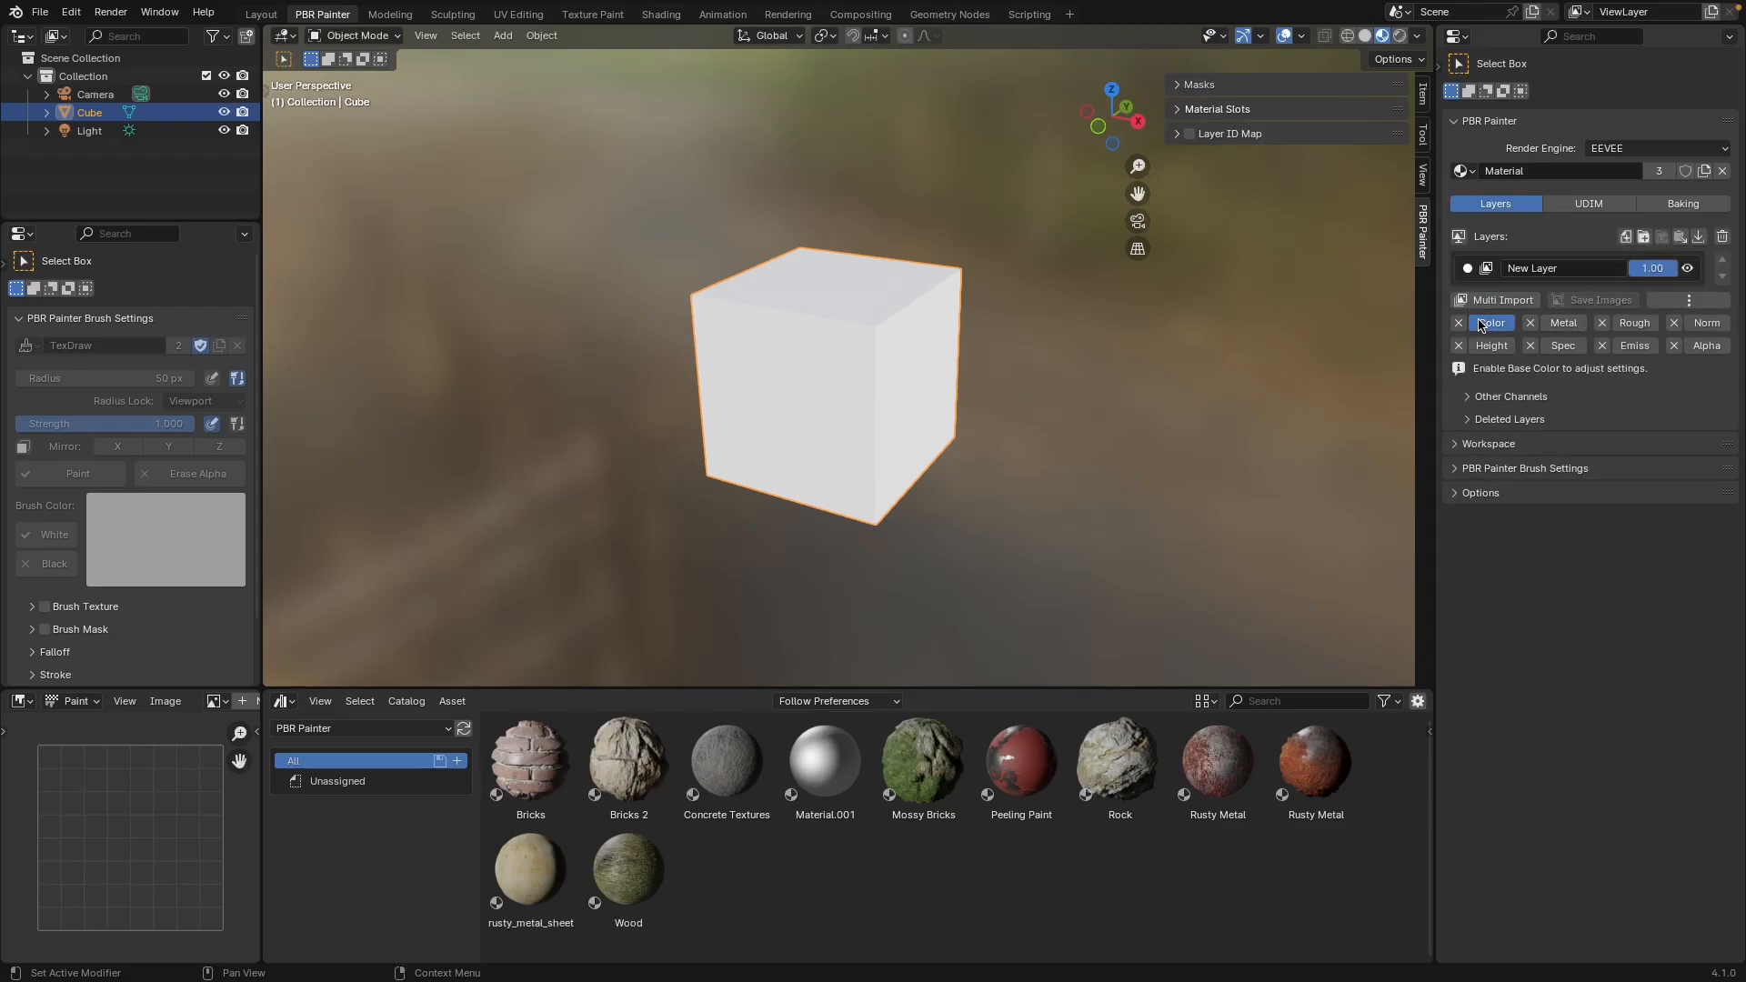
pyautogui.moveTo(1502, 334)
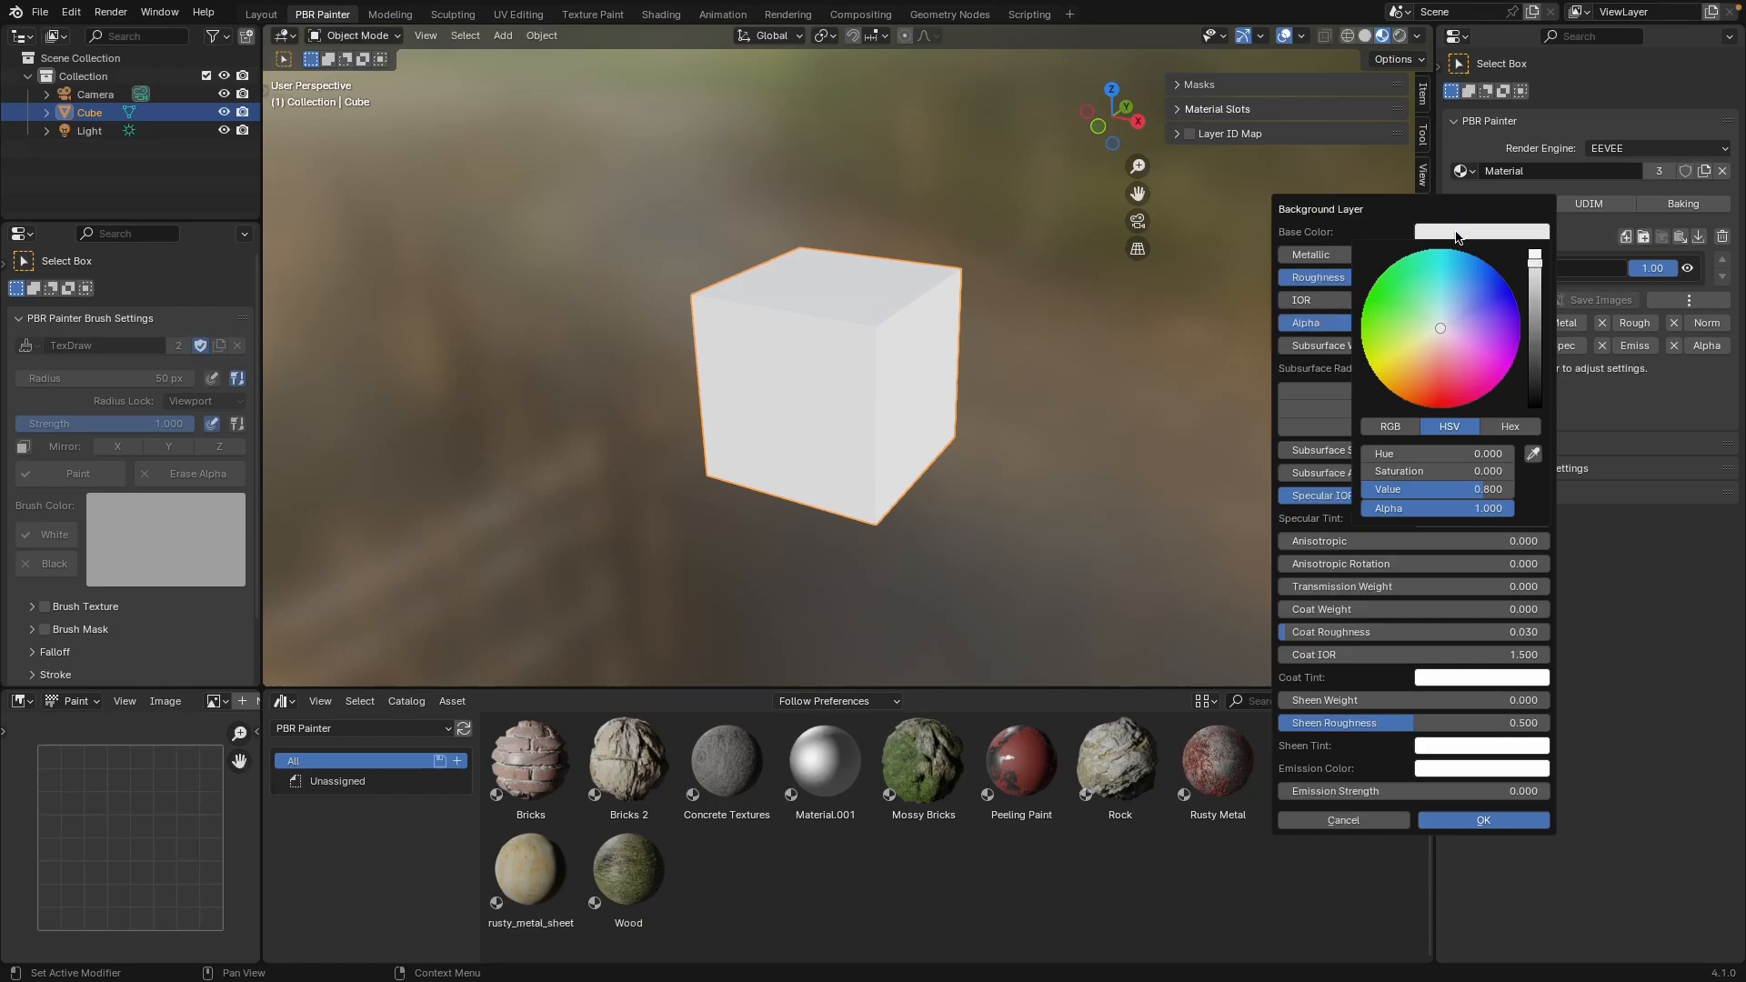
# - Confirm a light green base colour for the New Layer
pyautogui.click(1388, 301)
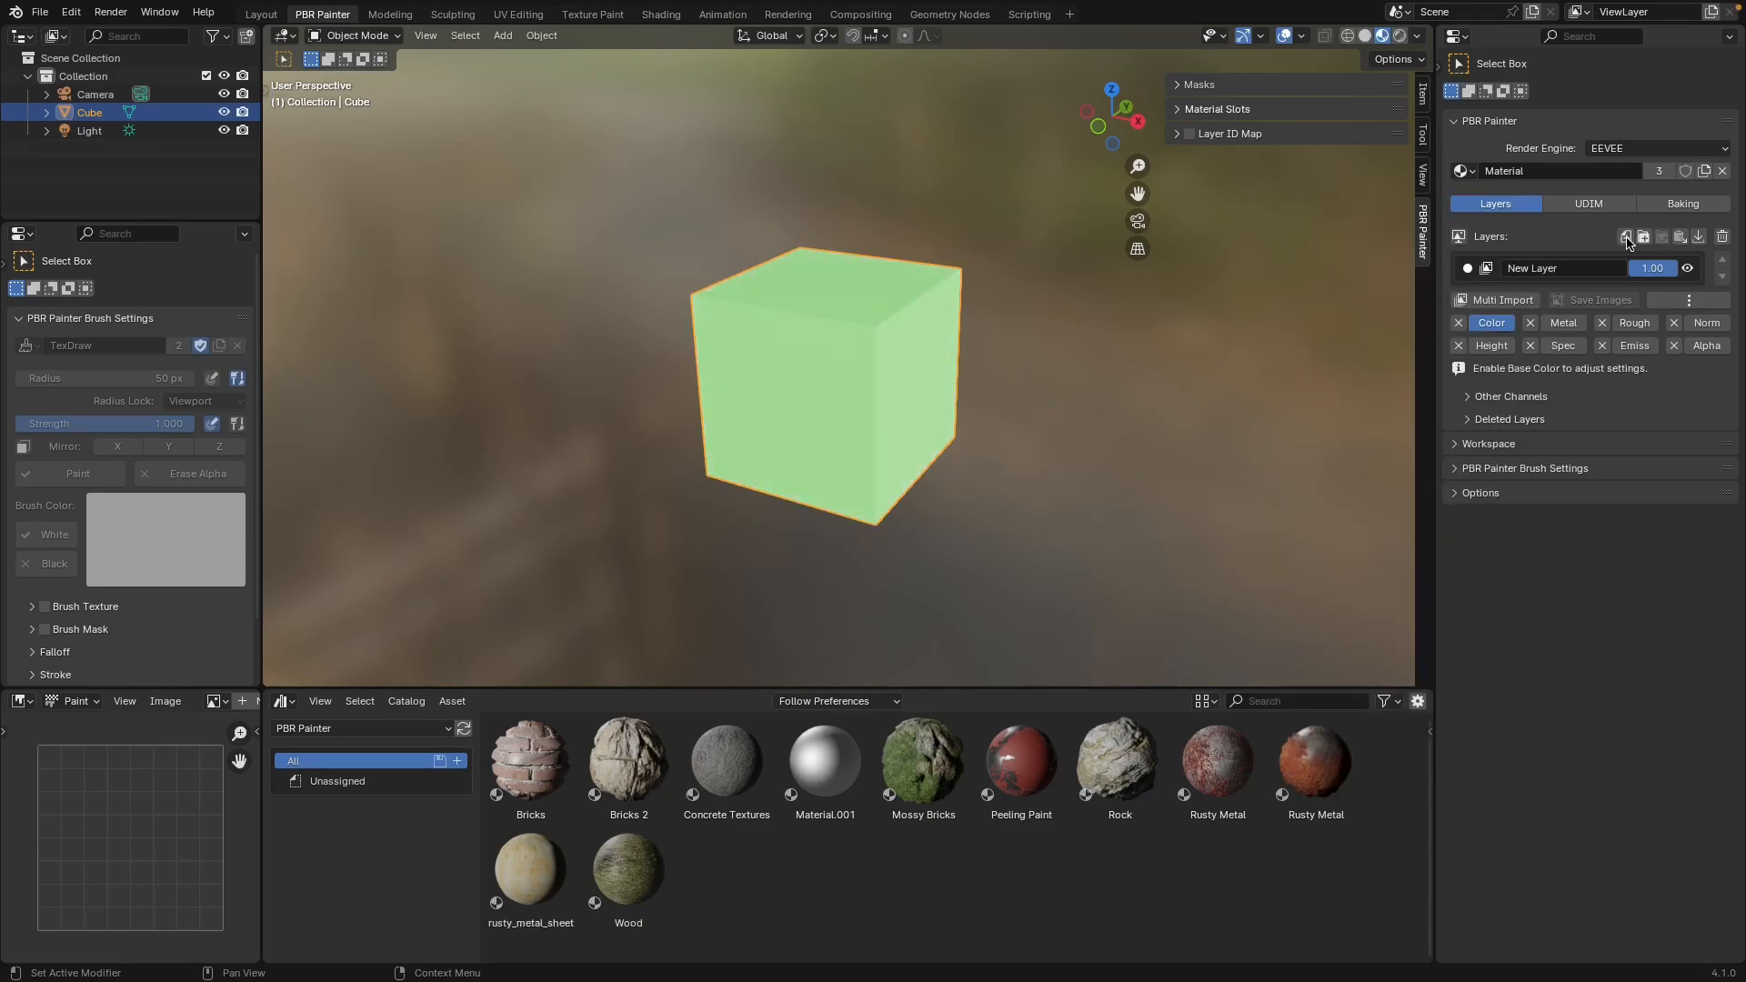
pyautogui.moveTo(1645, 236)
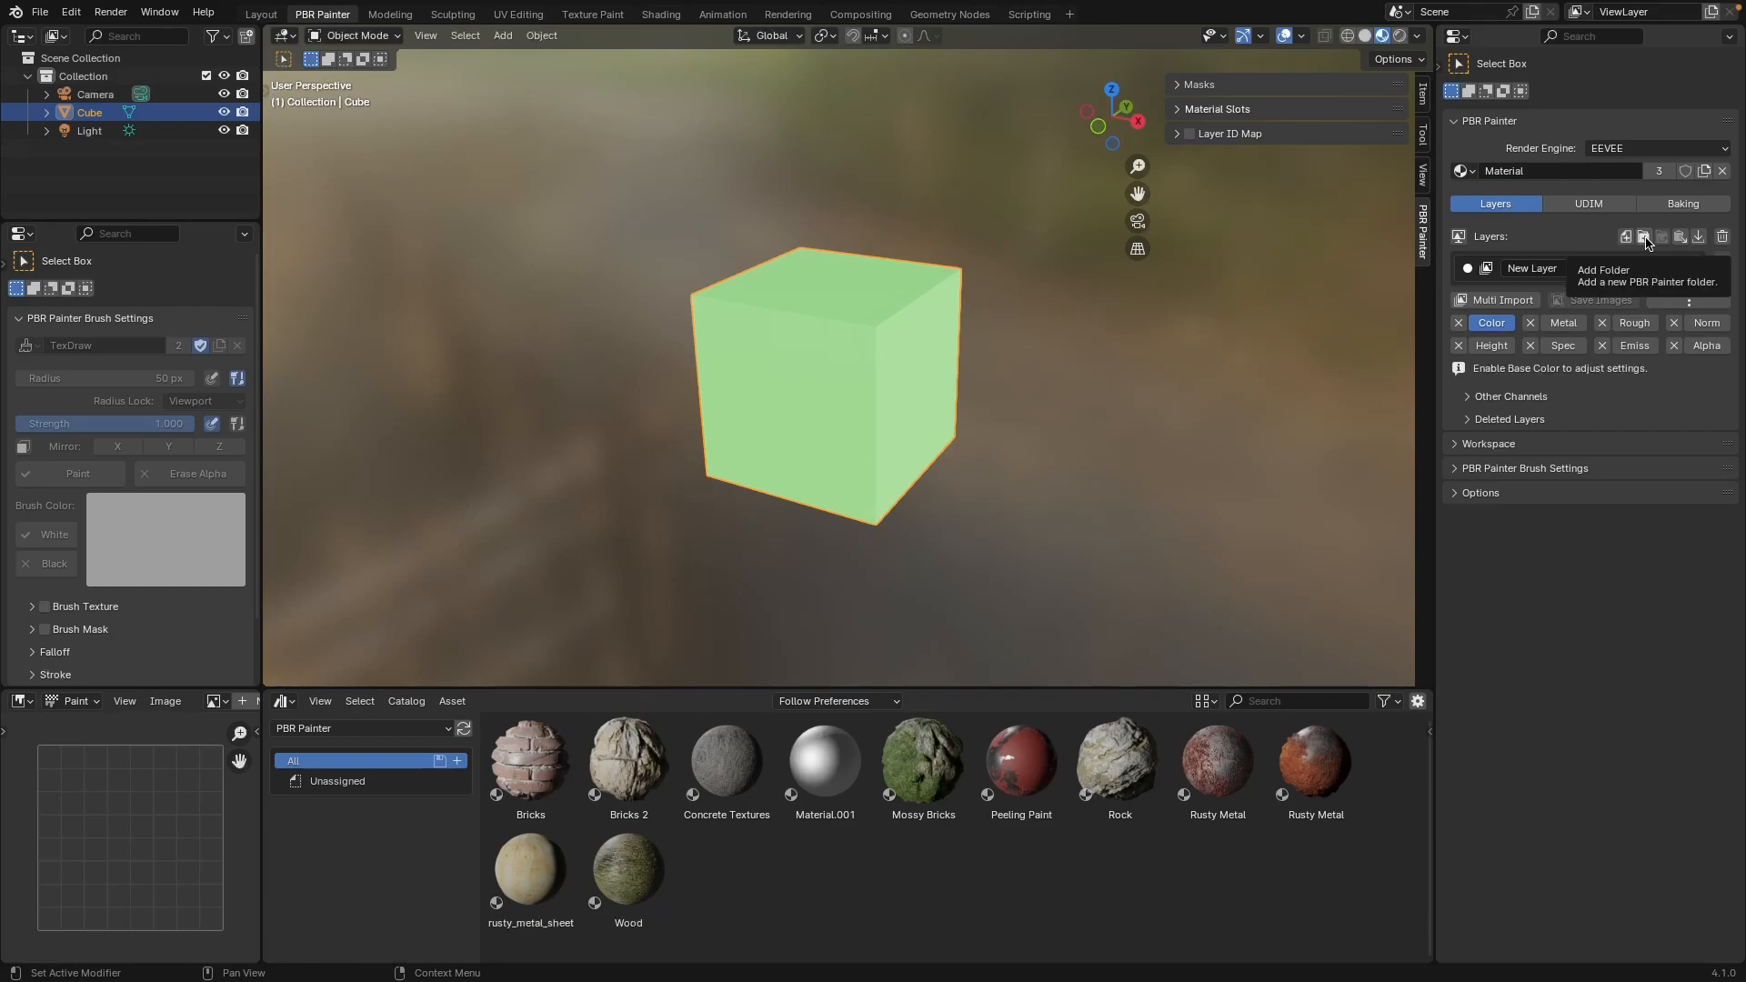
pyautogui.moveTo(1663, 245)
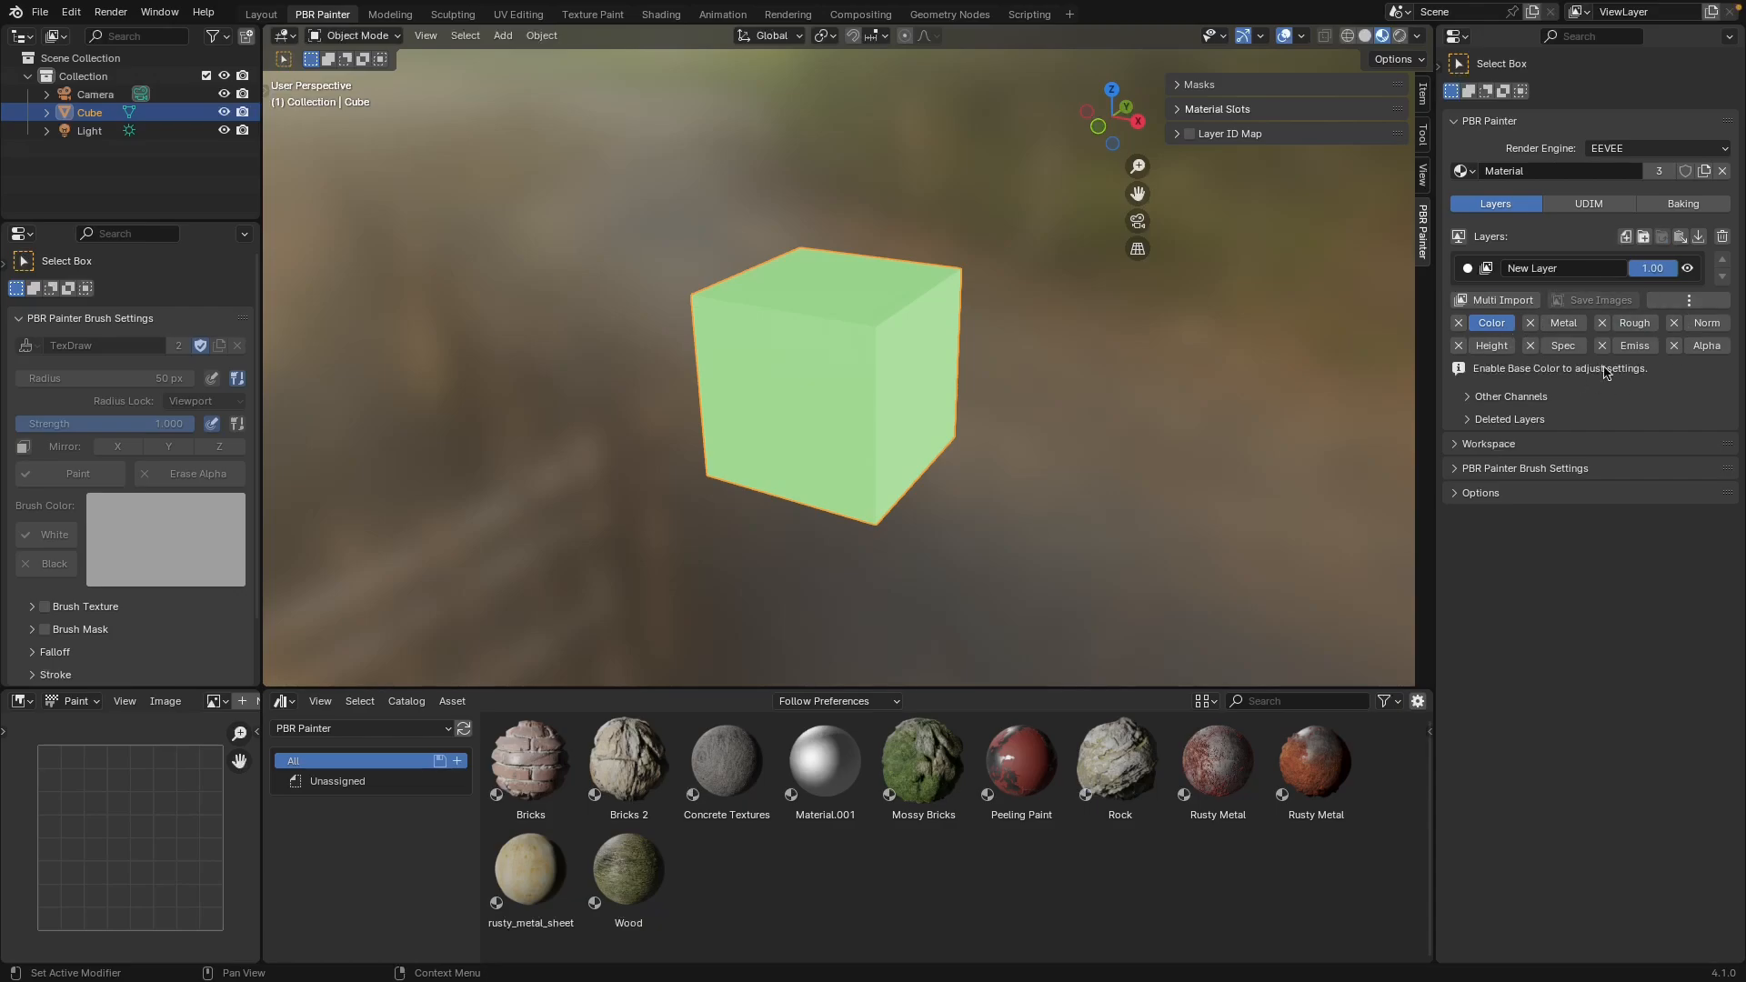
pyautogui.moveTo(1539, 235)
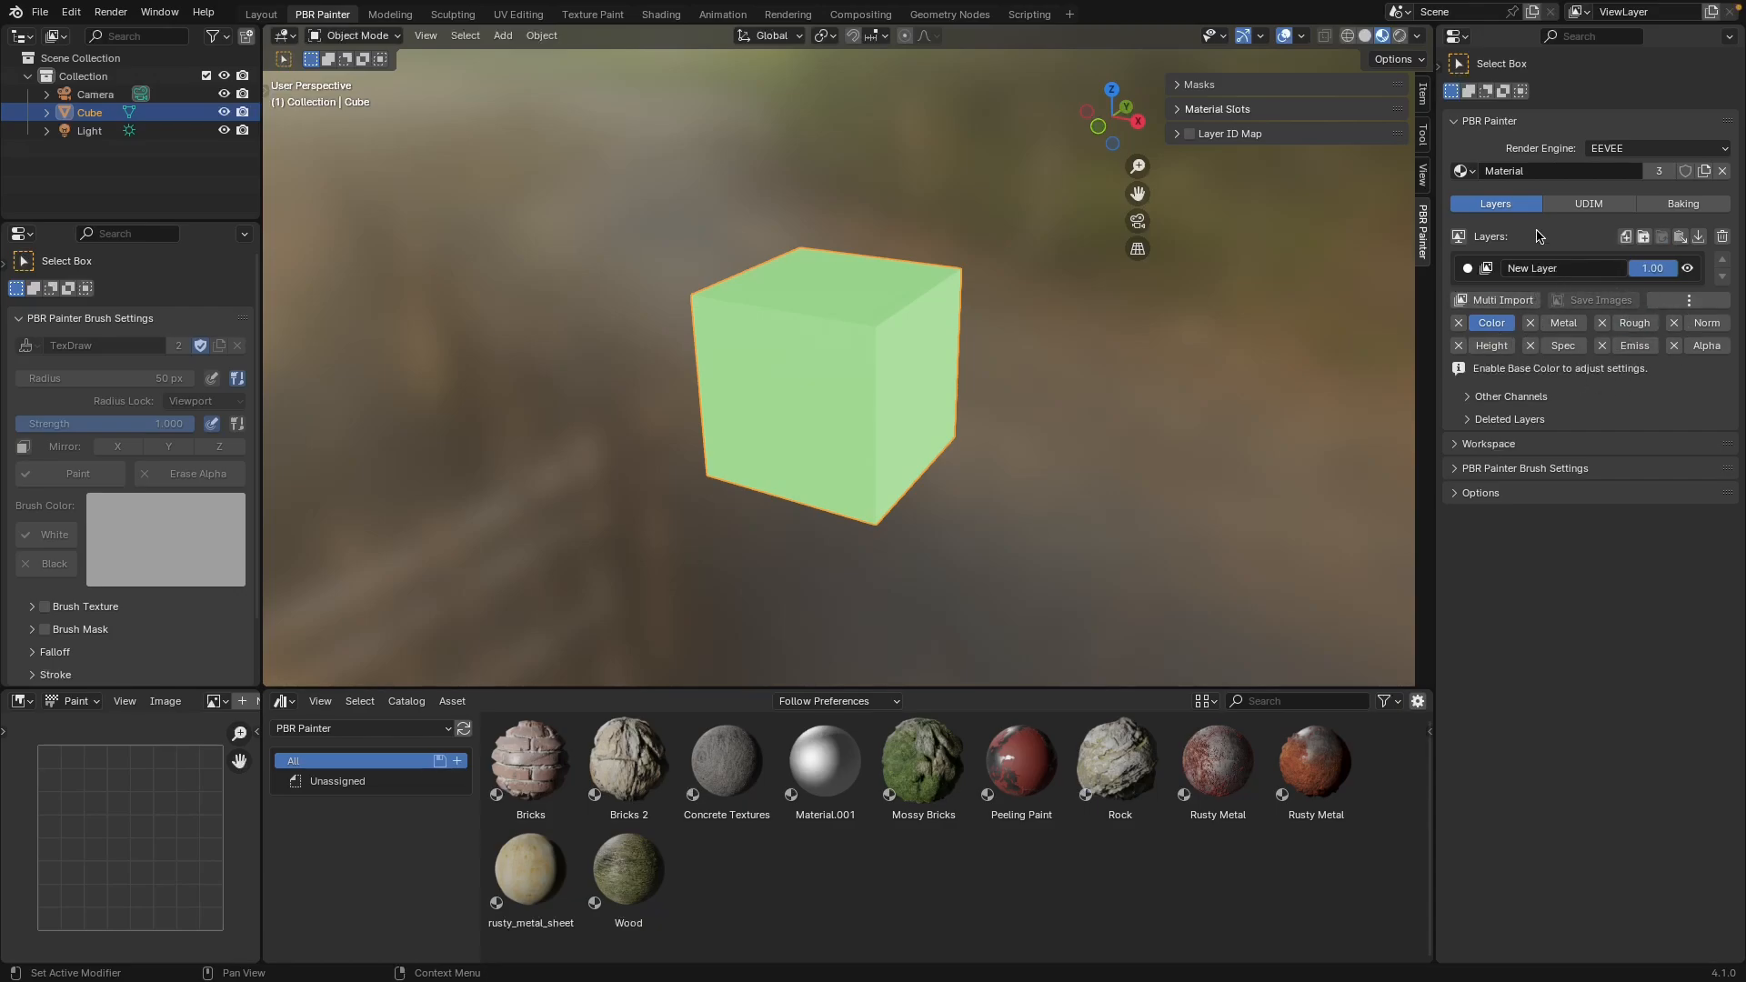
pyautogui.moveTo(1533, 268)
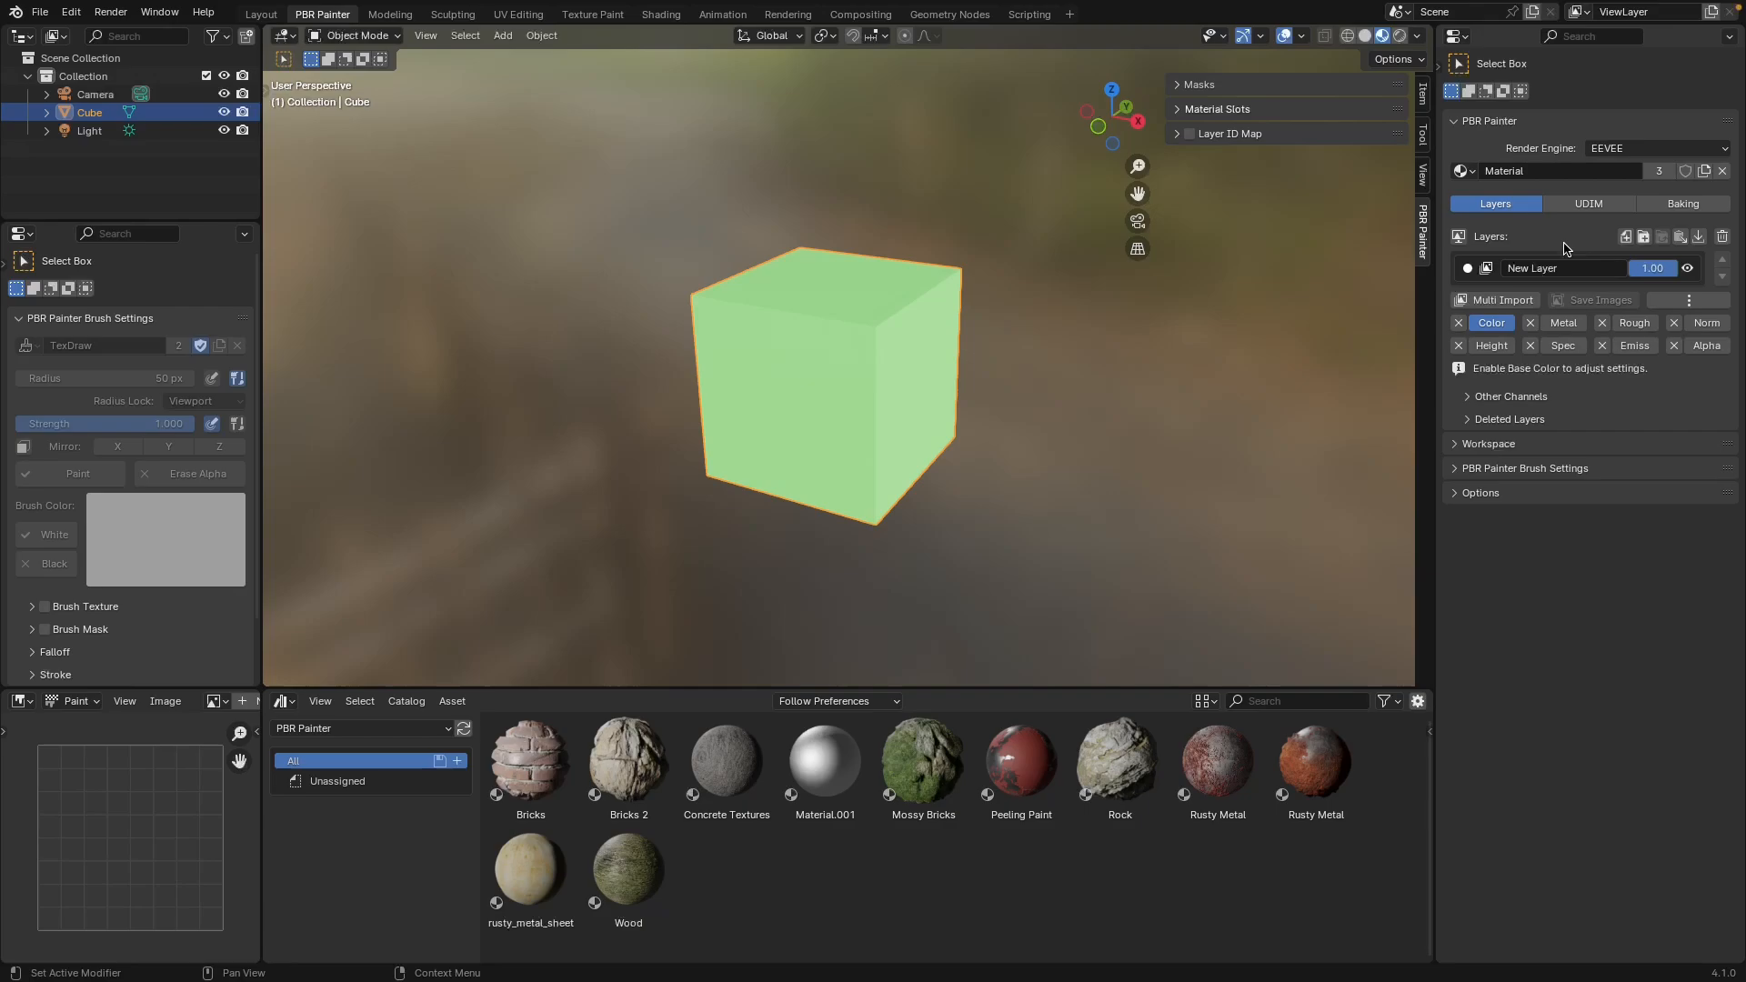
pyautogui.moveTo(1578, 257)
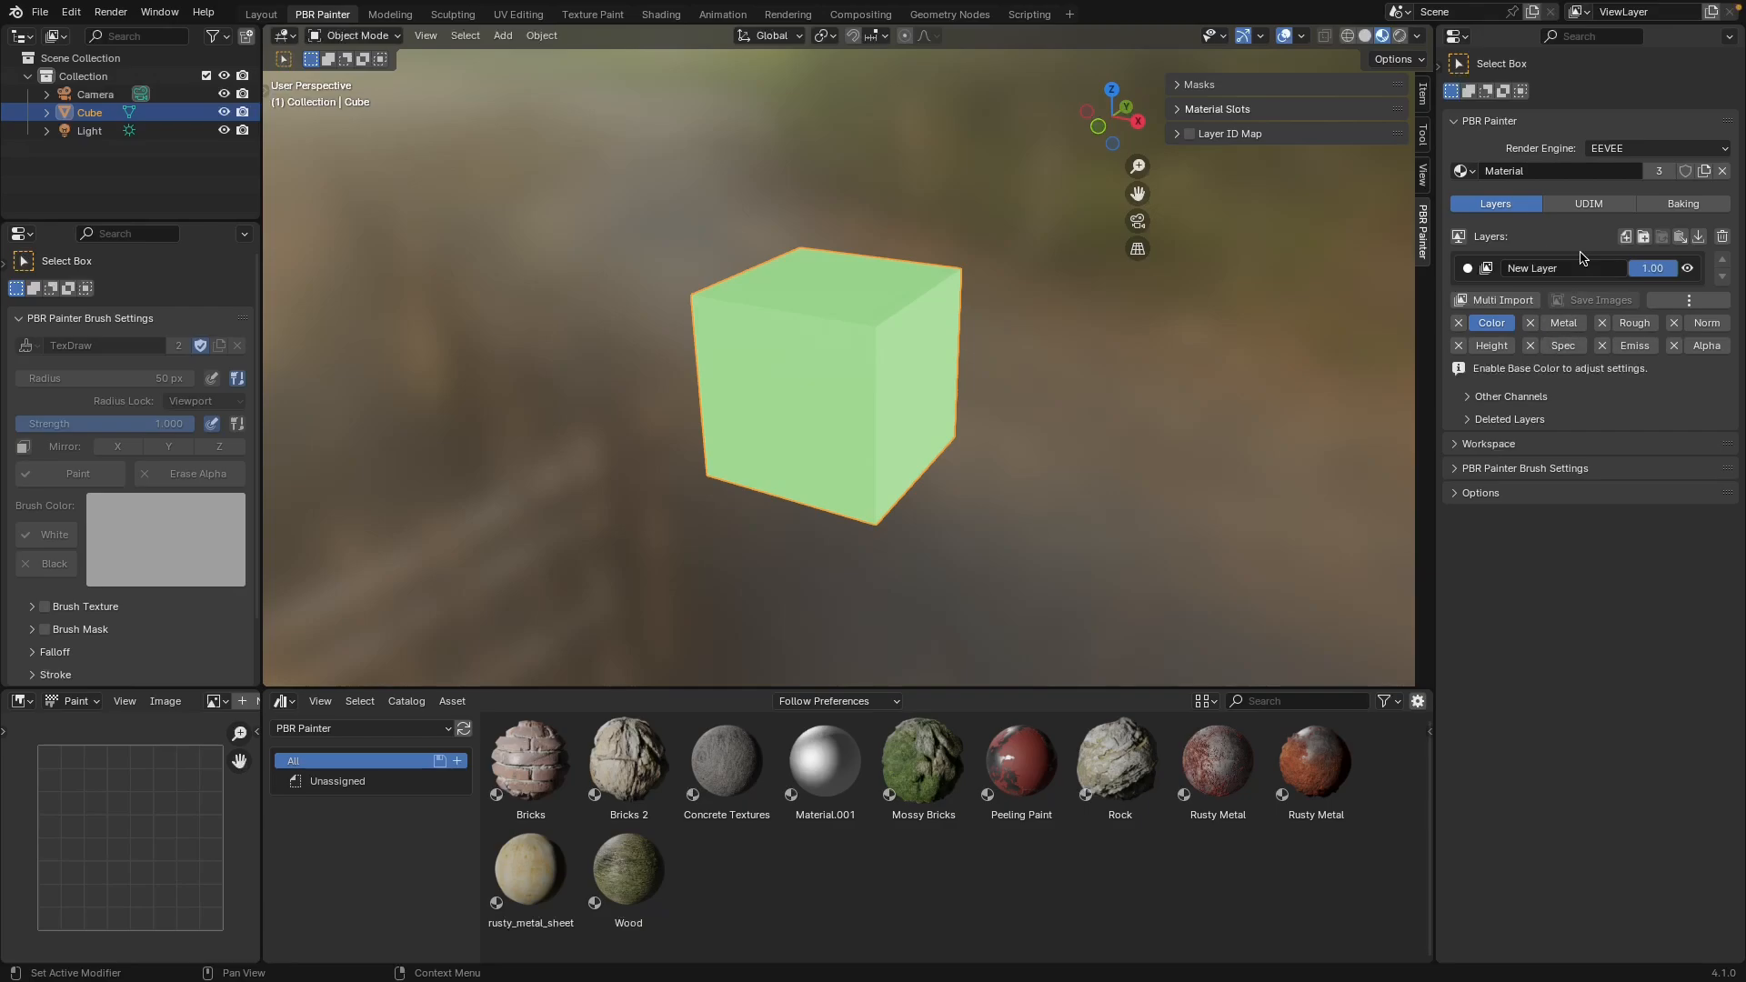
pyautogui.click(1587, 203)
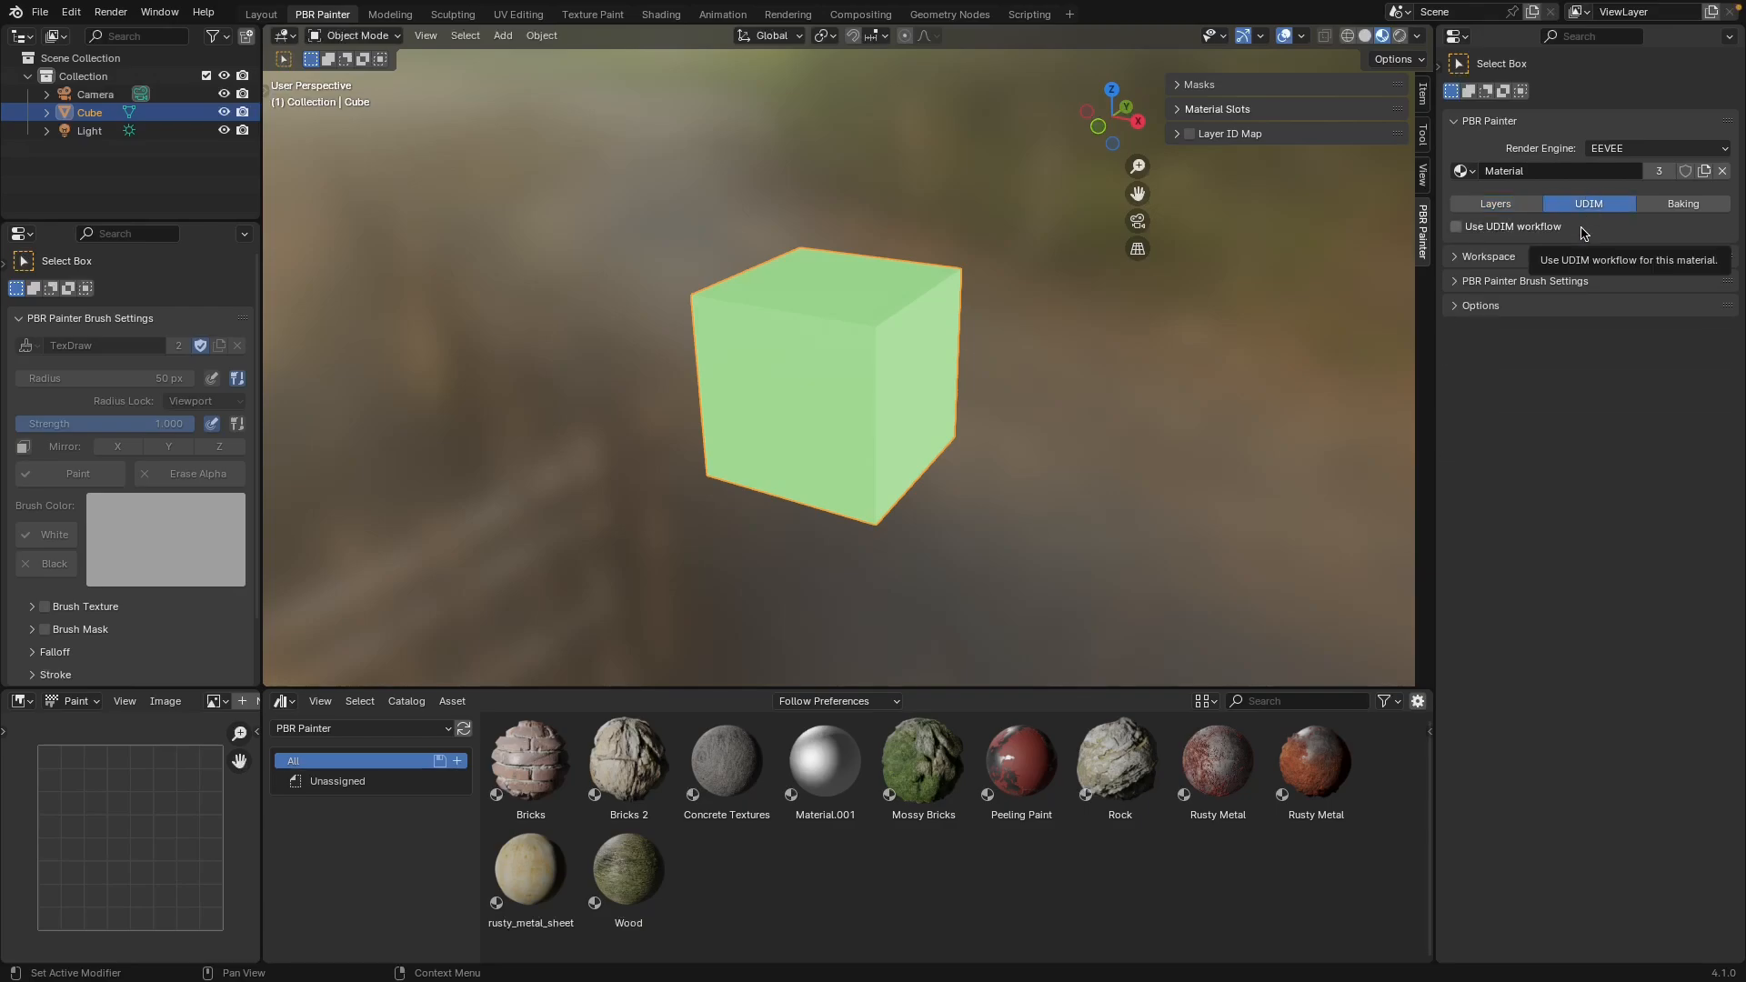
pyautogui.moveTo(1544, 228)
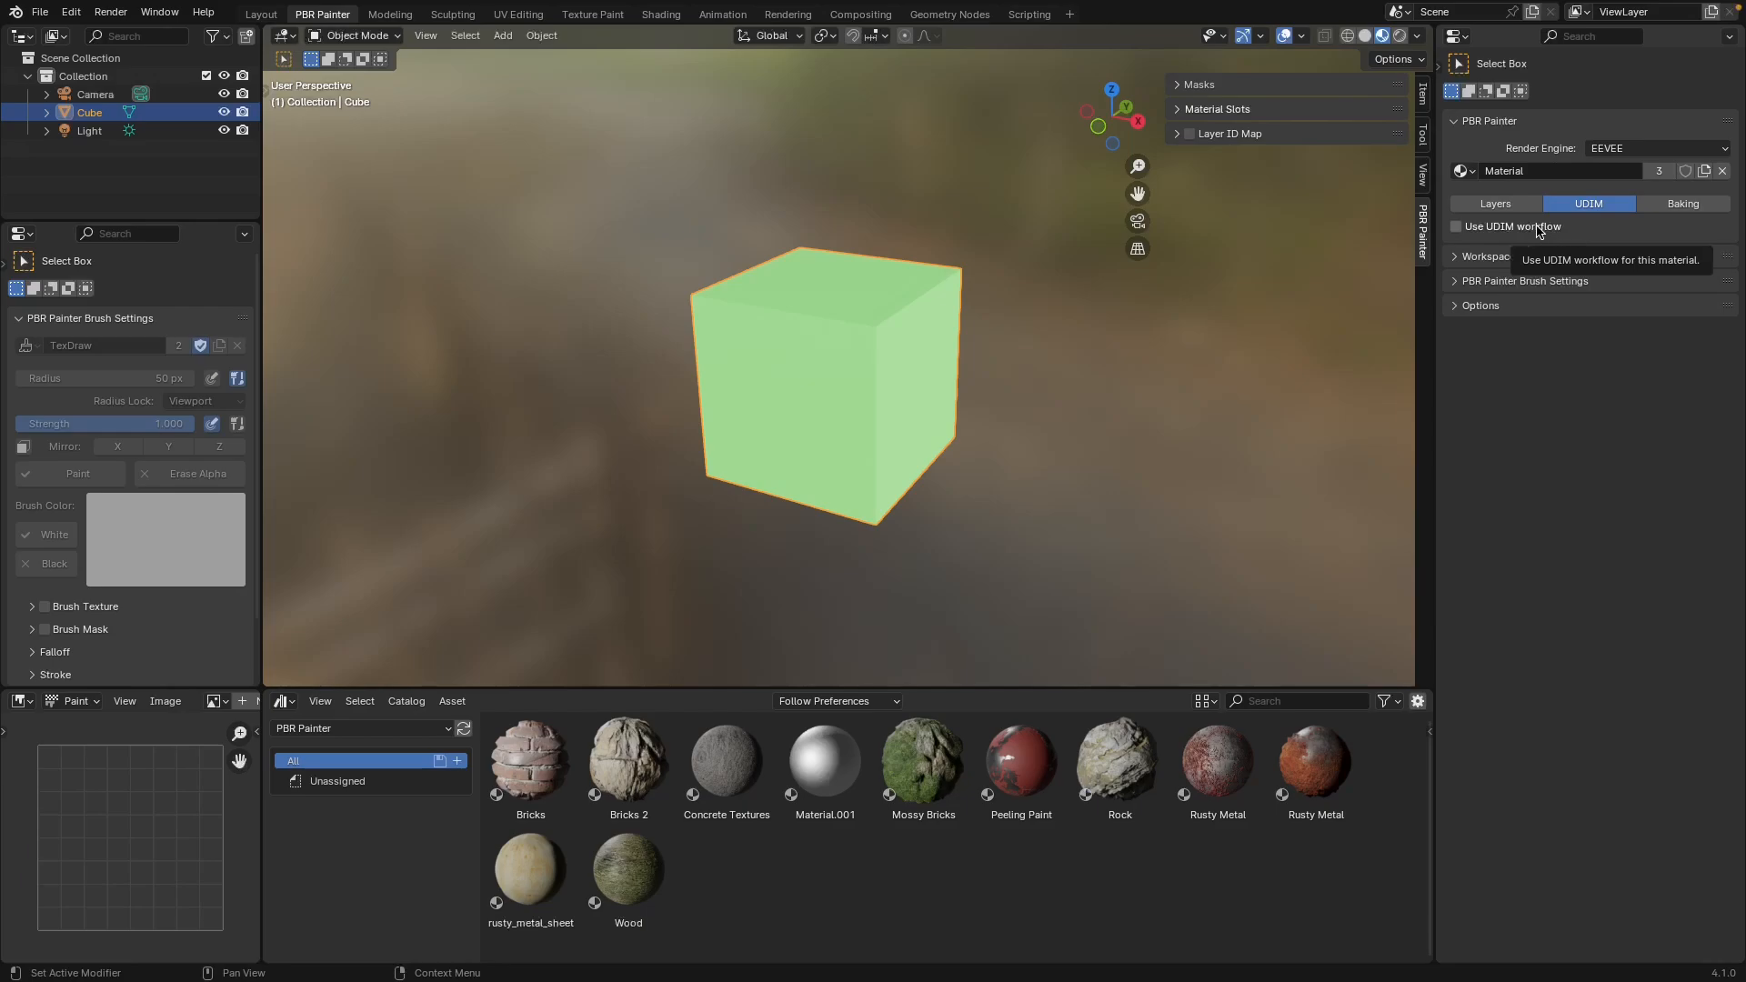
pyautogui.click(1458, 226)
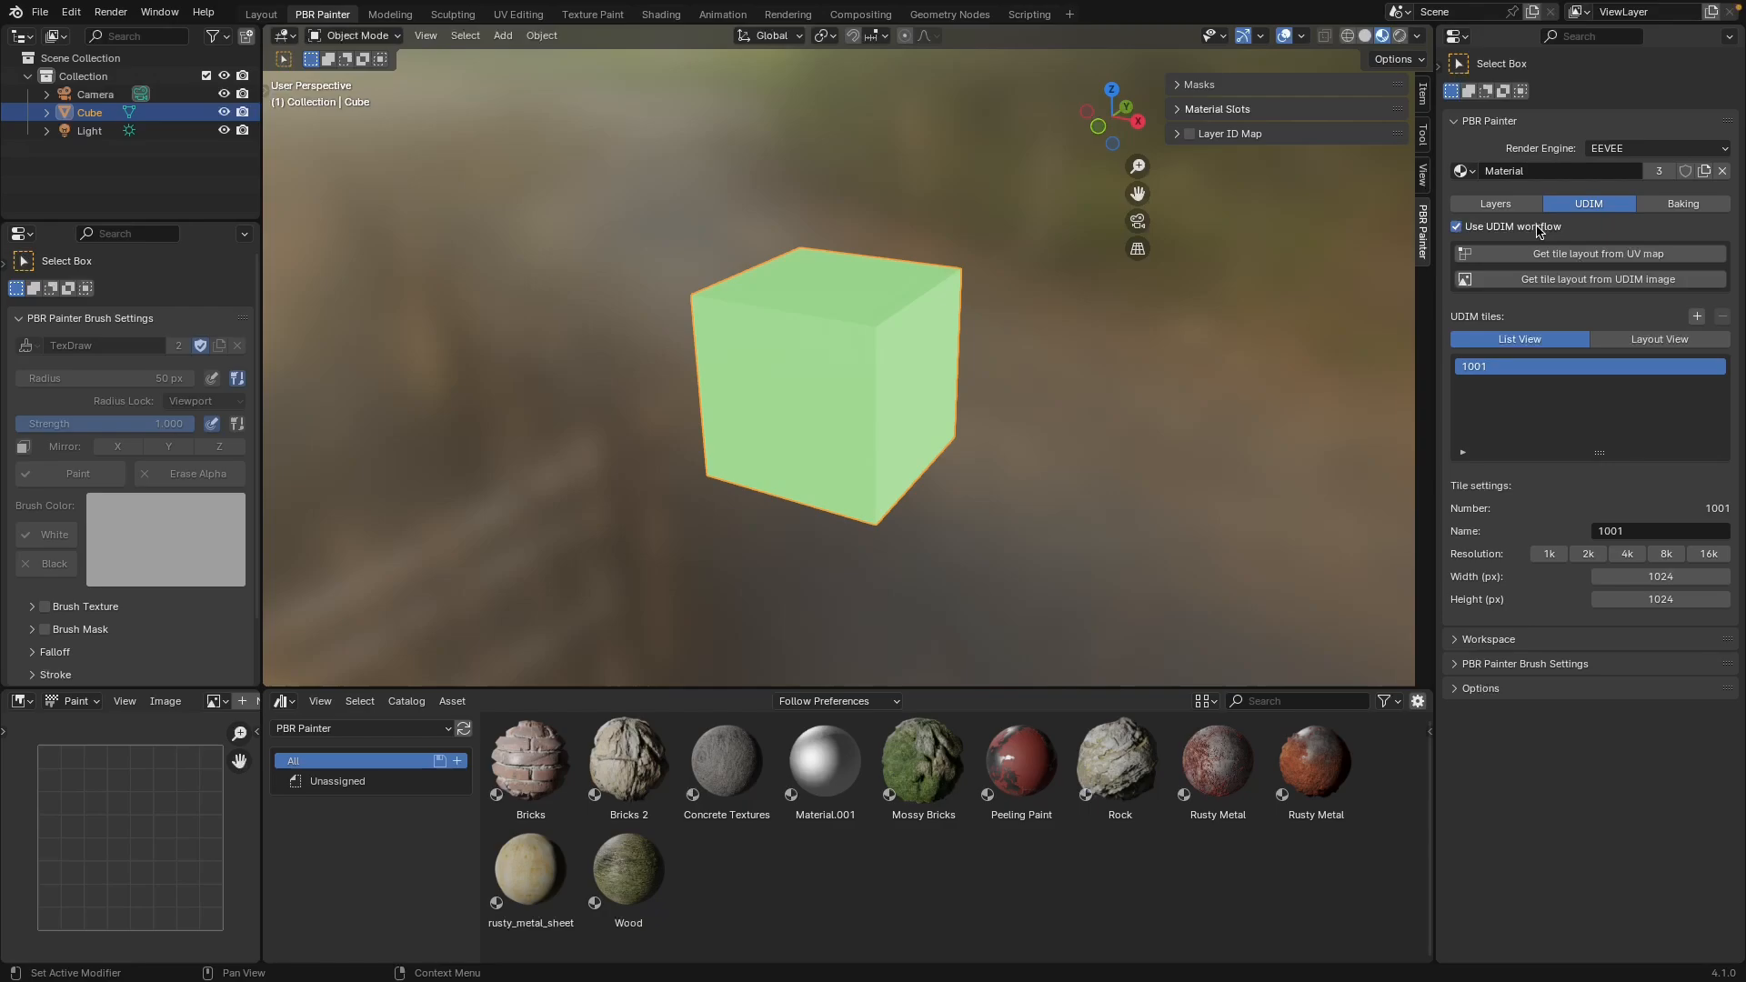
pyautogui.moveTo(1517, 406)
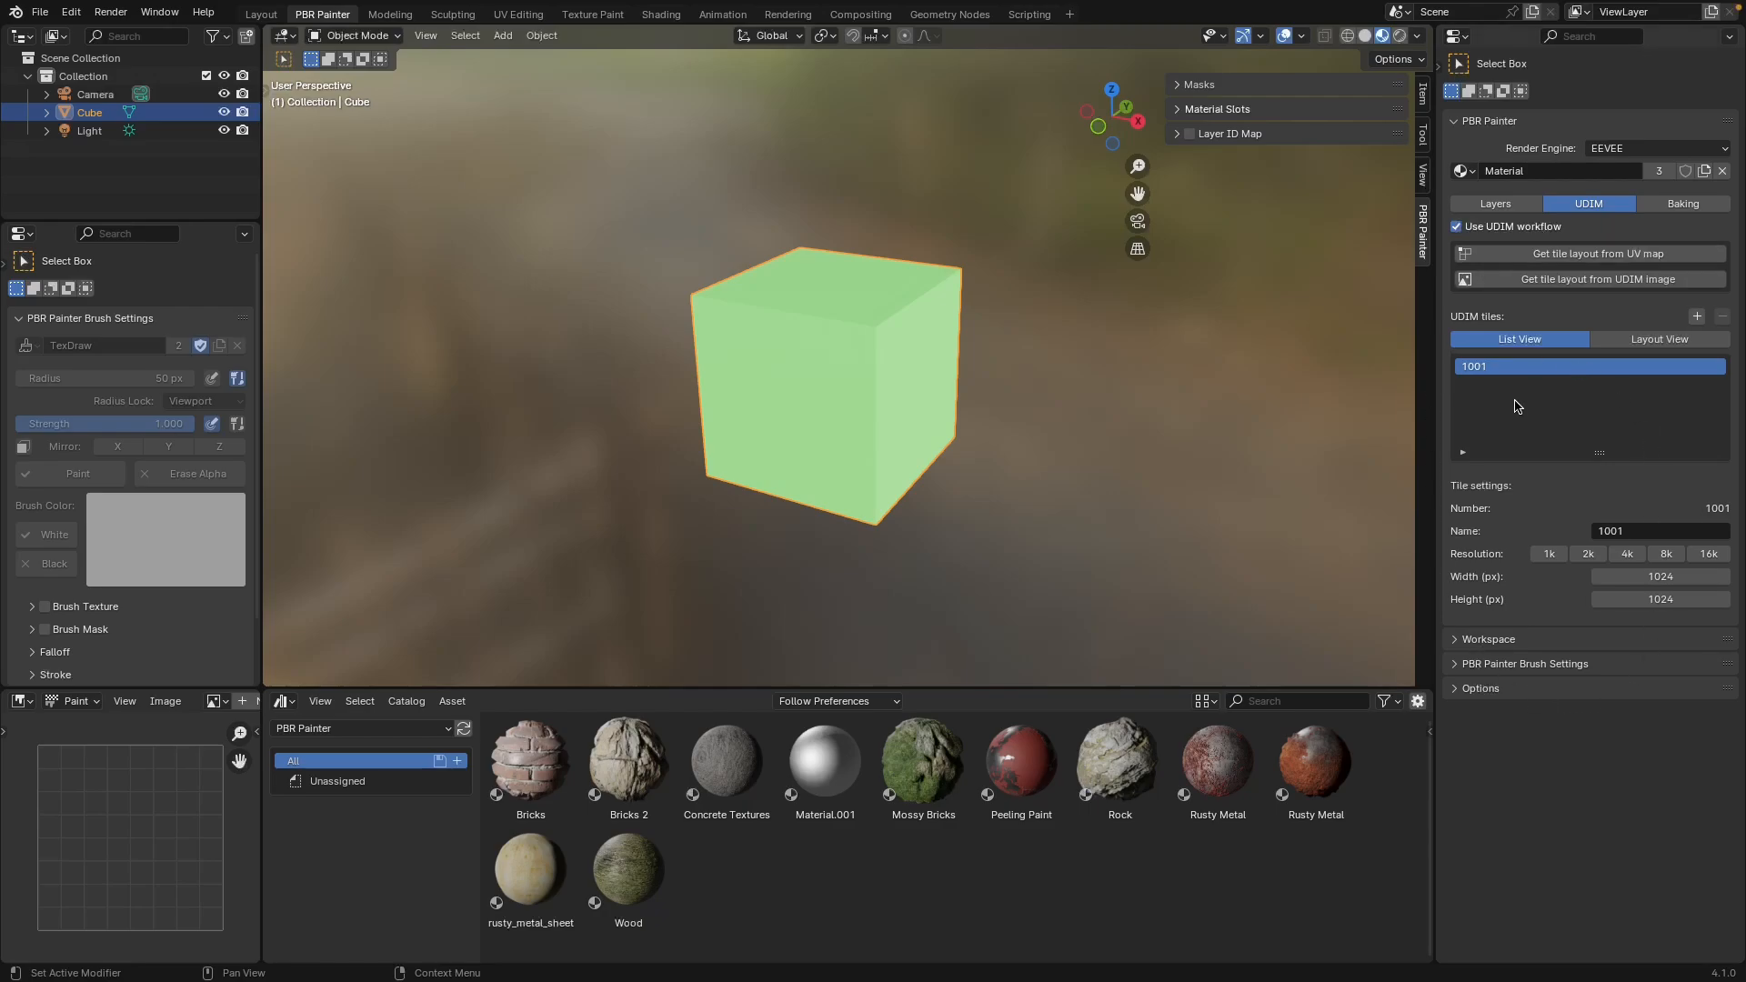
pyautogui.moveTo(1591, 301)
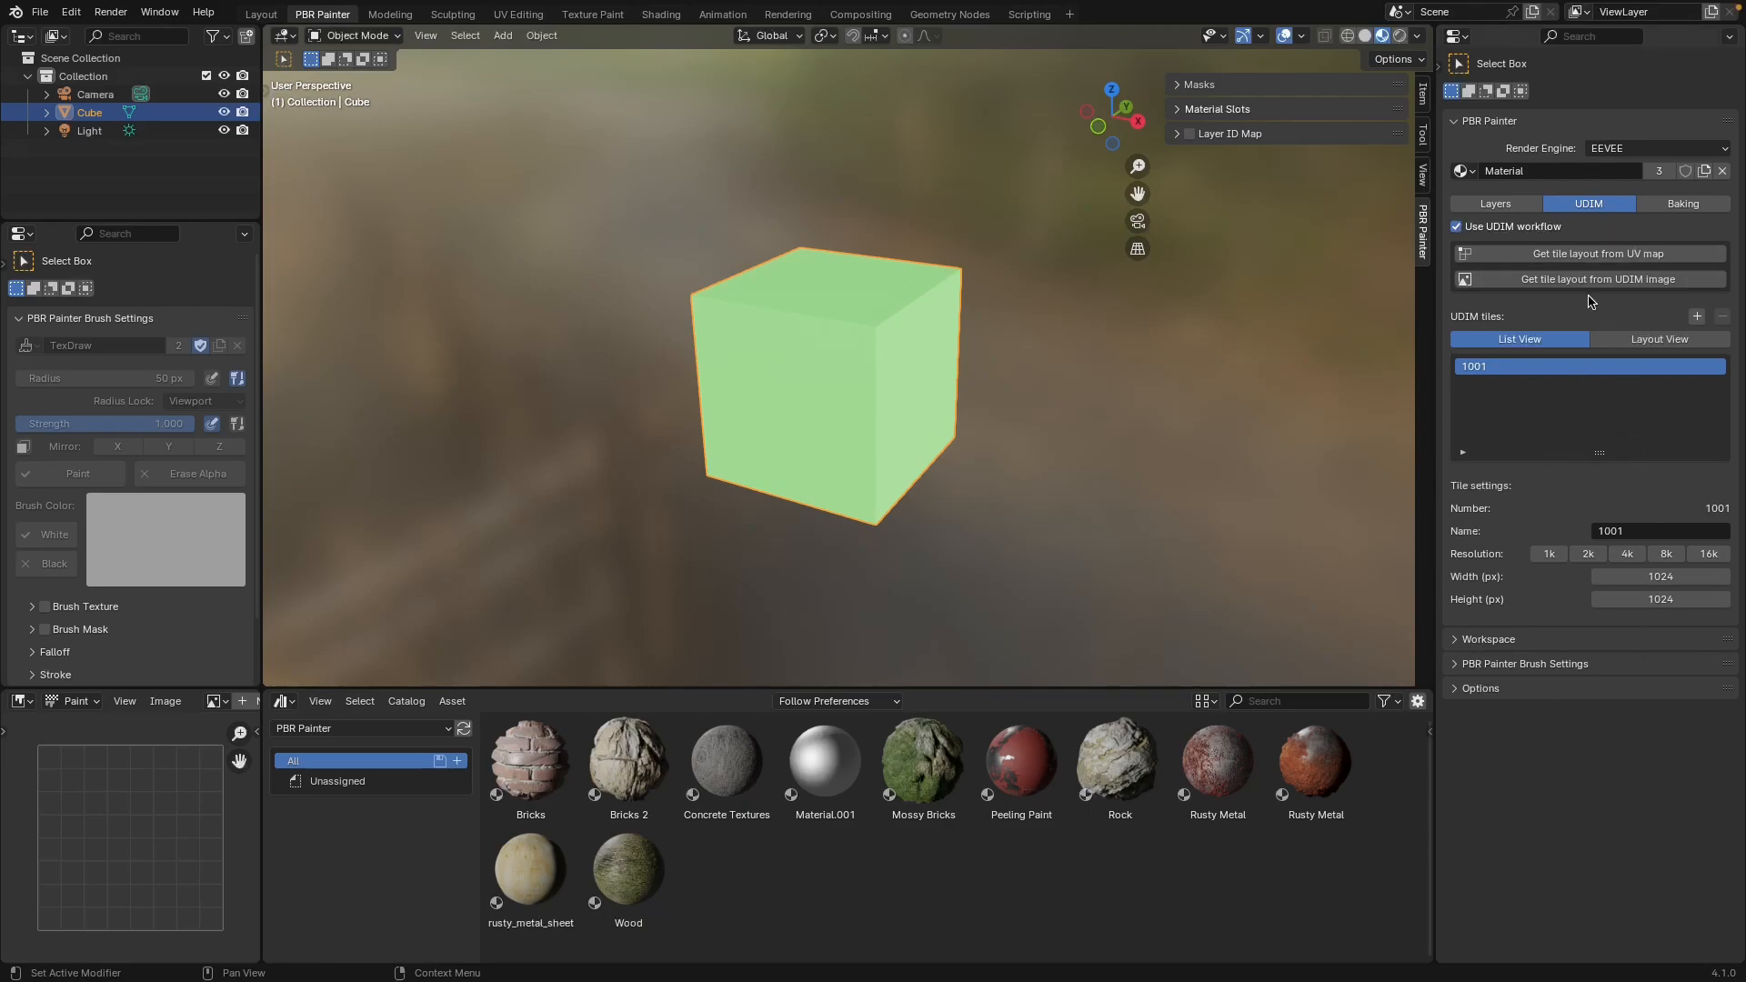
pyautogui.click(1456, 227)
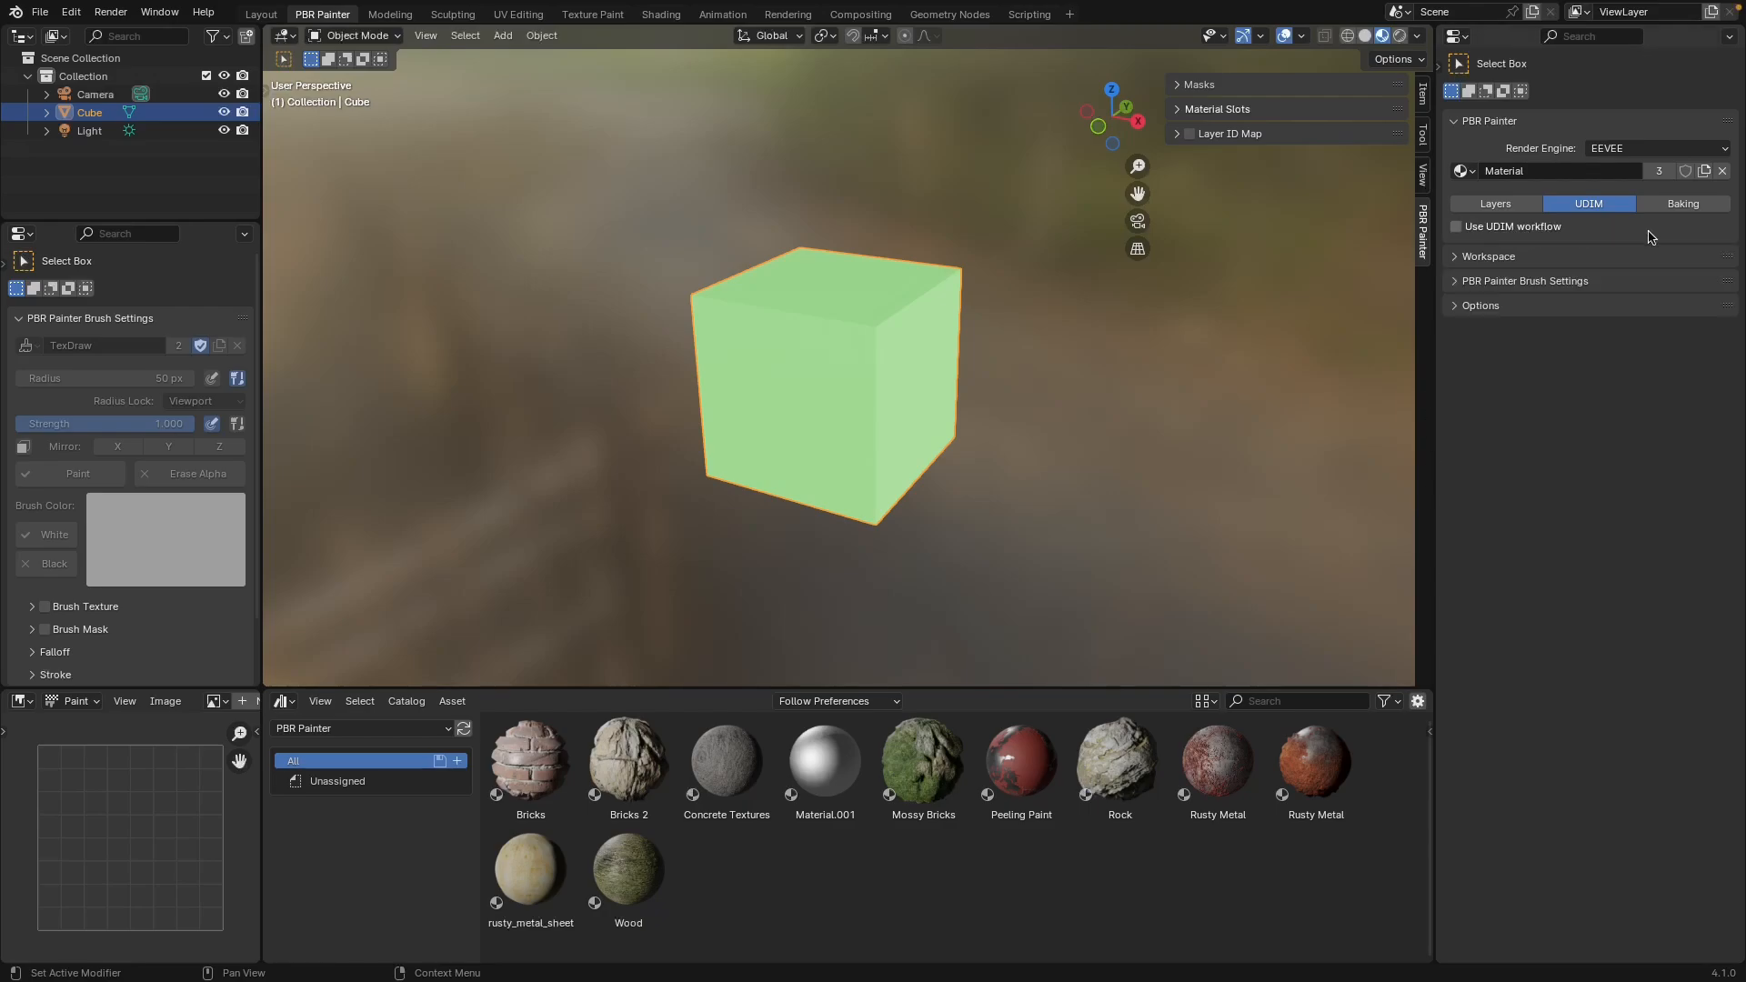
pyautogui.click(1682, 203)
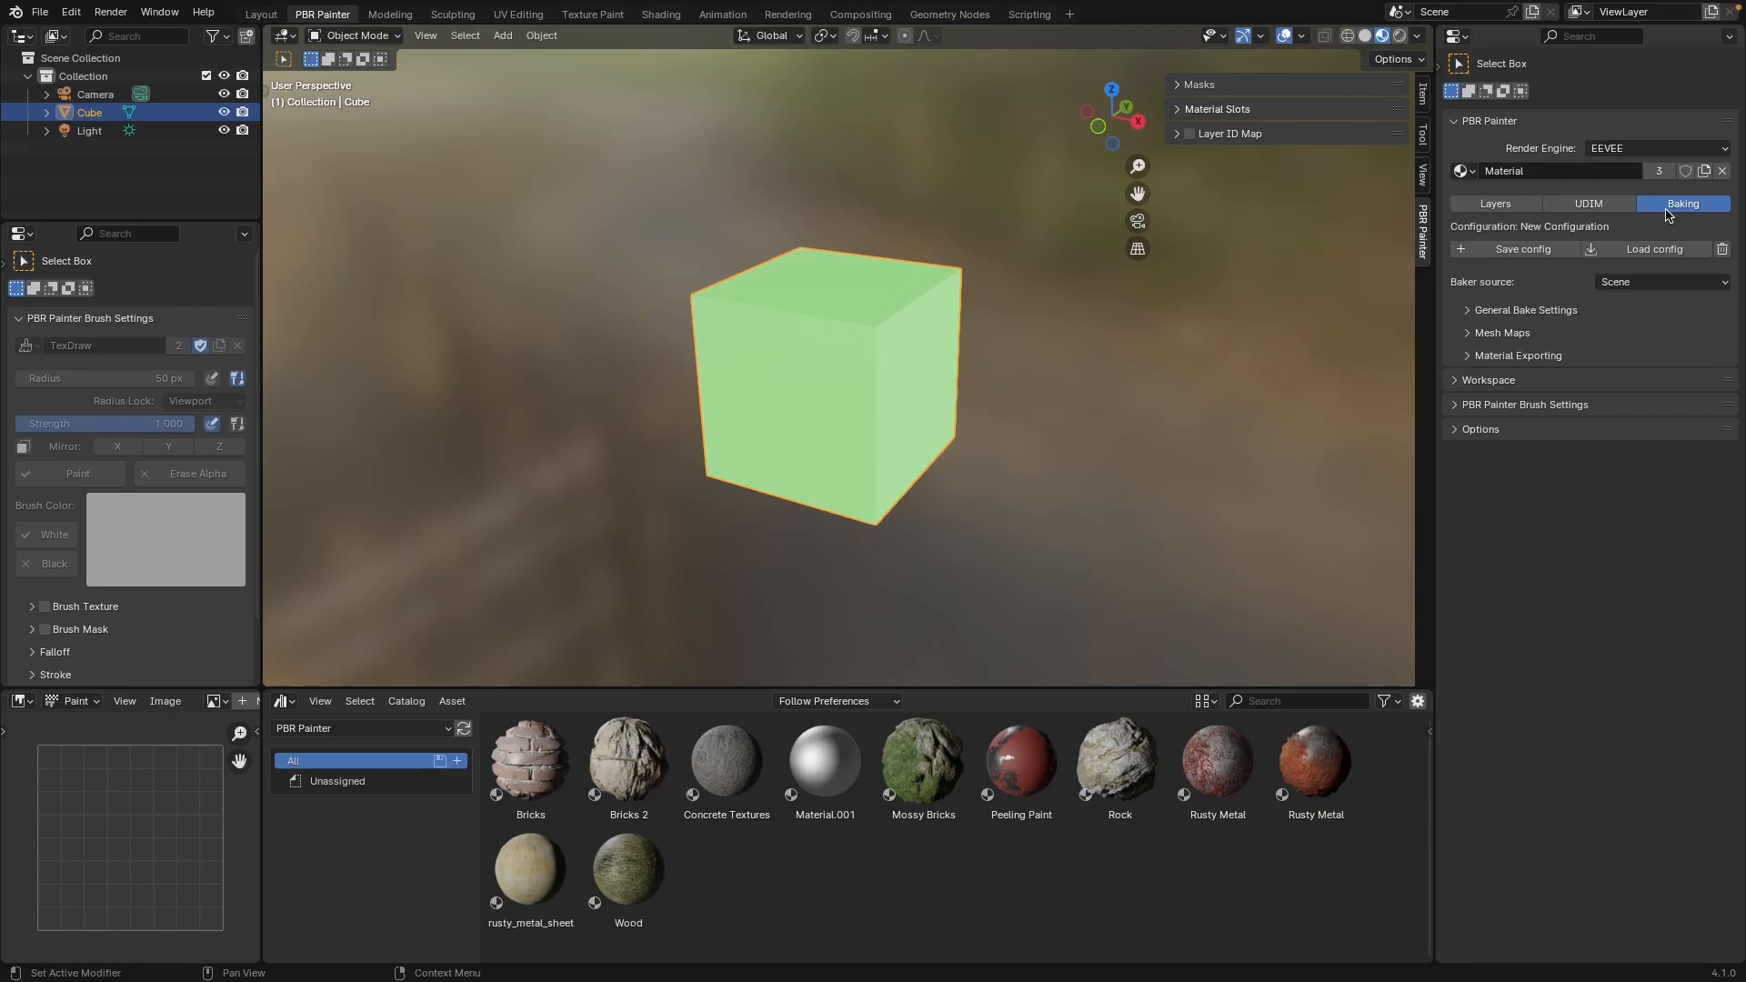
pyautogui.click(1494, 203)
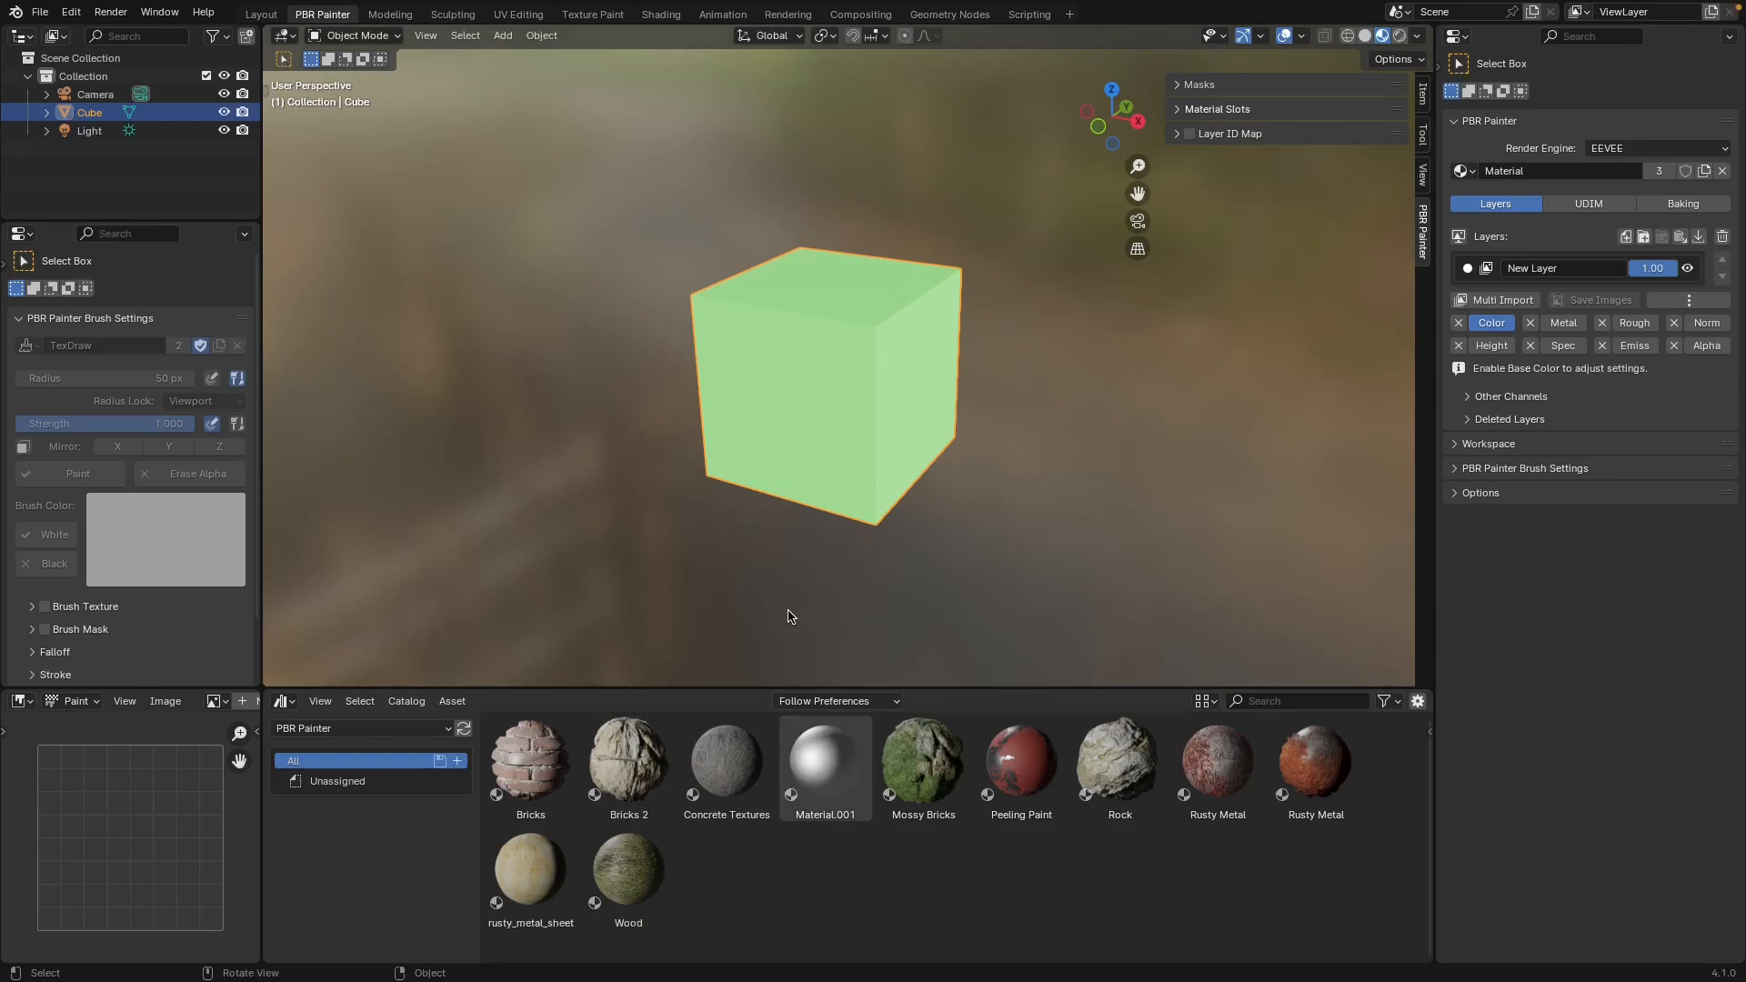
pyautogui.moveTo(1018, 763)
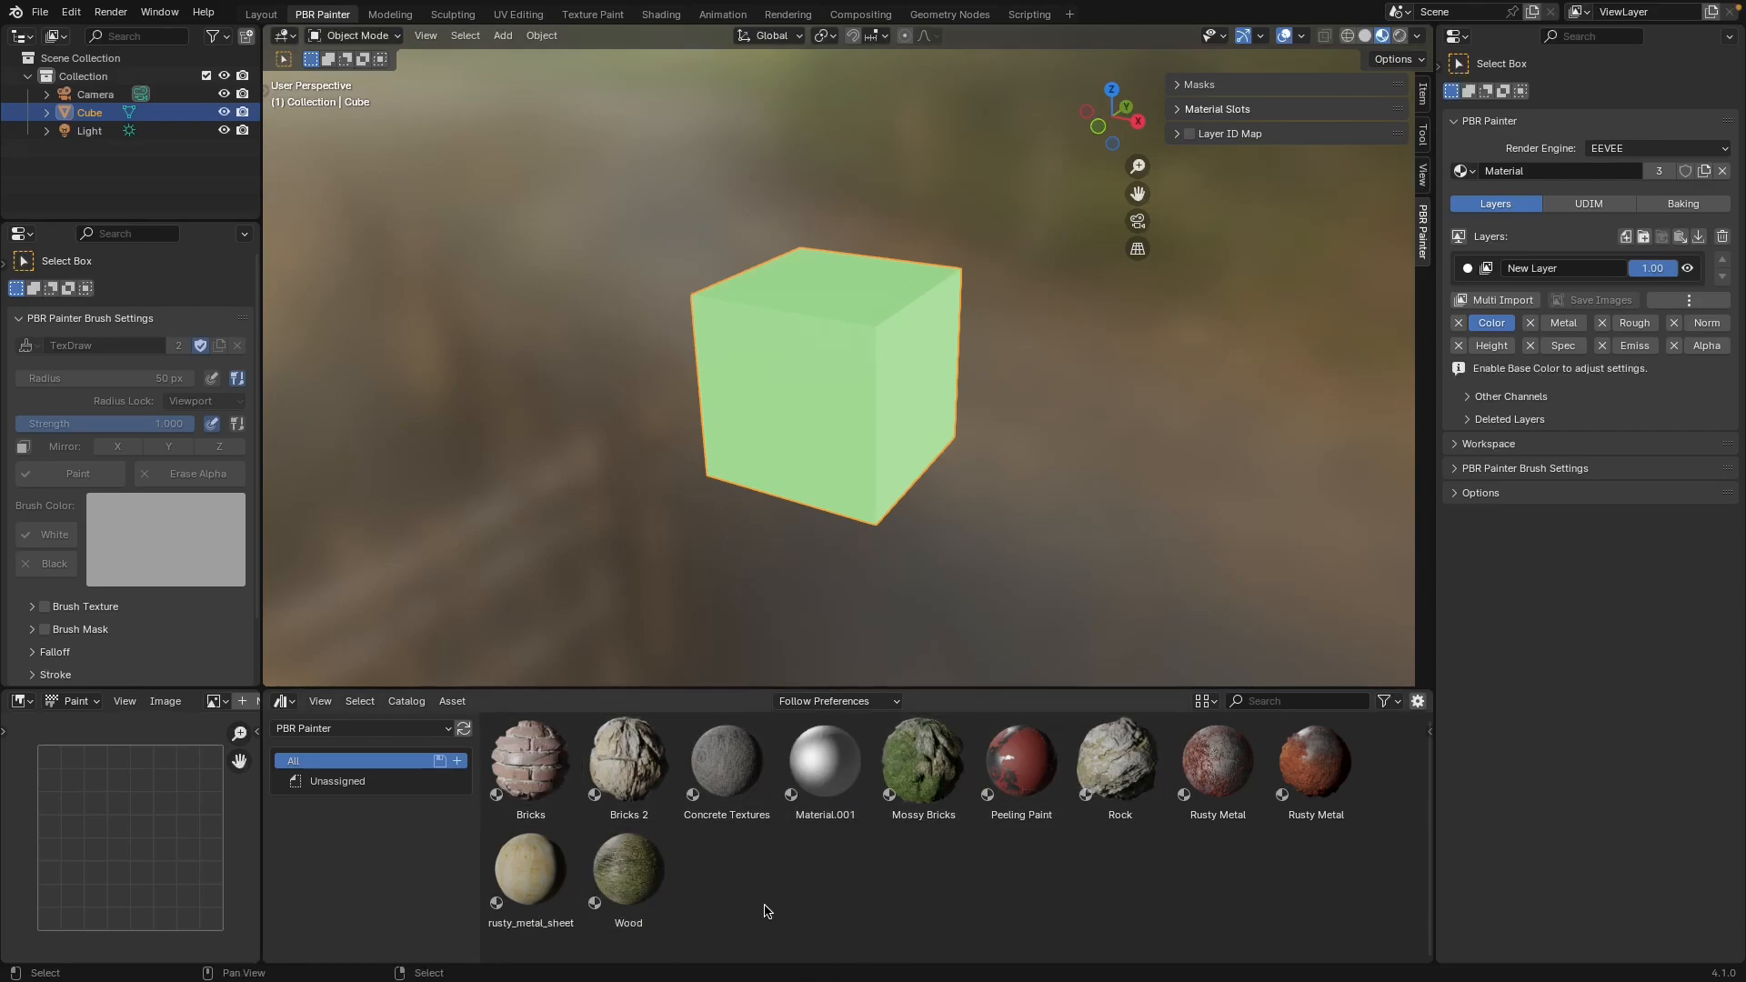
pyautogui.moveTo(843, 883)
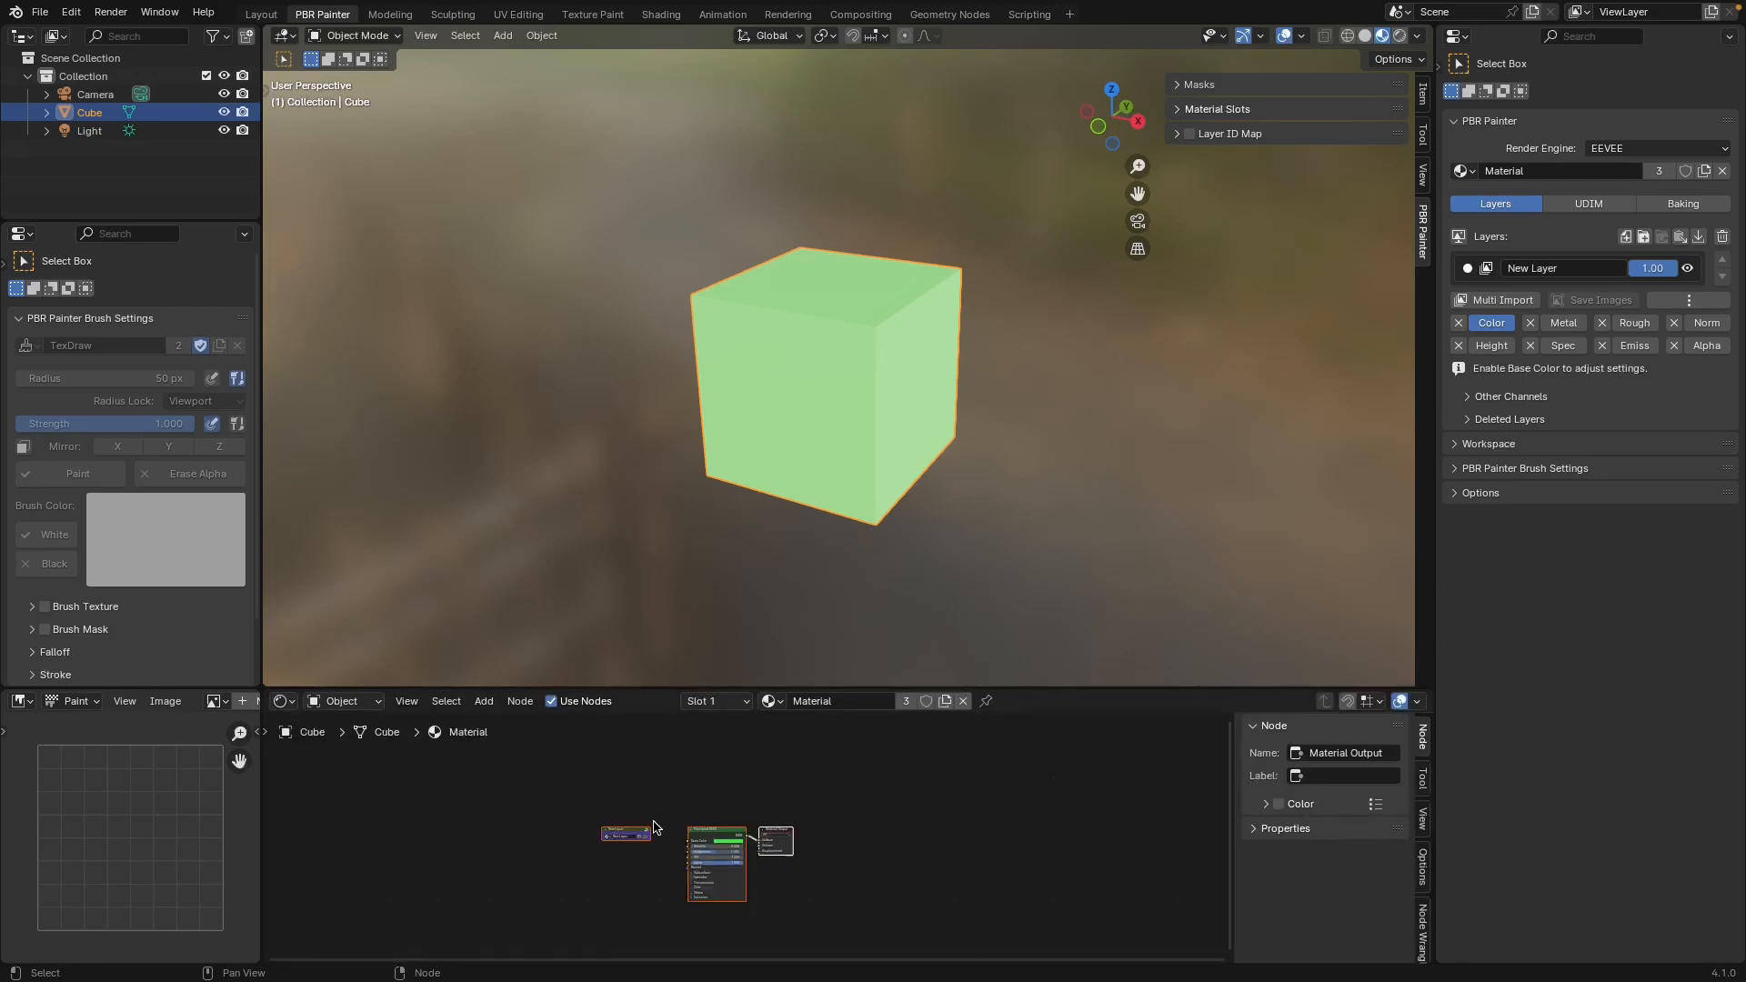
pyautogui.moveTo(619, 888)
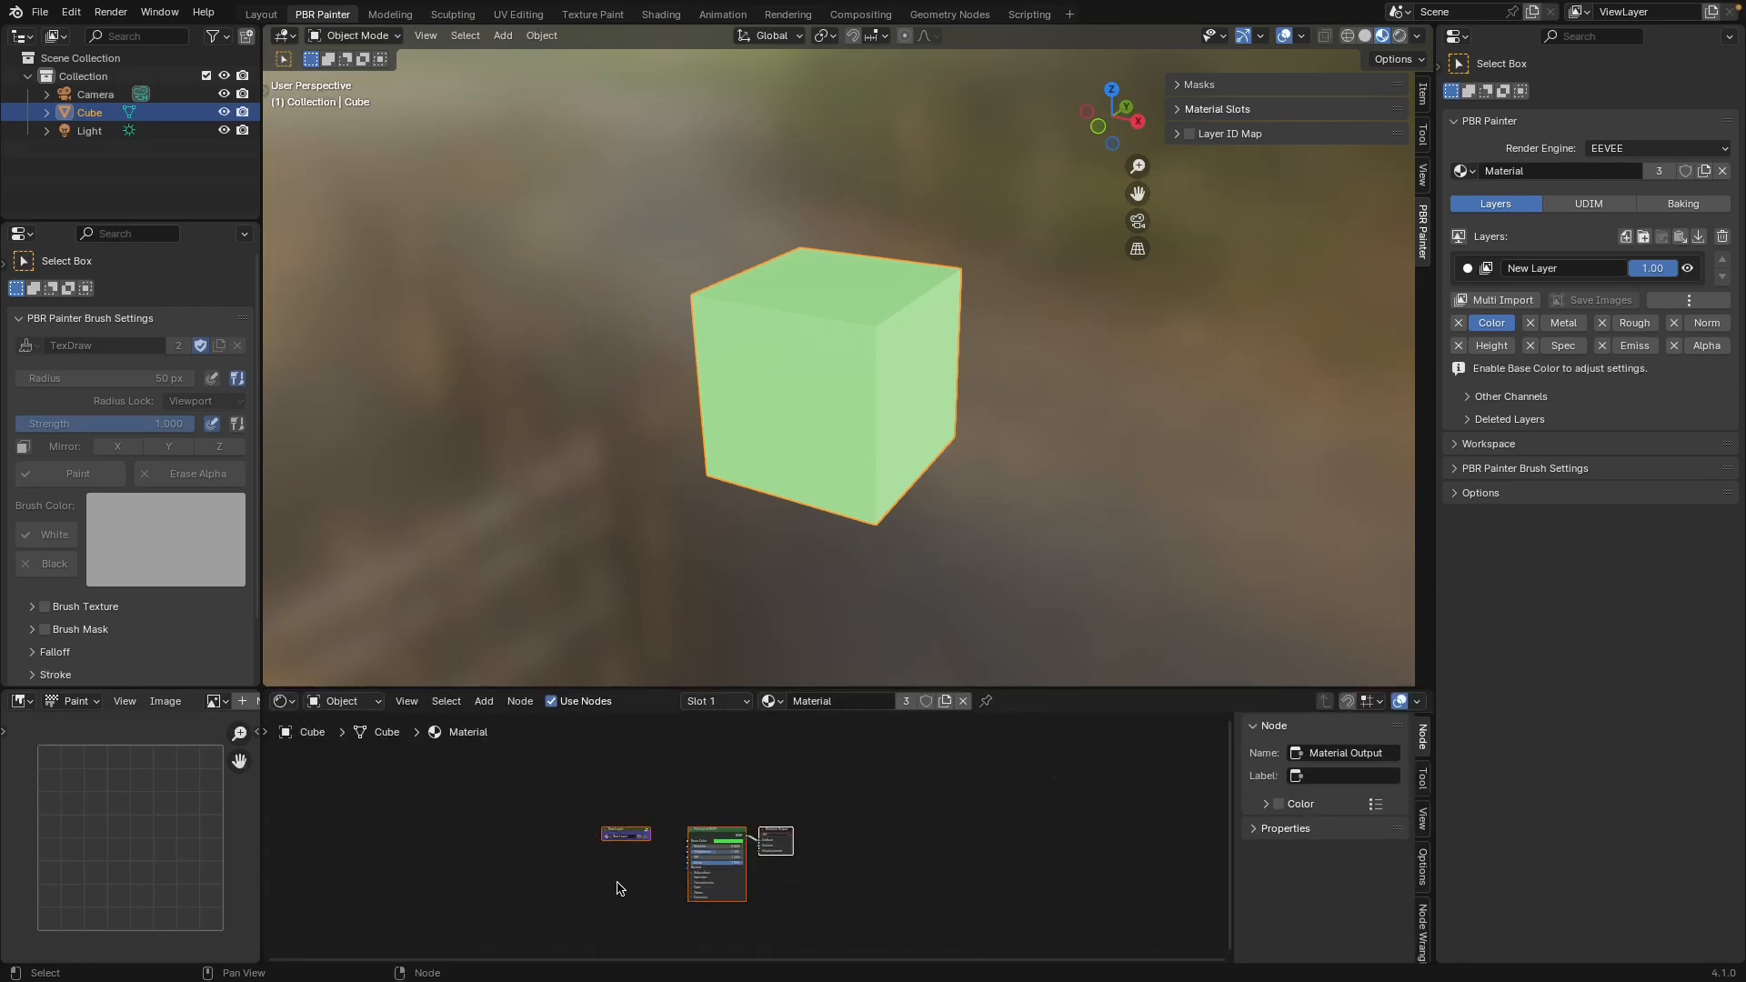
# - Switch the bottom Shader Editor to an Asset Browser listing Bricks, Rock, Rusty Metal and Wood
pyautogui.click(282, 701)
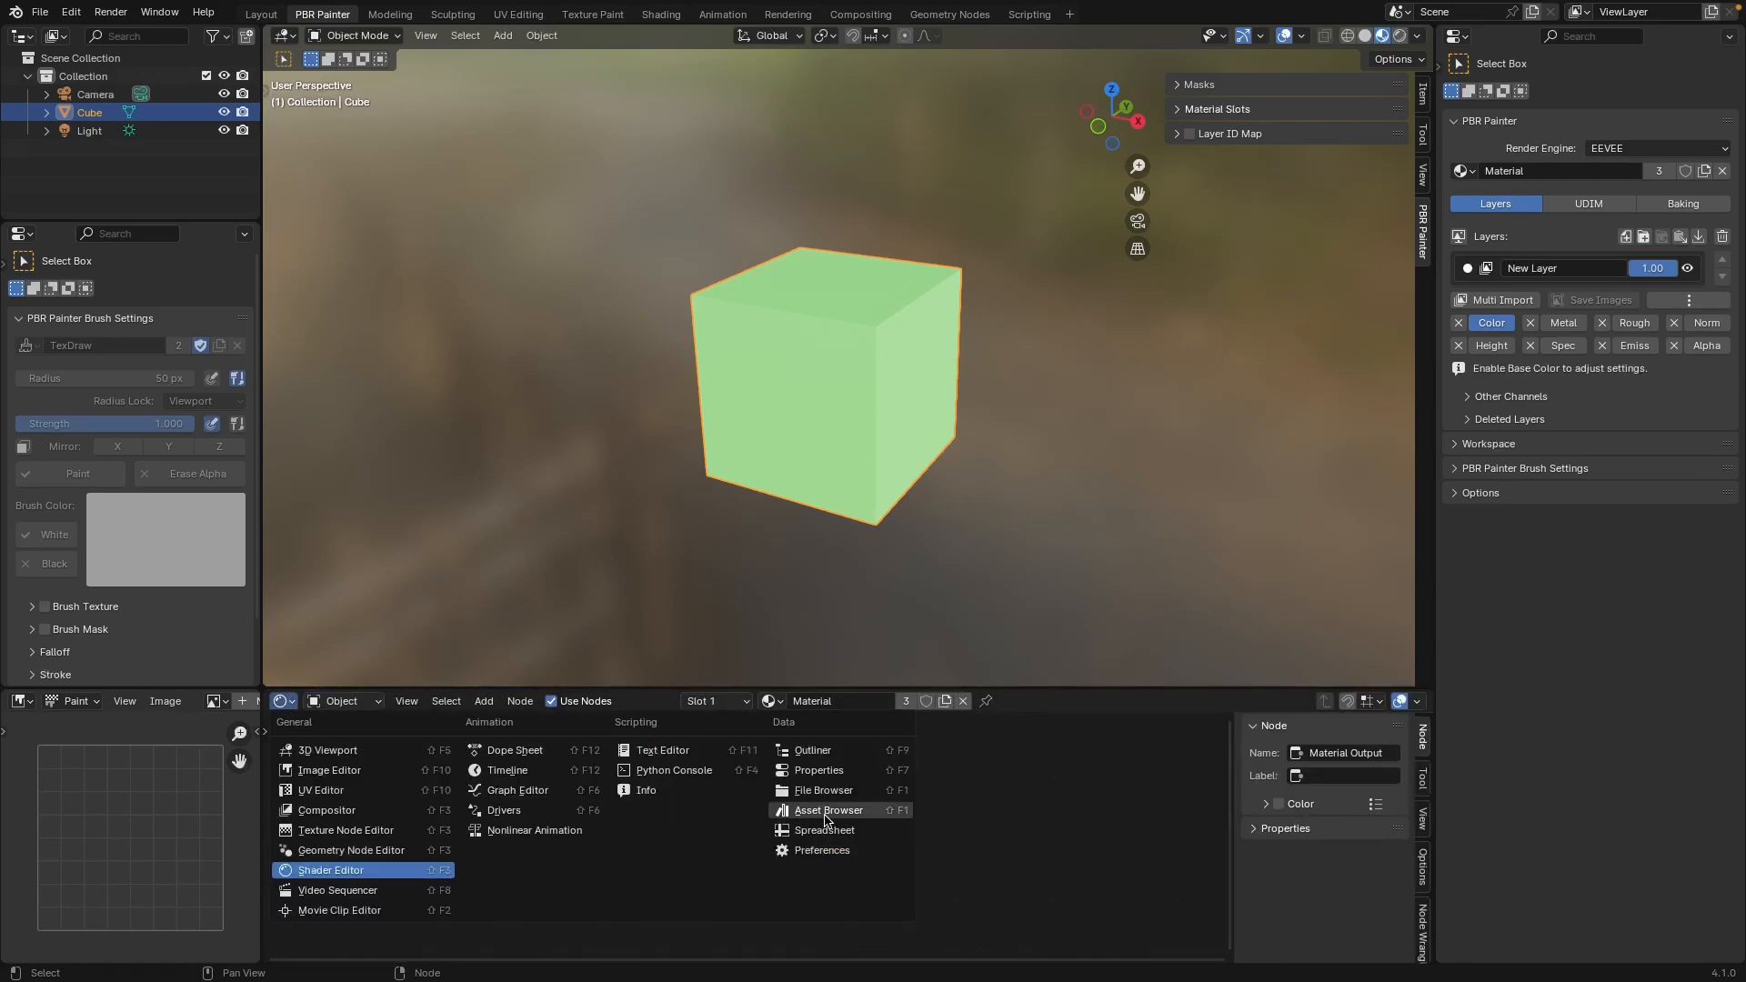
pyautogui.click(828, 809)
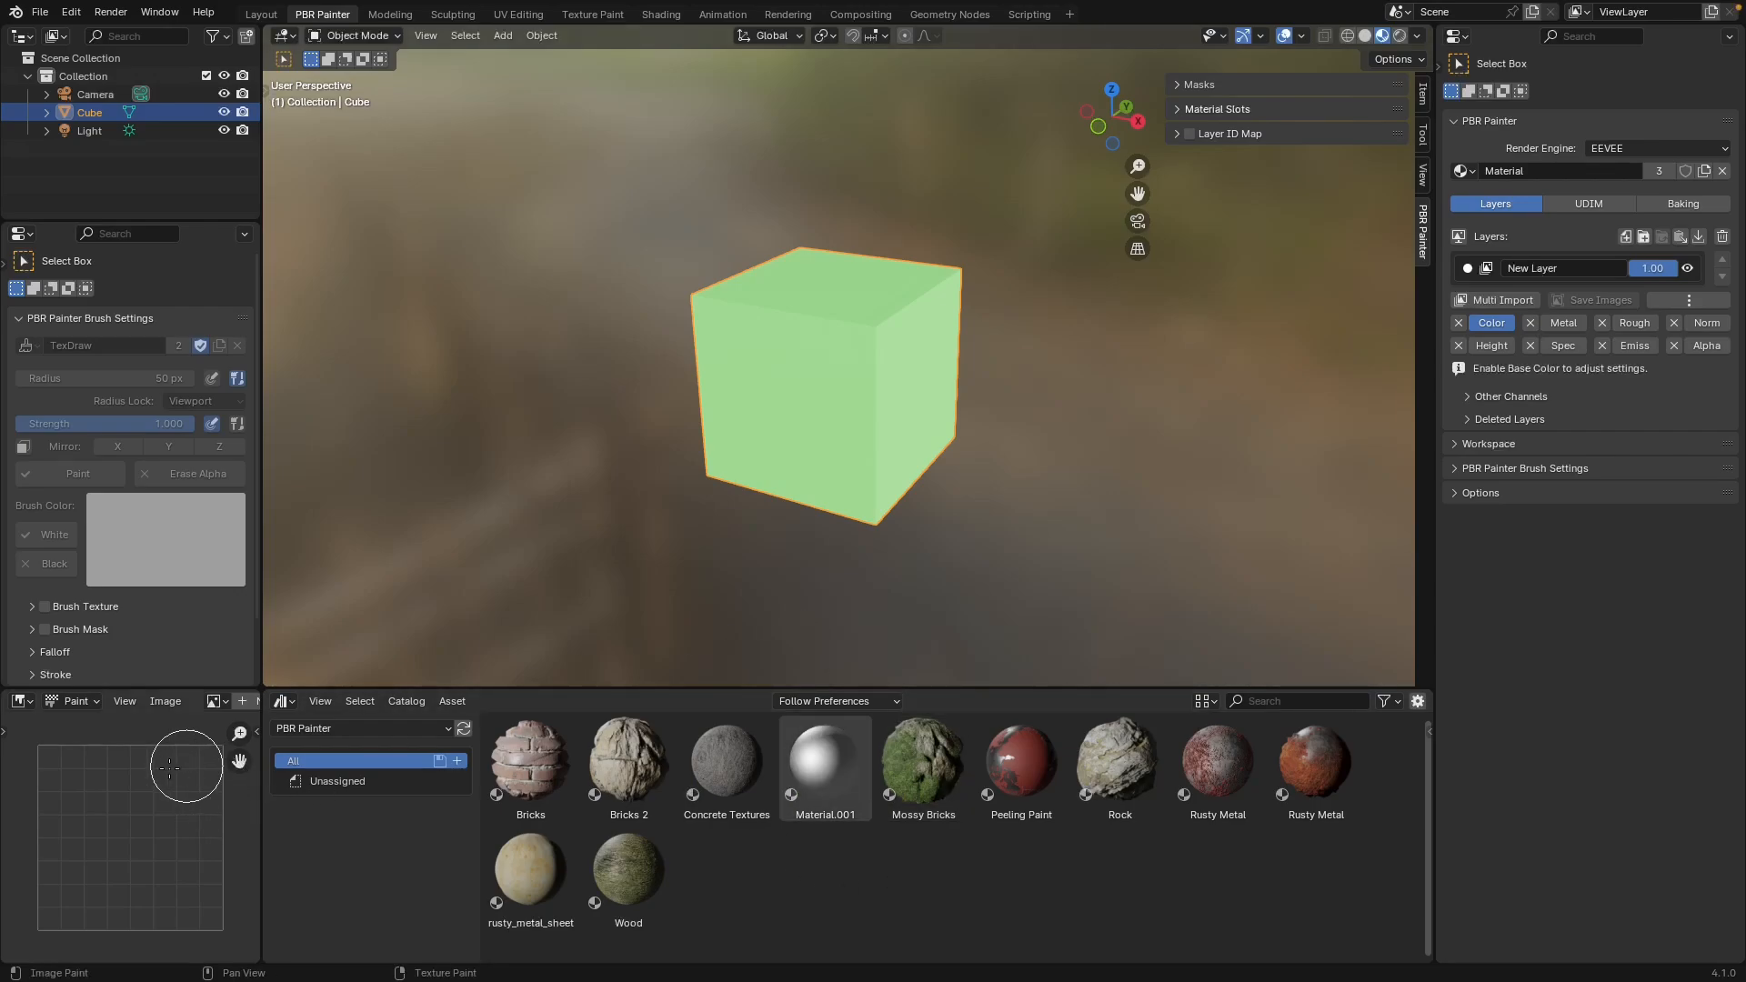
pyautogui.moveTo(108, 779)
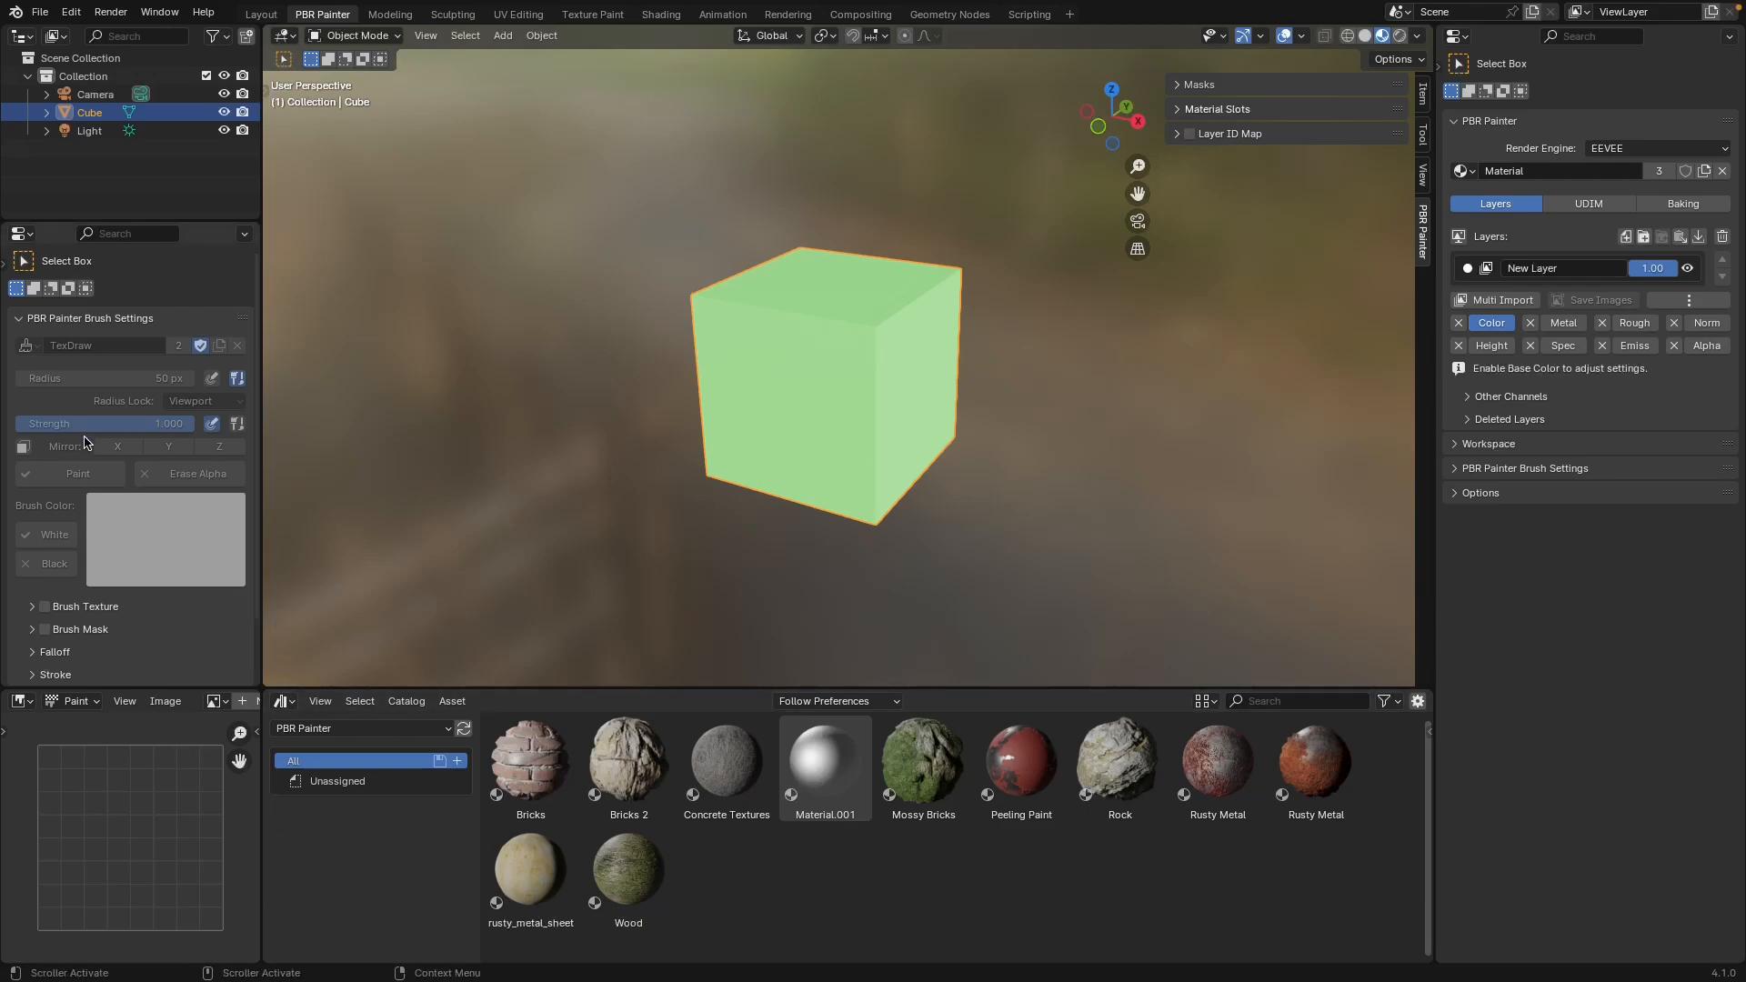
pyautogui.moveTo(289, 440)
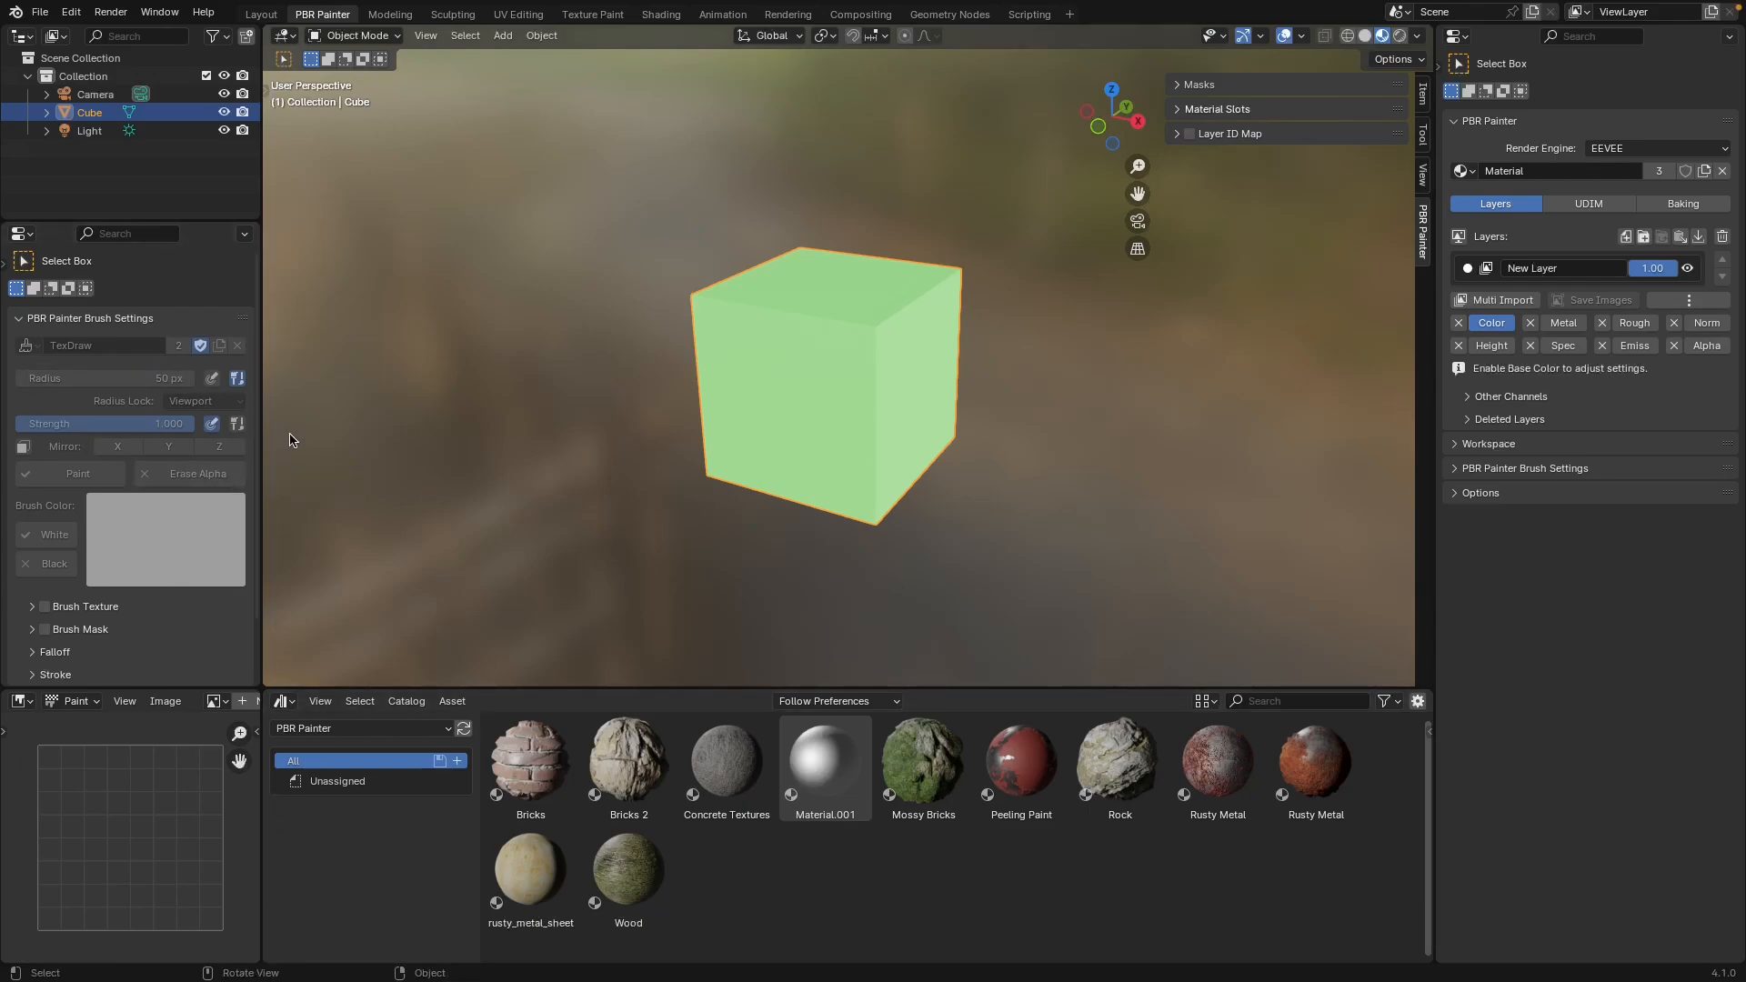
pyautogui.moveTo(493, 496)
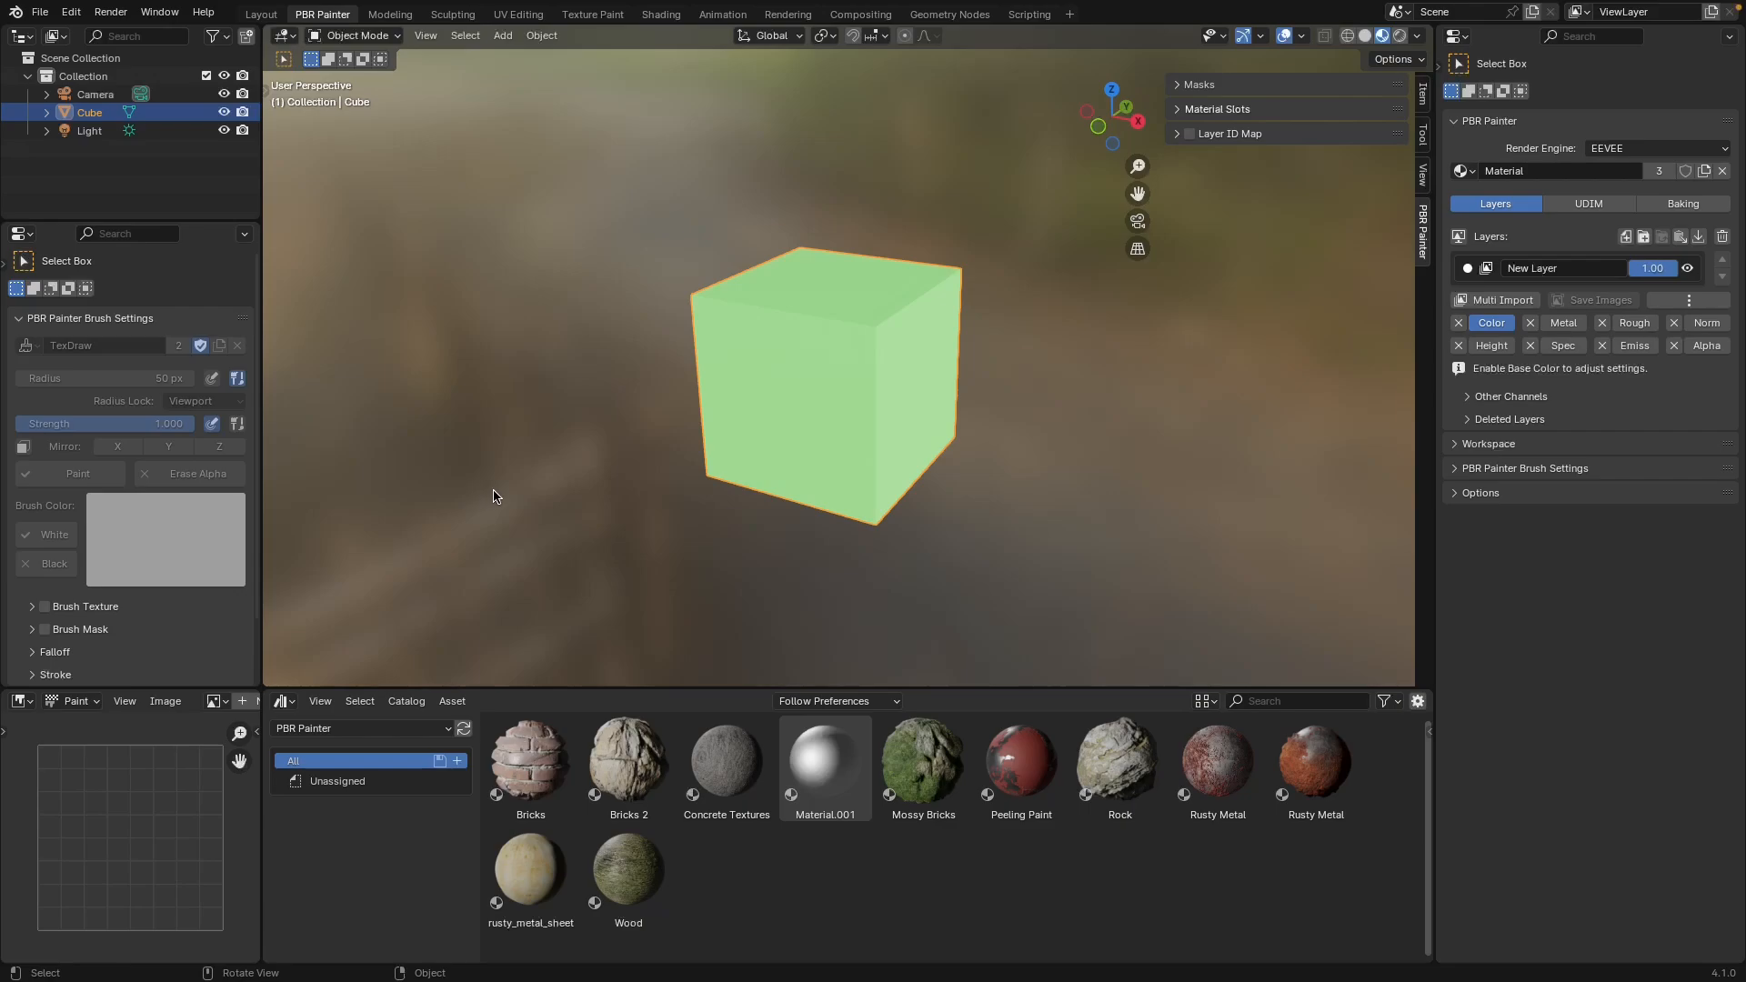
pyautogui.moveTo(189, 163)
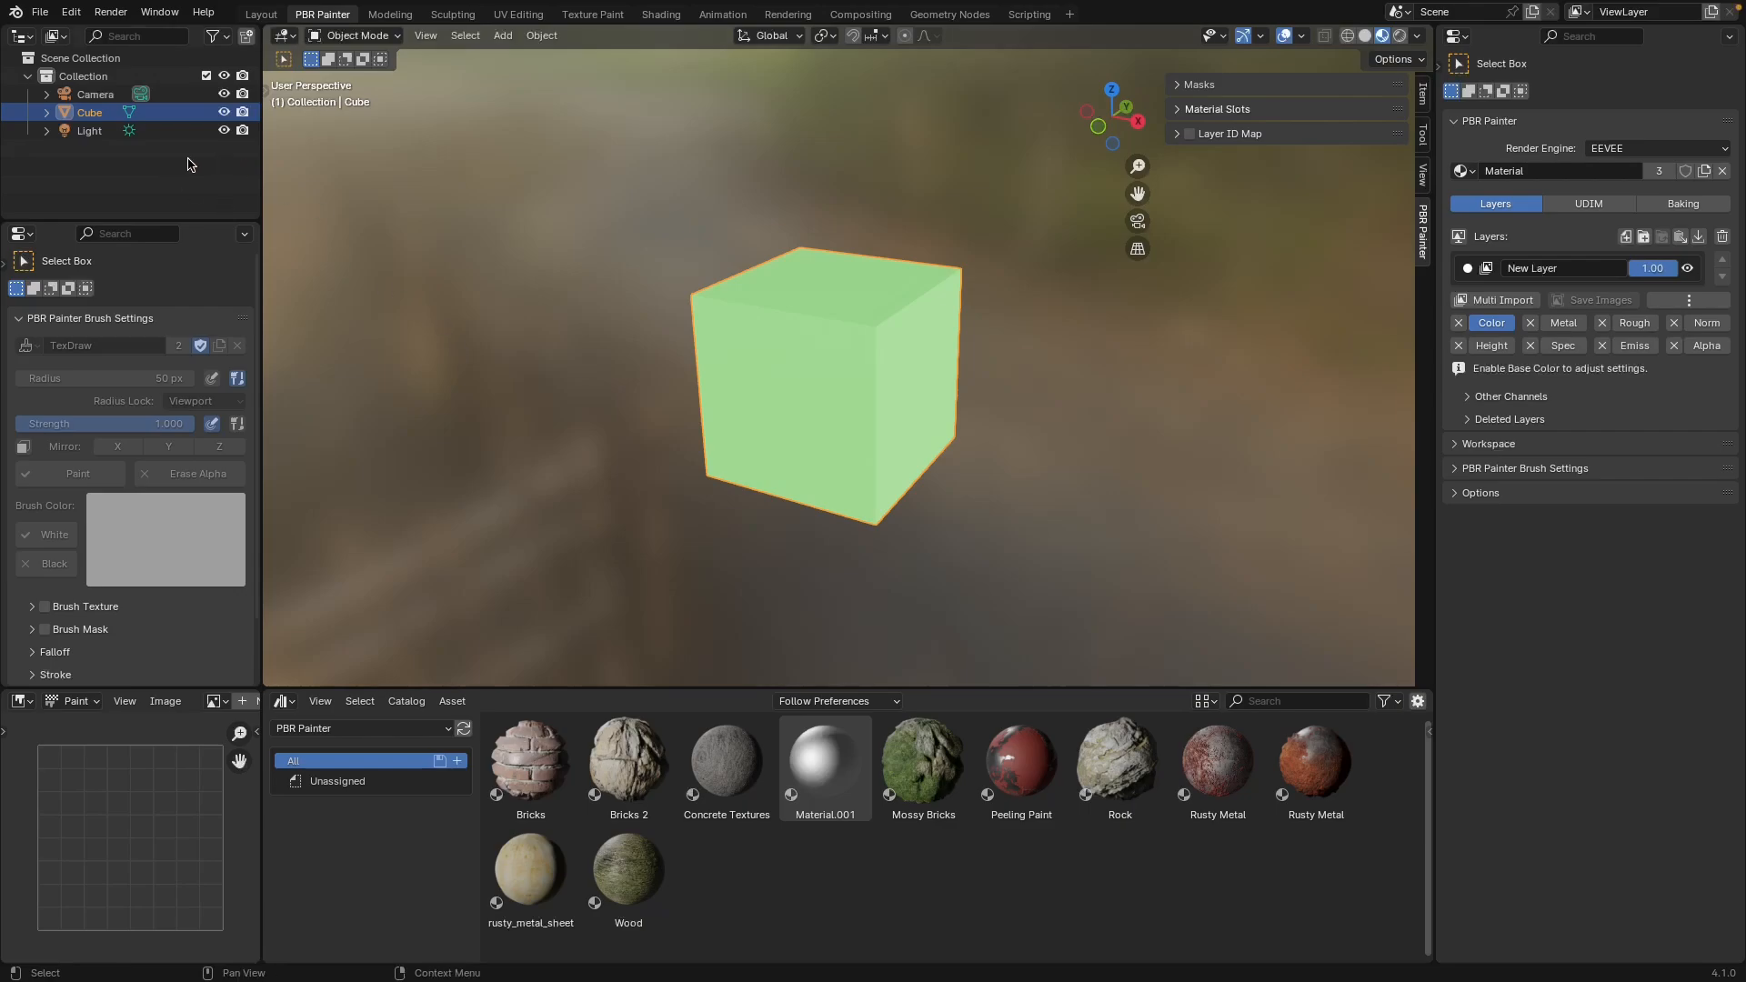
pyautogui.moveTo(181, 177)
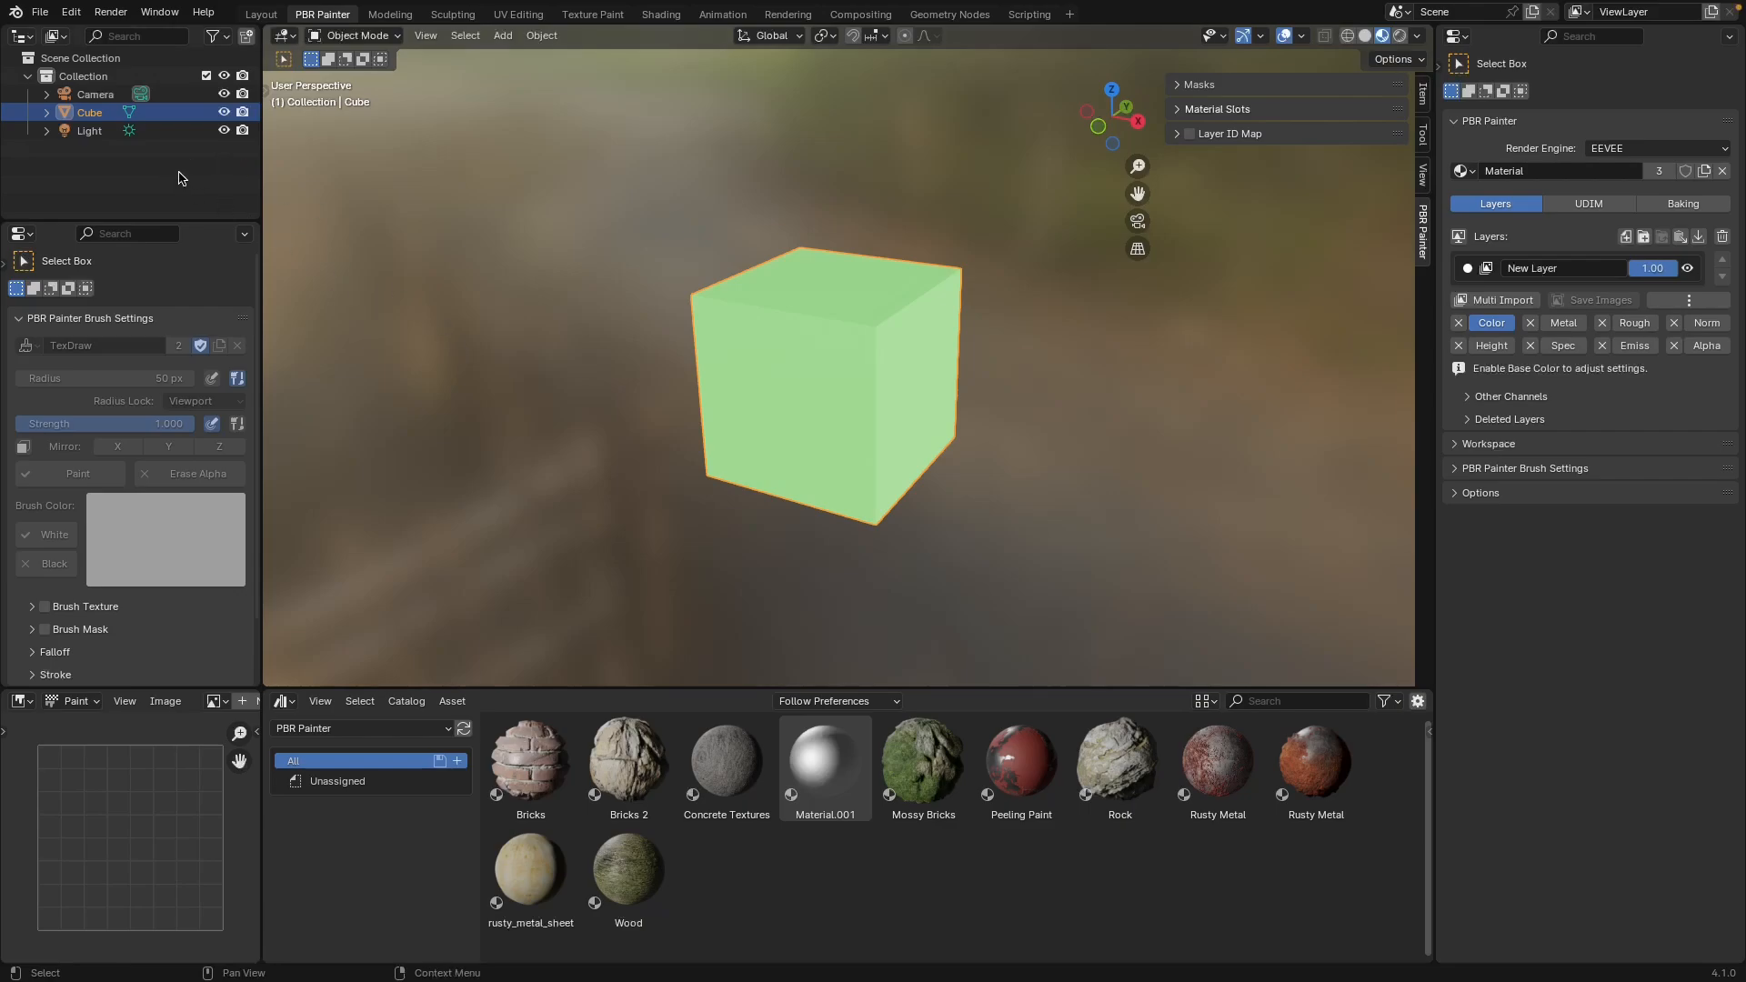
pyautogui.moveTo(173, 159)
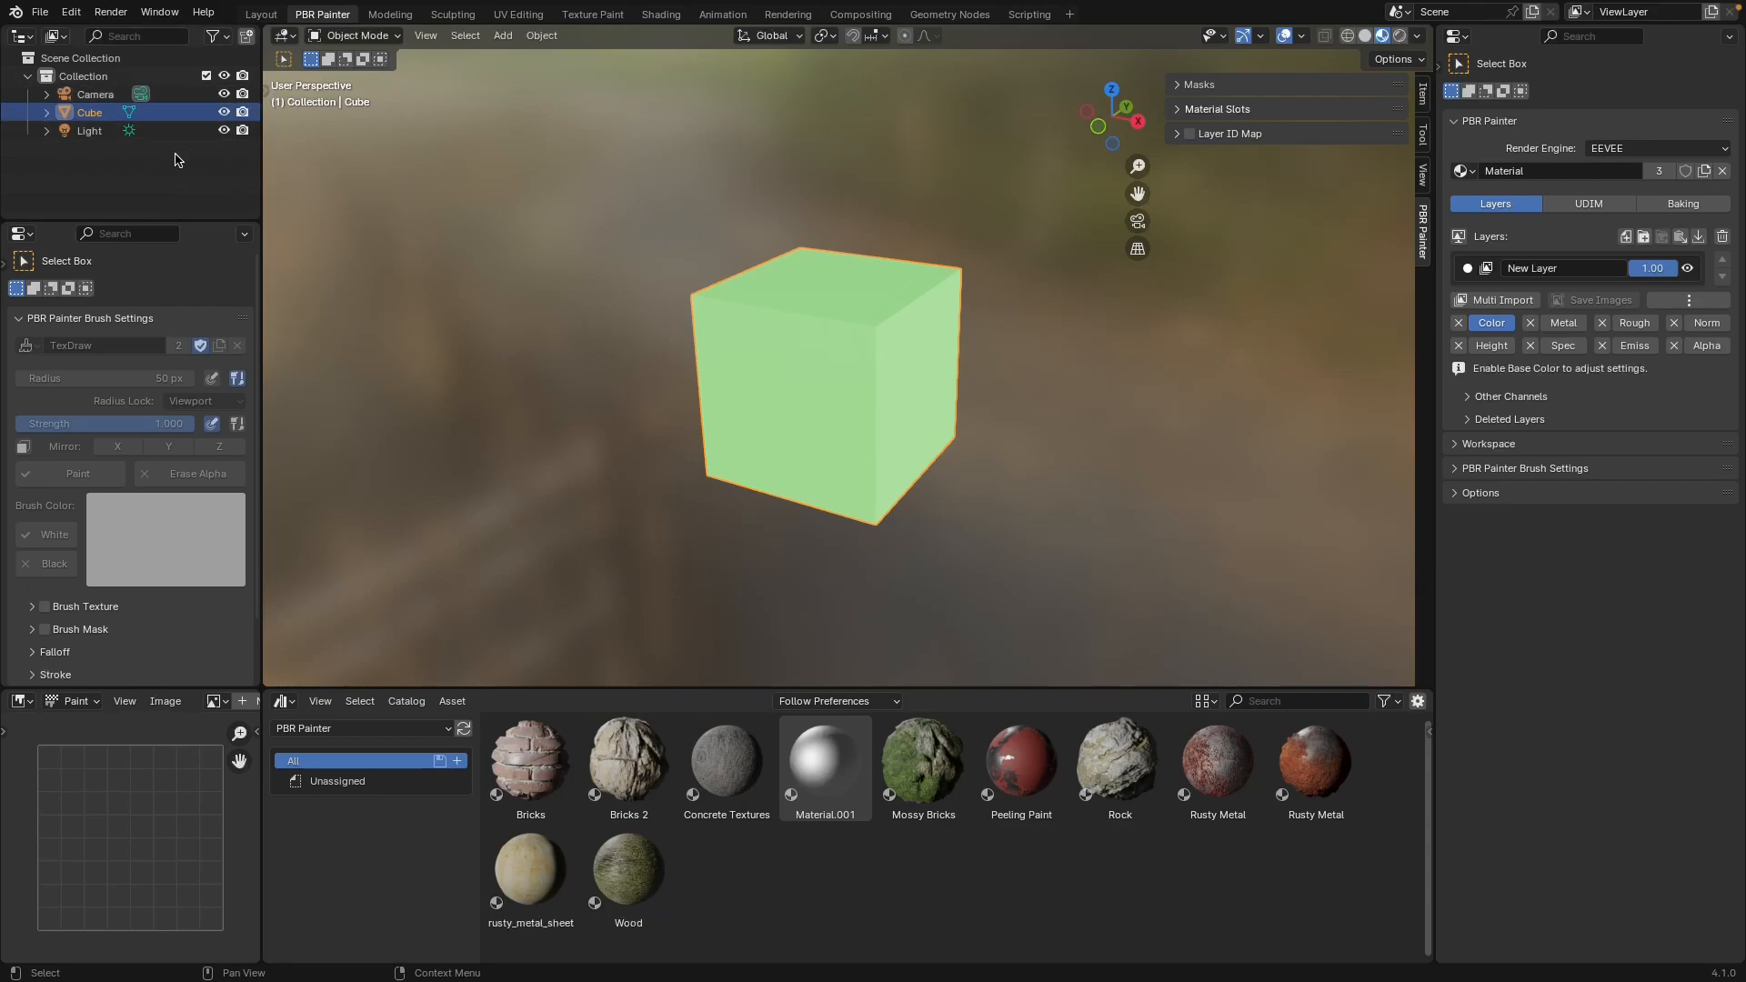
pyautogui.moveTo(1030, 272)
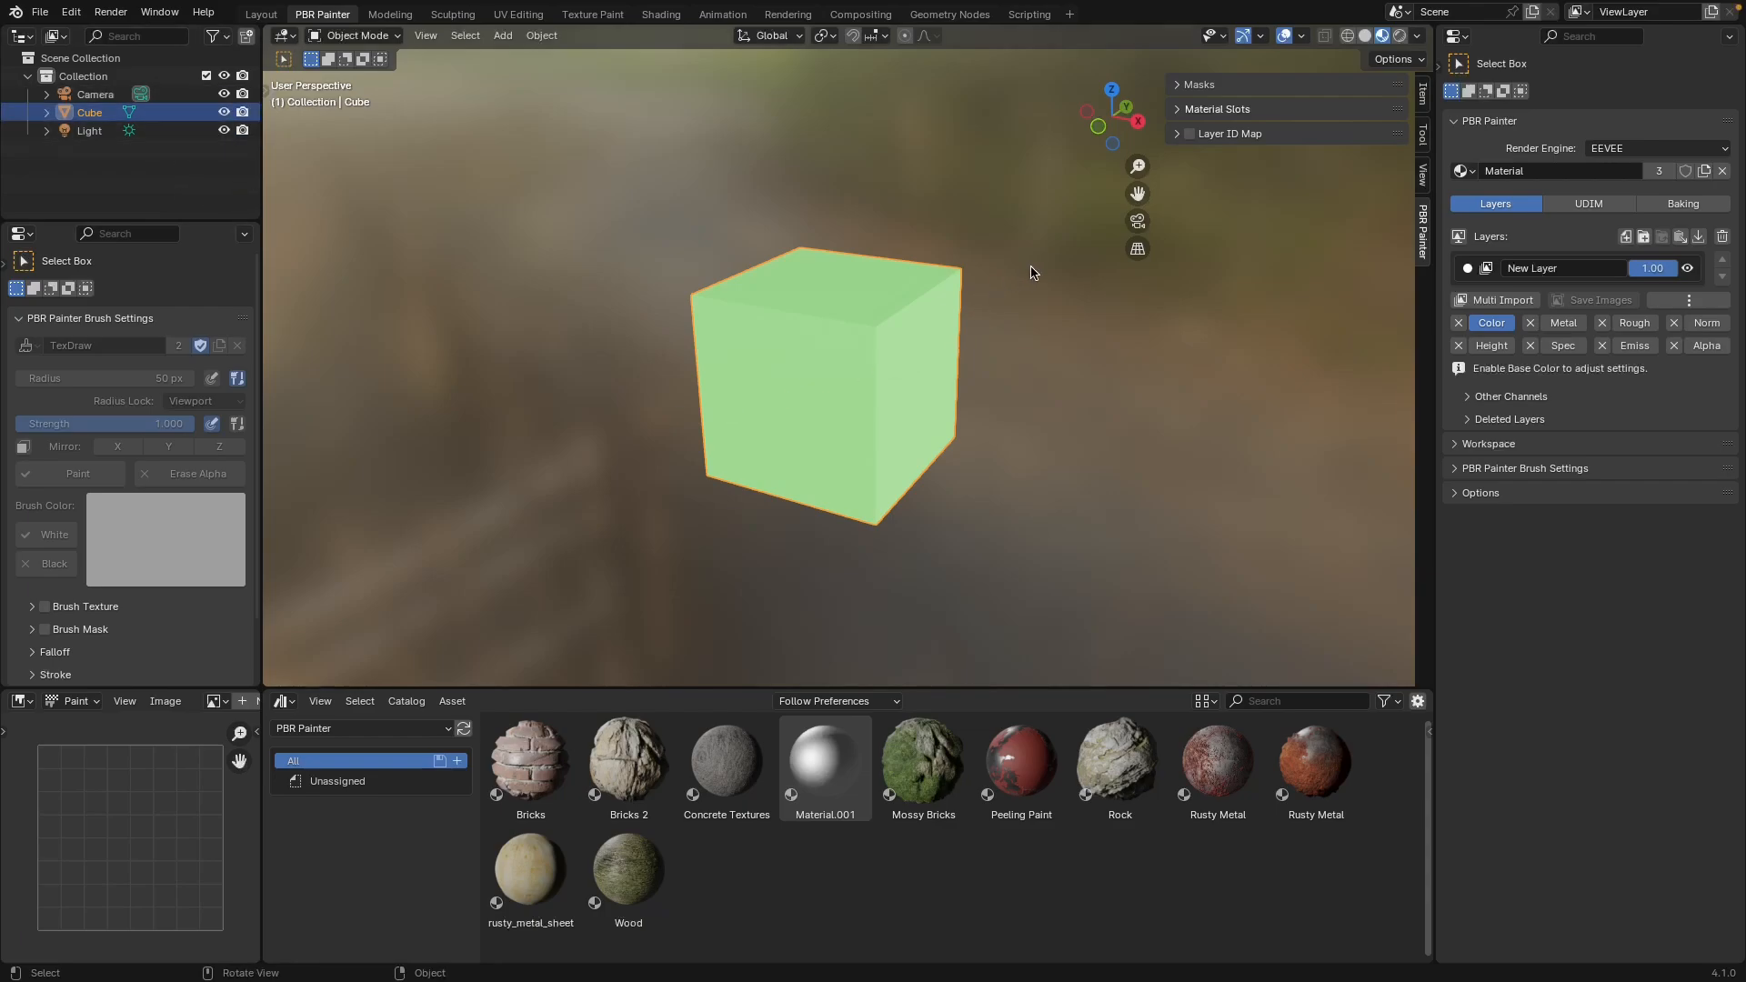
pyautogui.moveTo(922, 247)
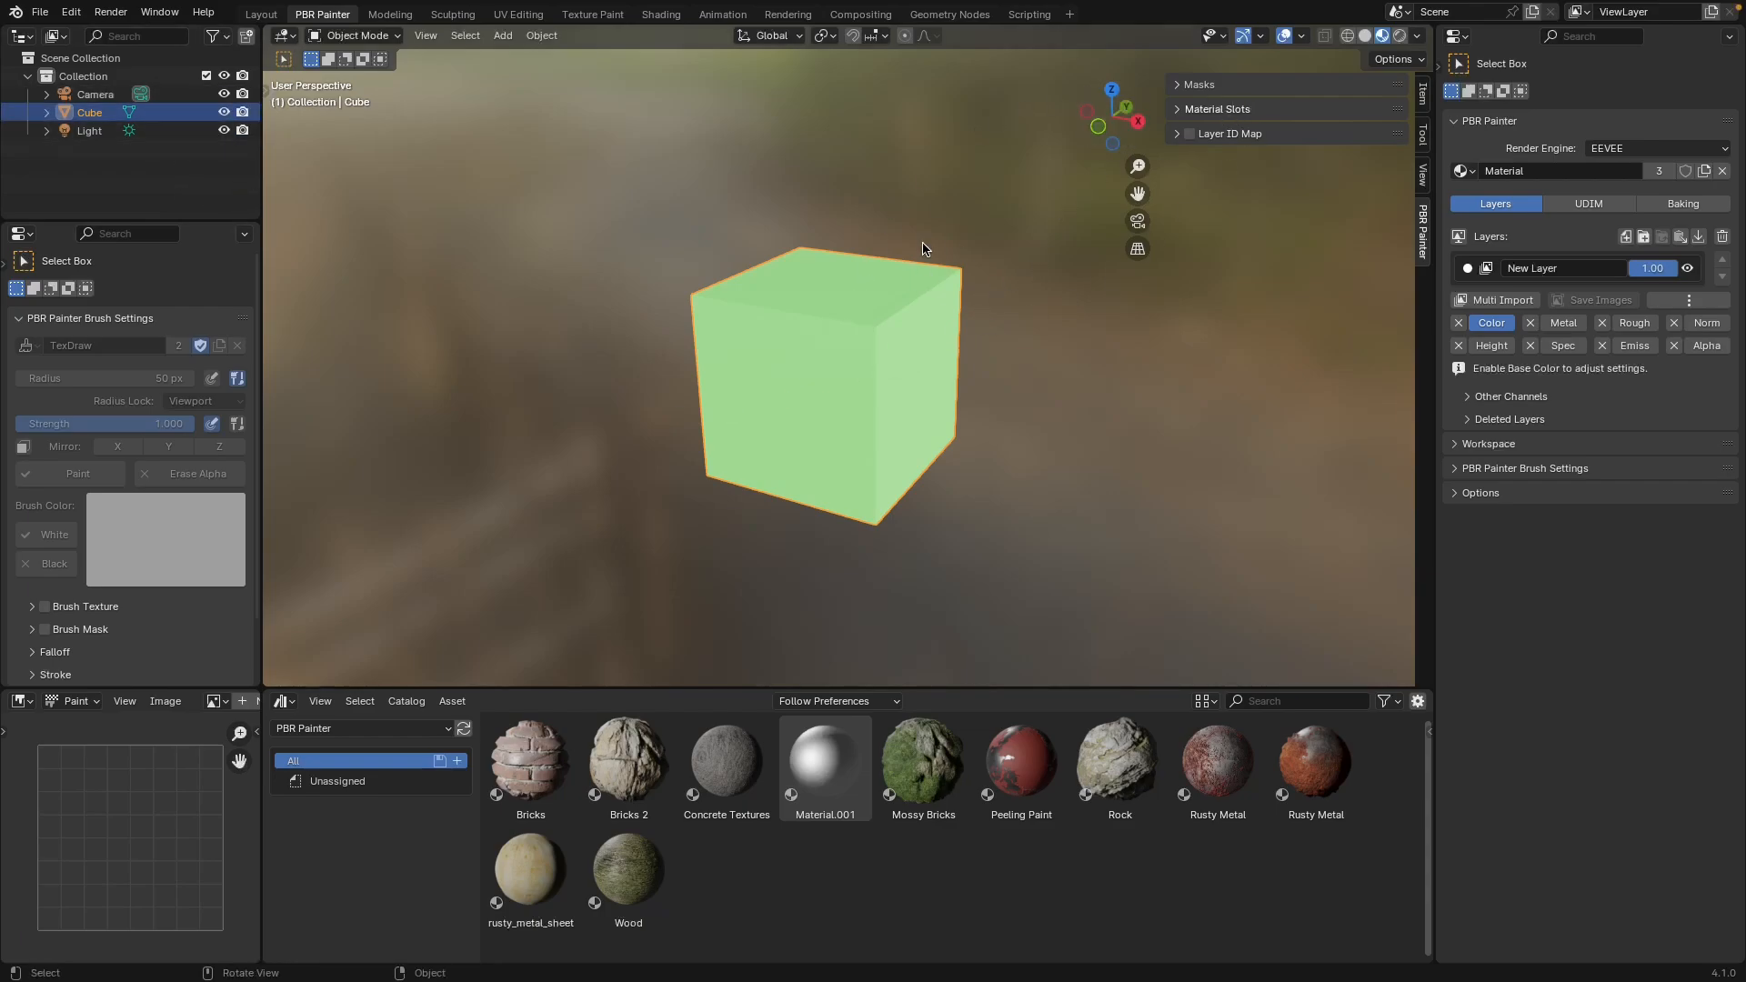
pyautogui.moveTo(952, 218)
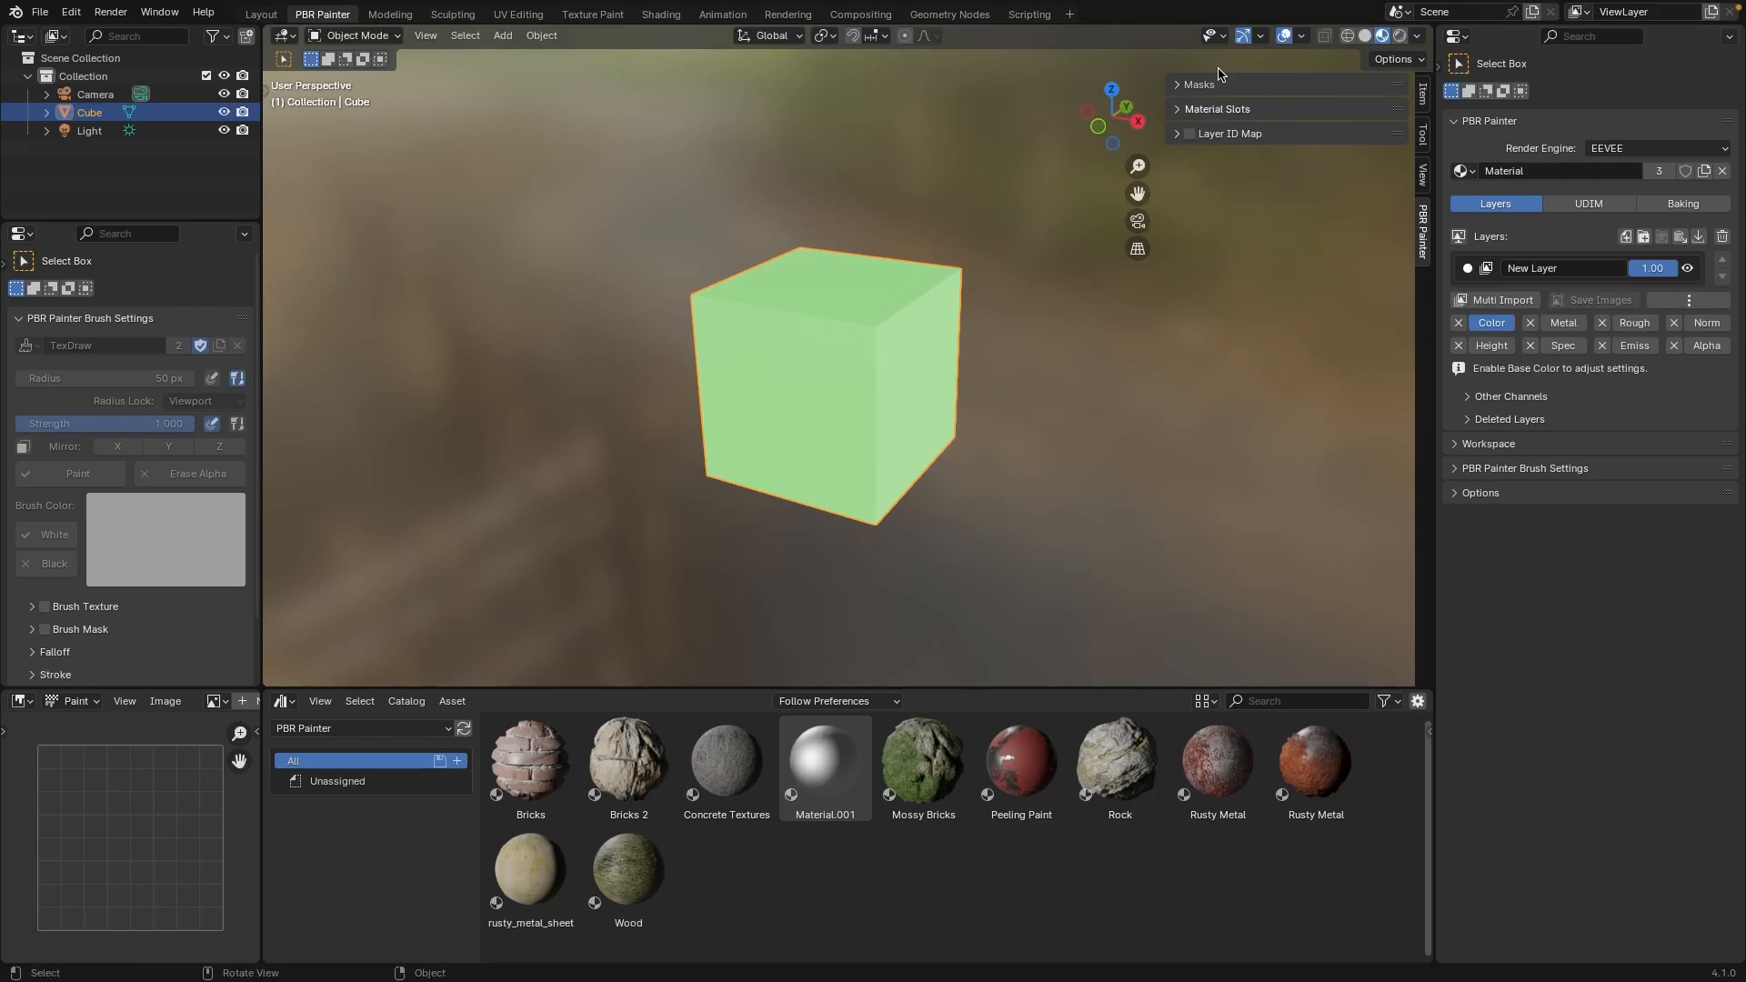
pyautogui.click(1199, 84)
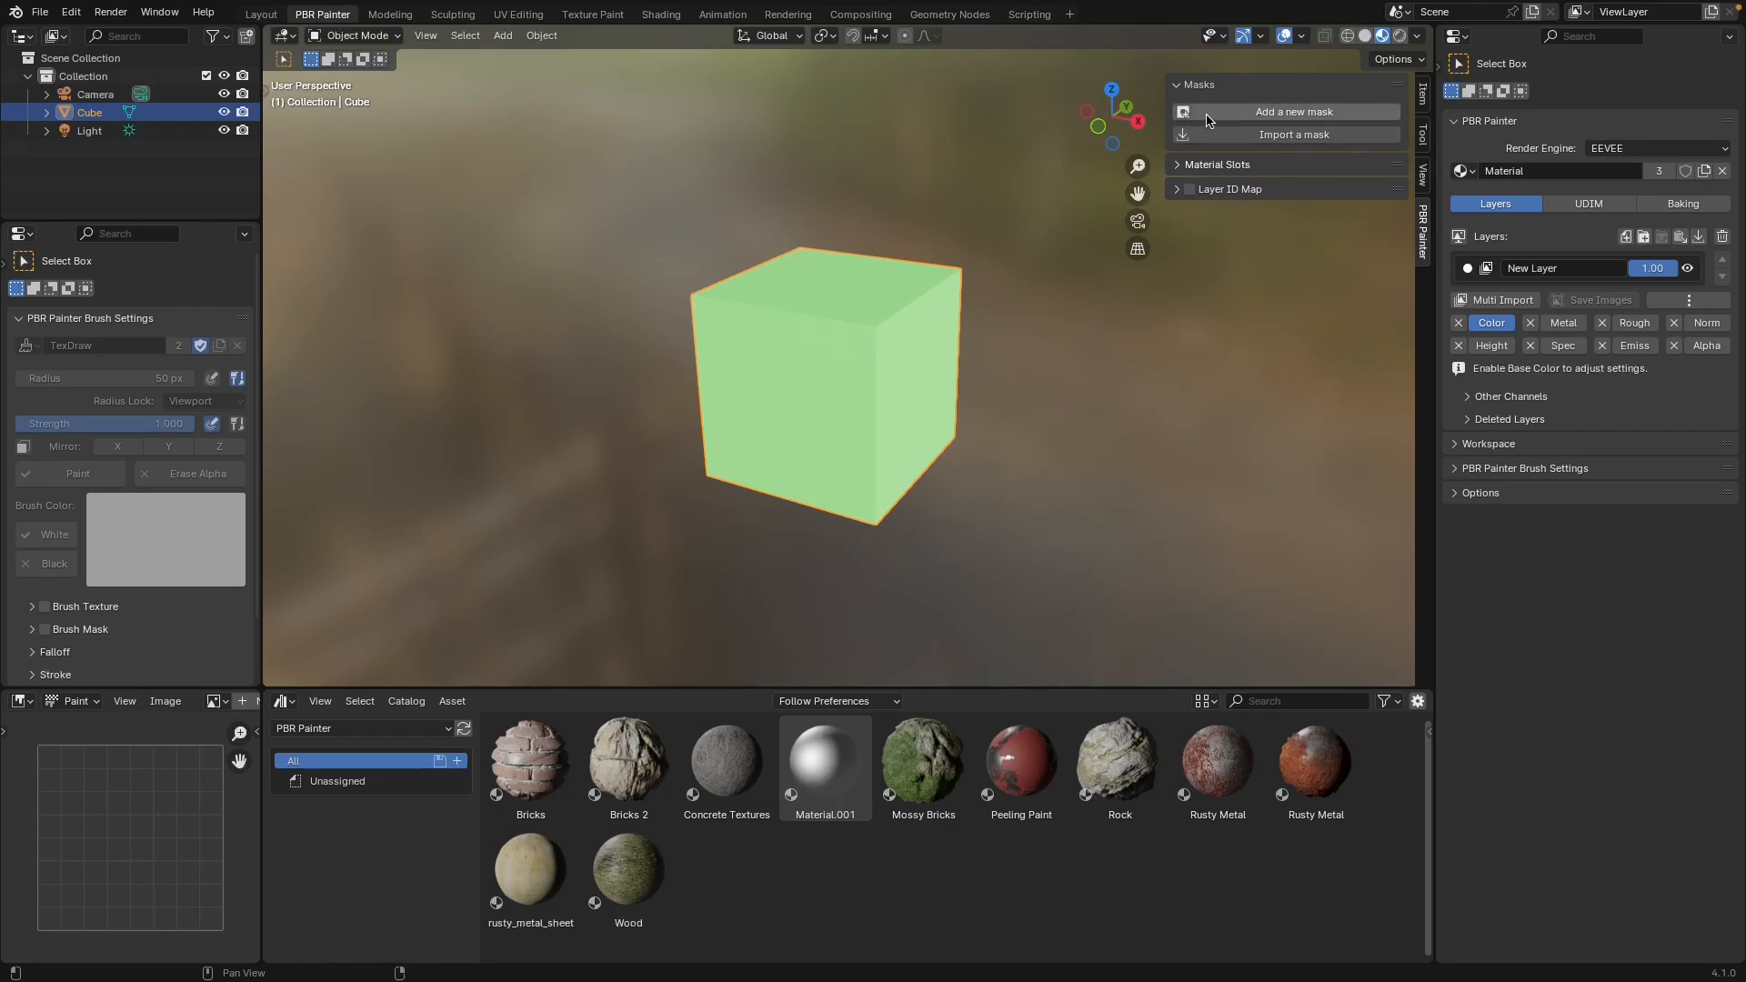
pyautogui.click(1196, 84)
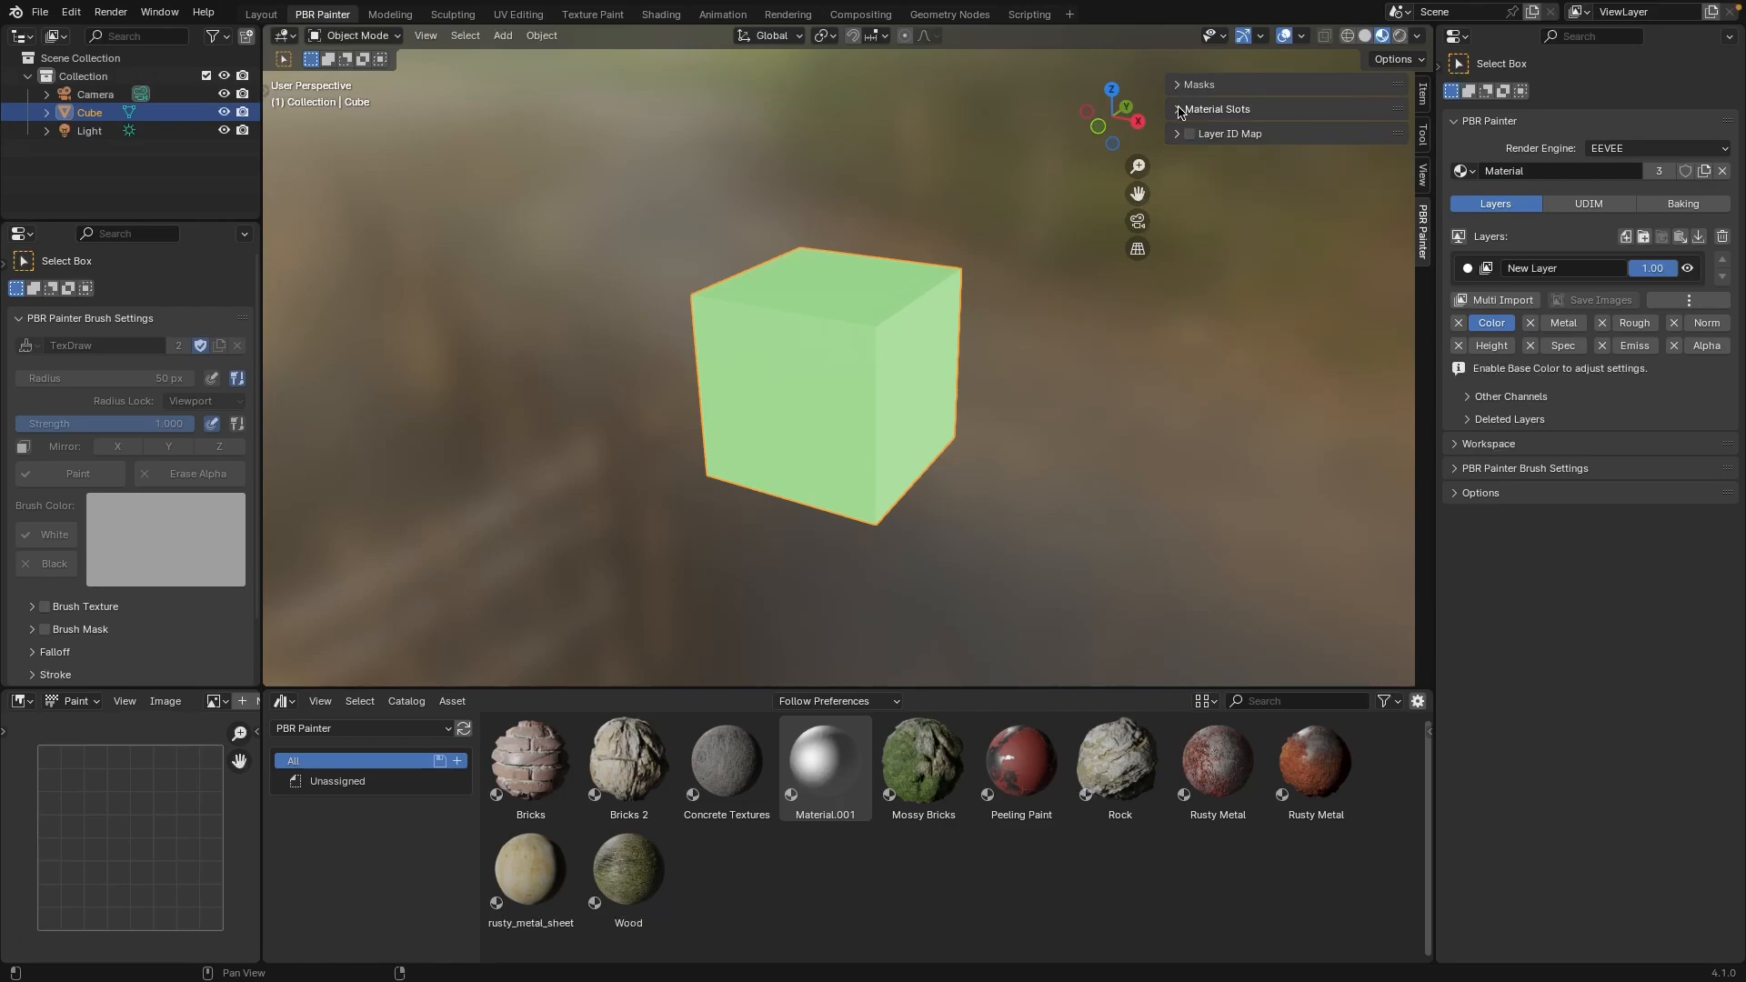
pyautogui.click(1216, 108)
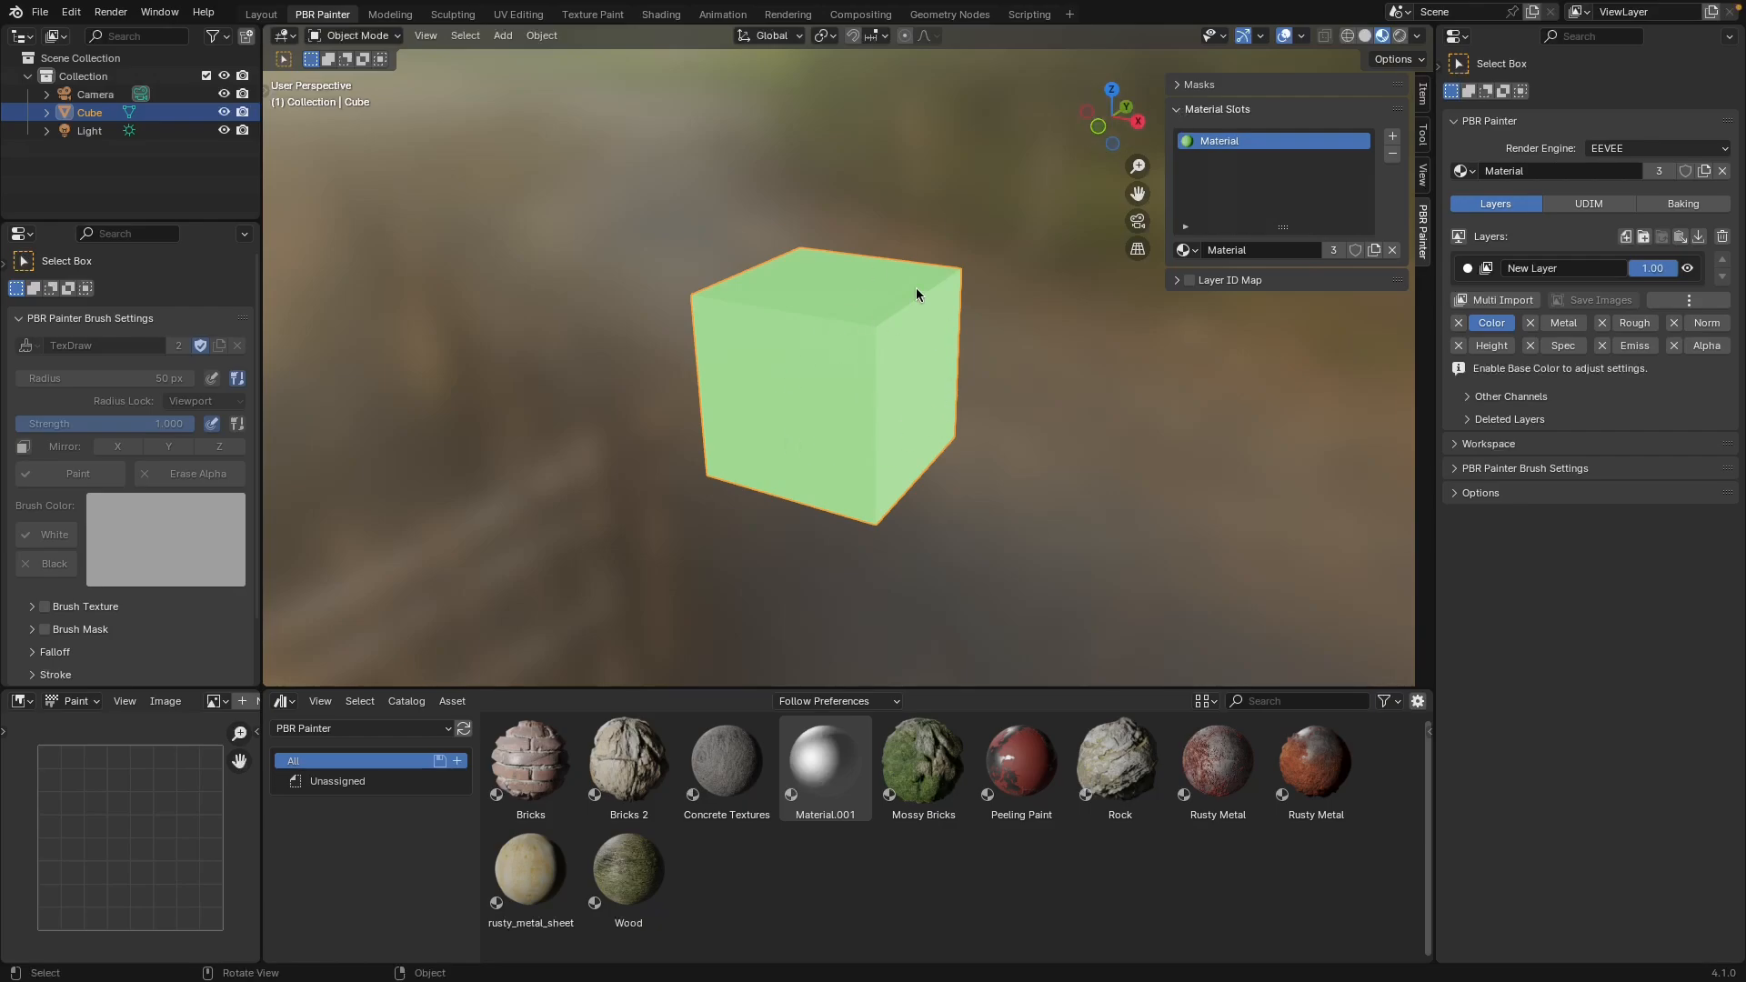
pyautogui.click(1217, 108)
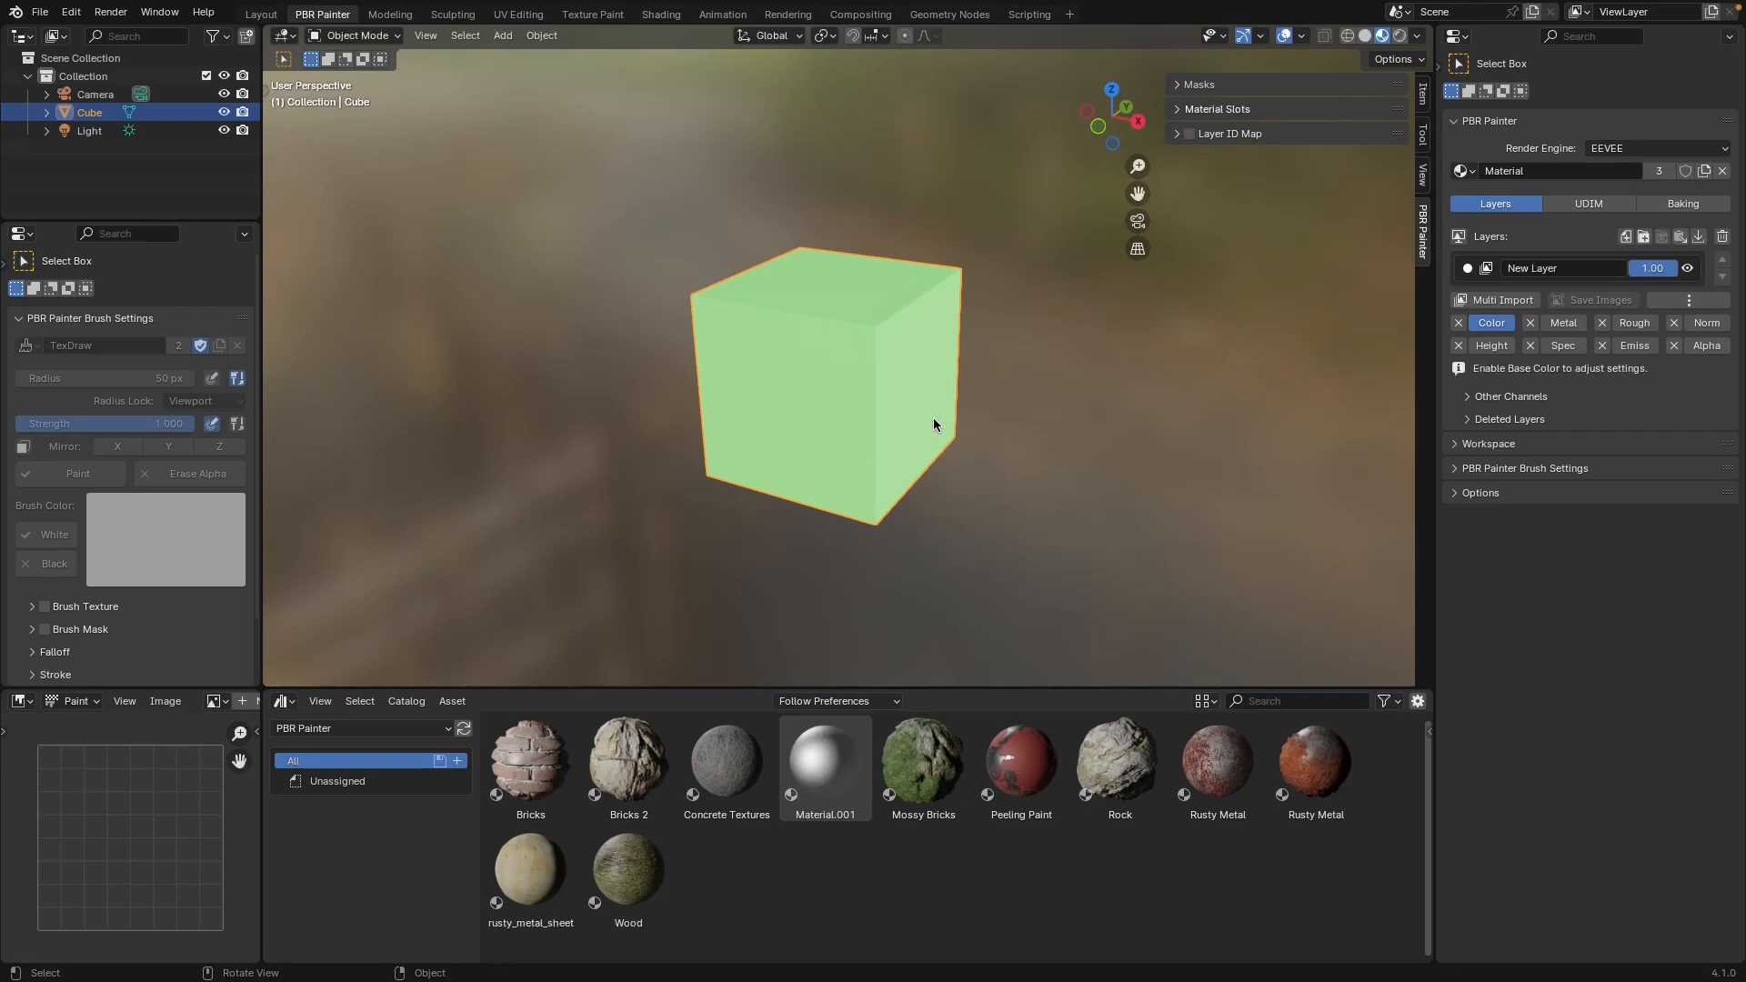
pyautogui.moveTo(967, 400)
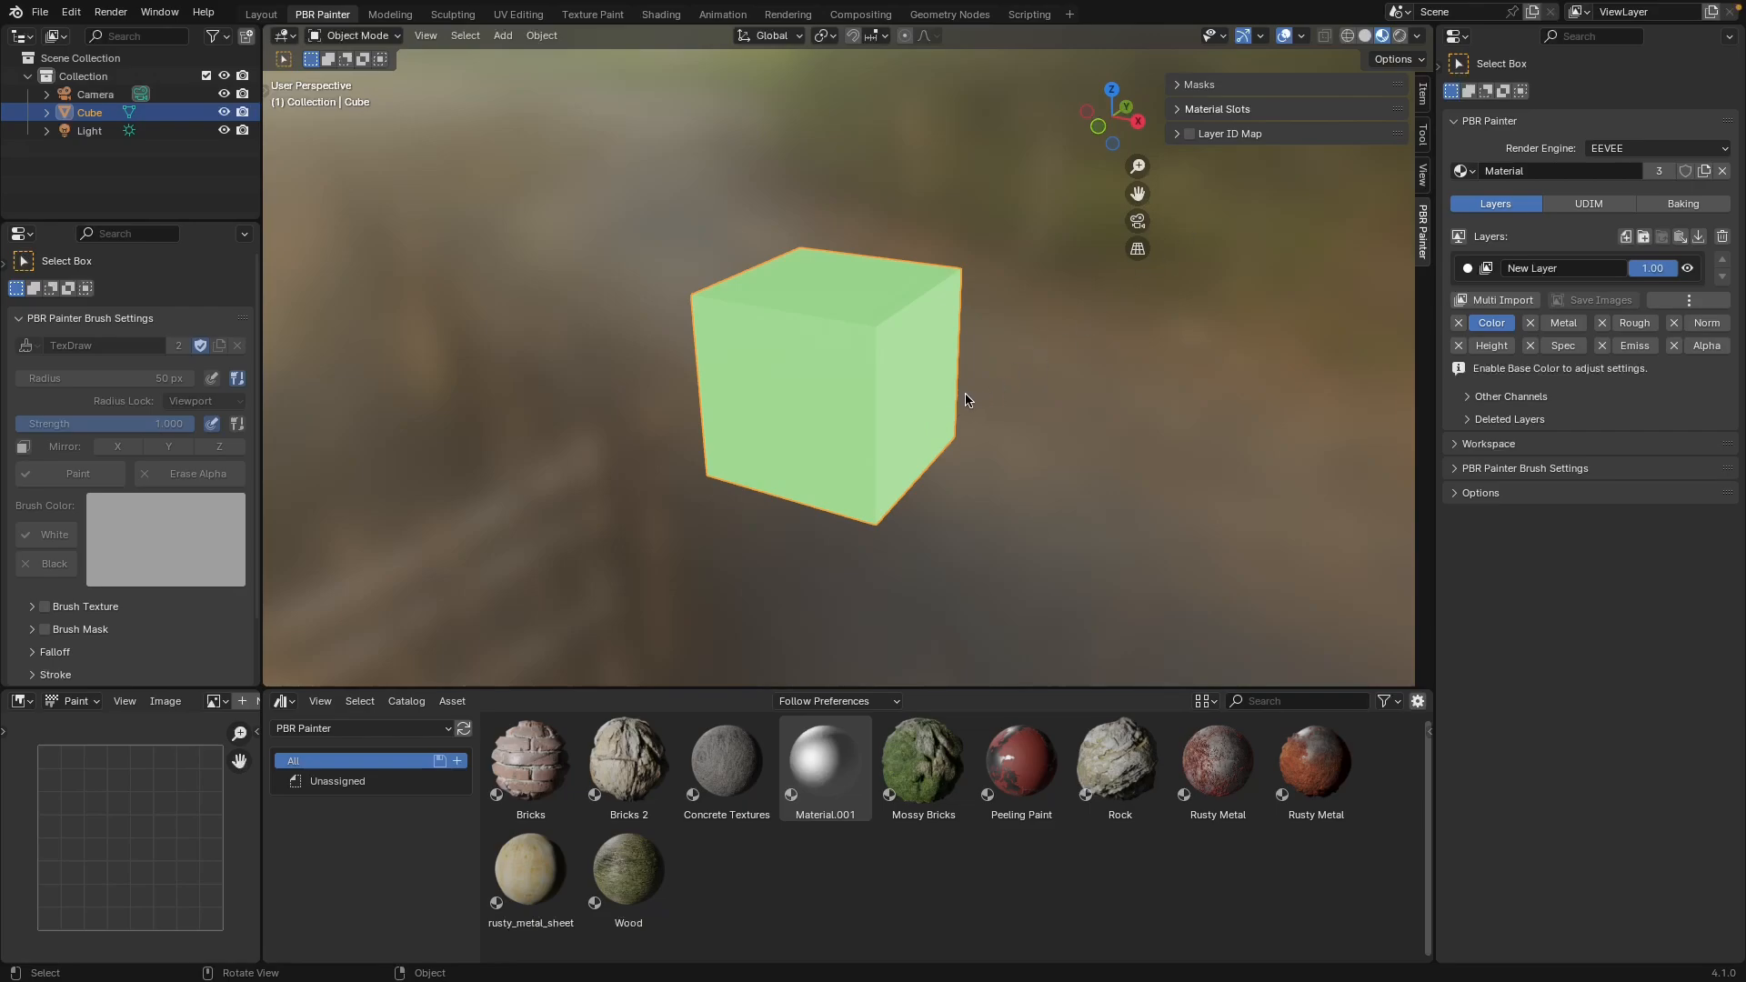
pyautogui.moveTo(998, 385)
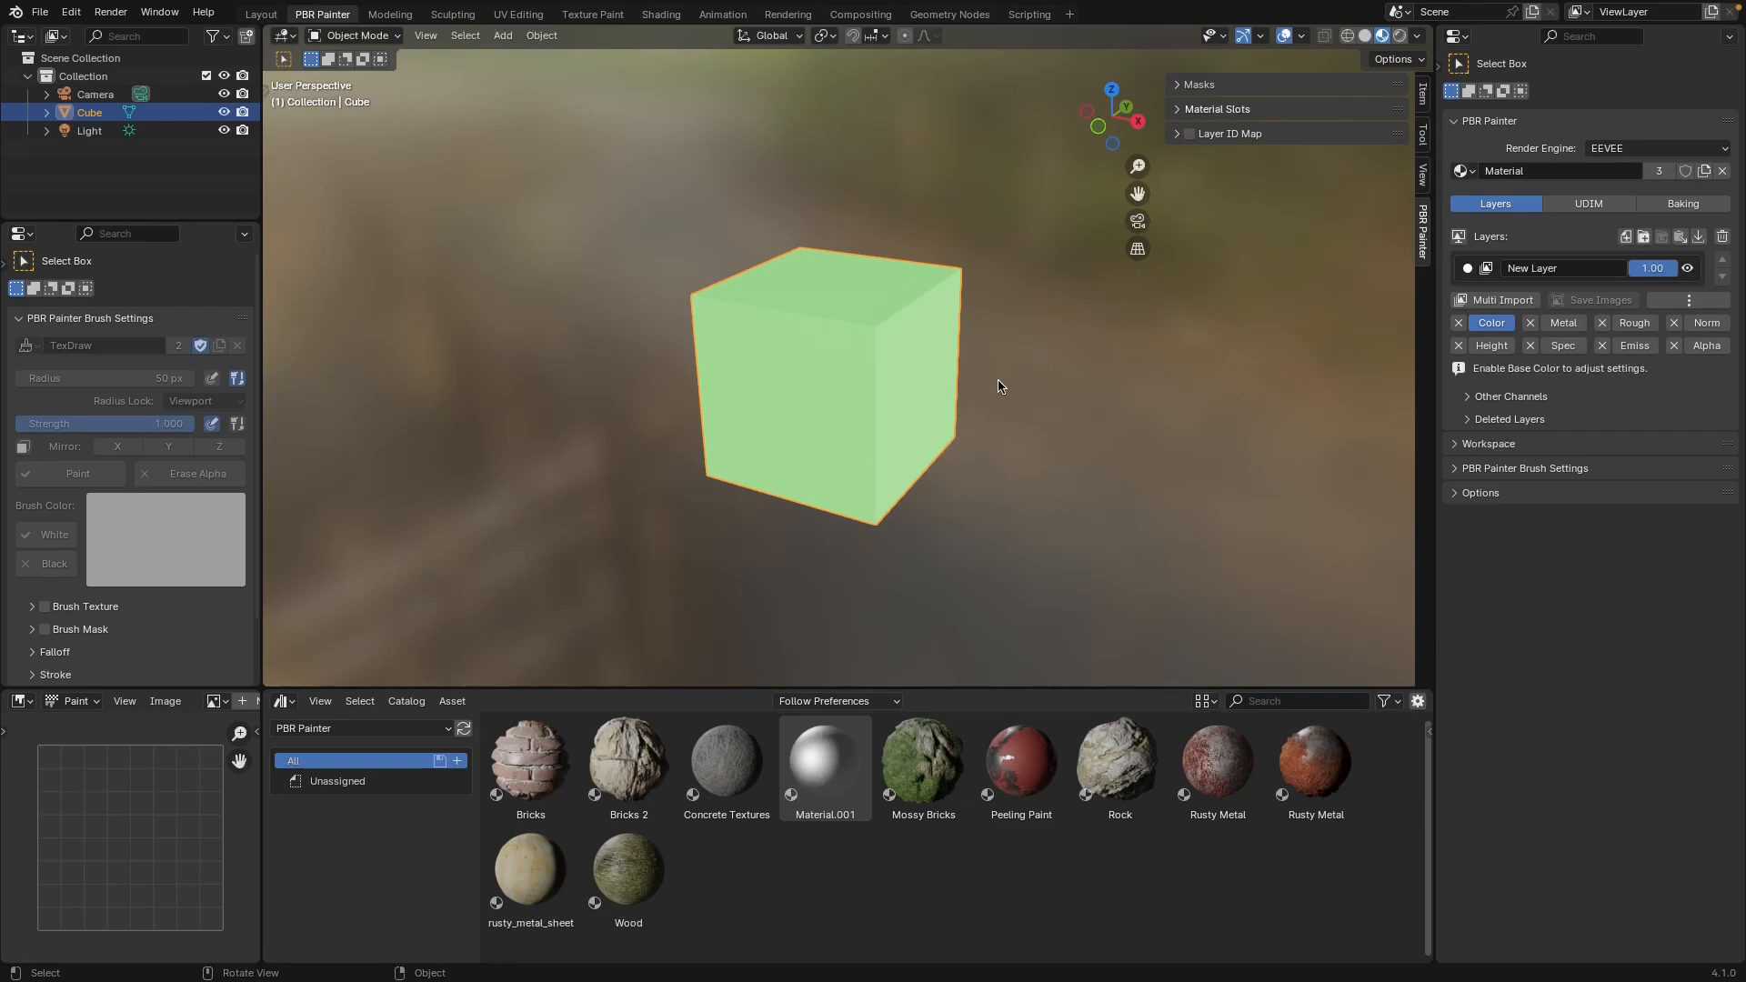
pyautogui.moveTo(1162, 511)
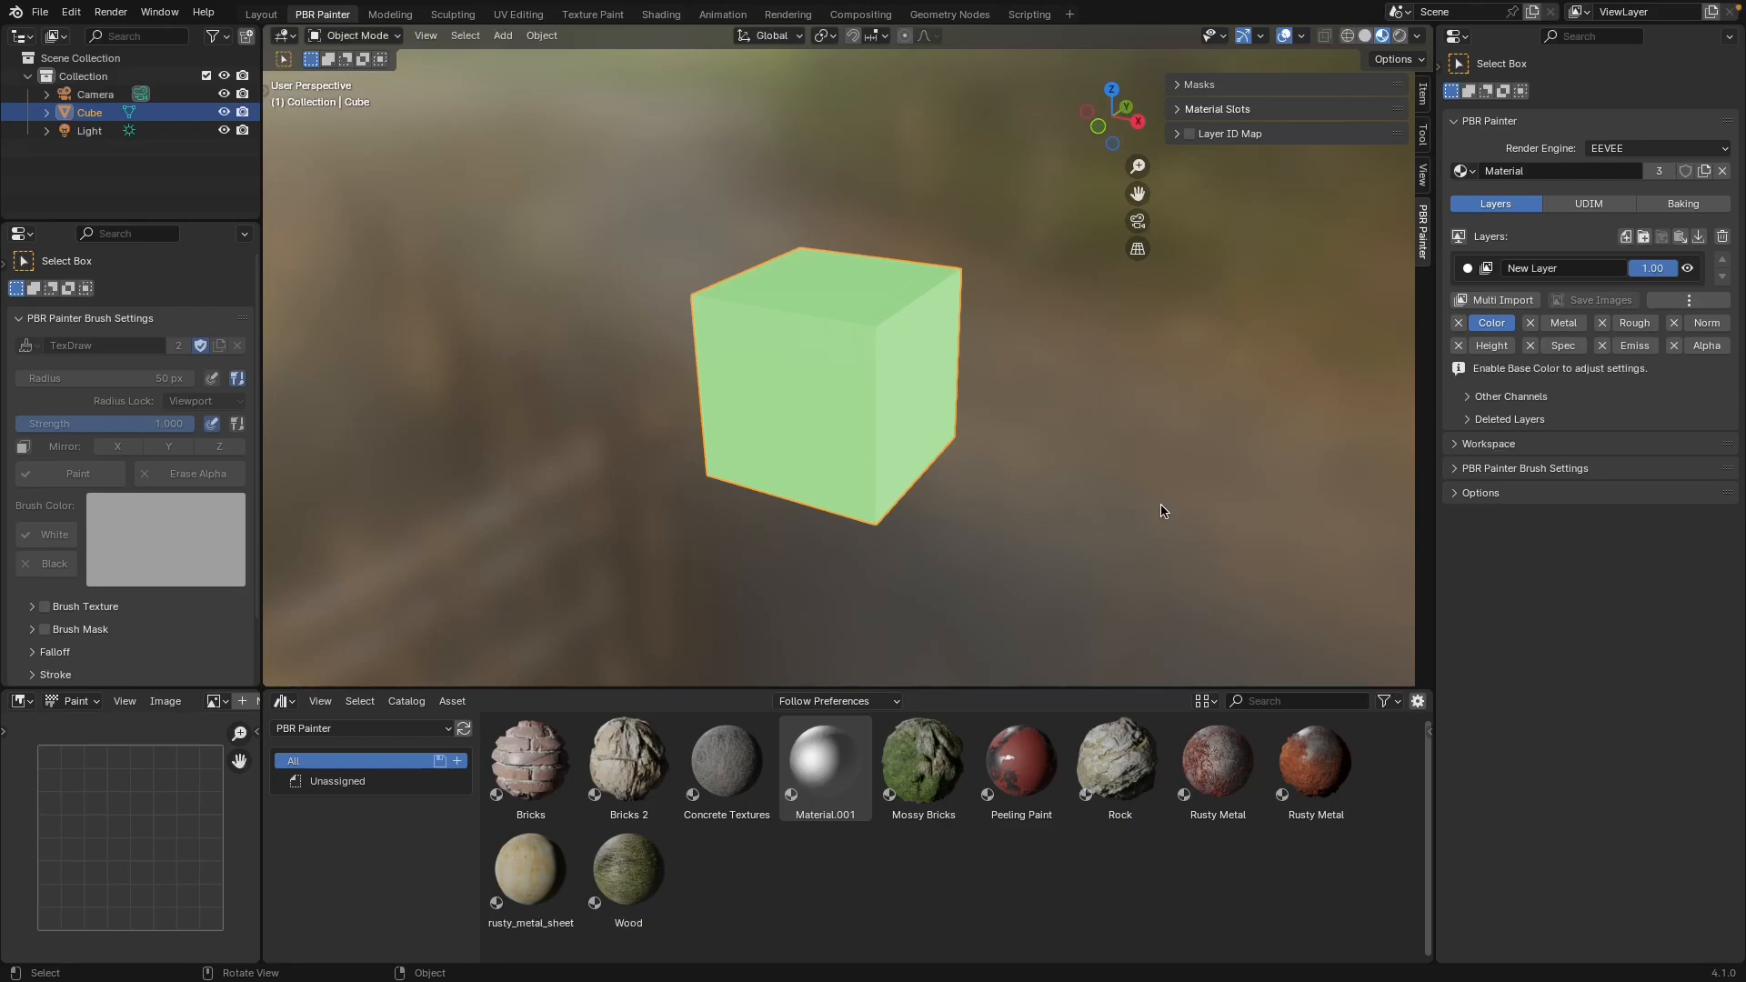
pyautogui.moveTo(1399, 119)
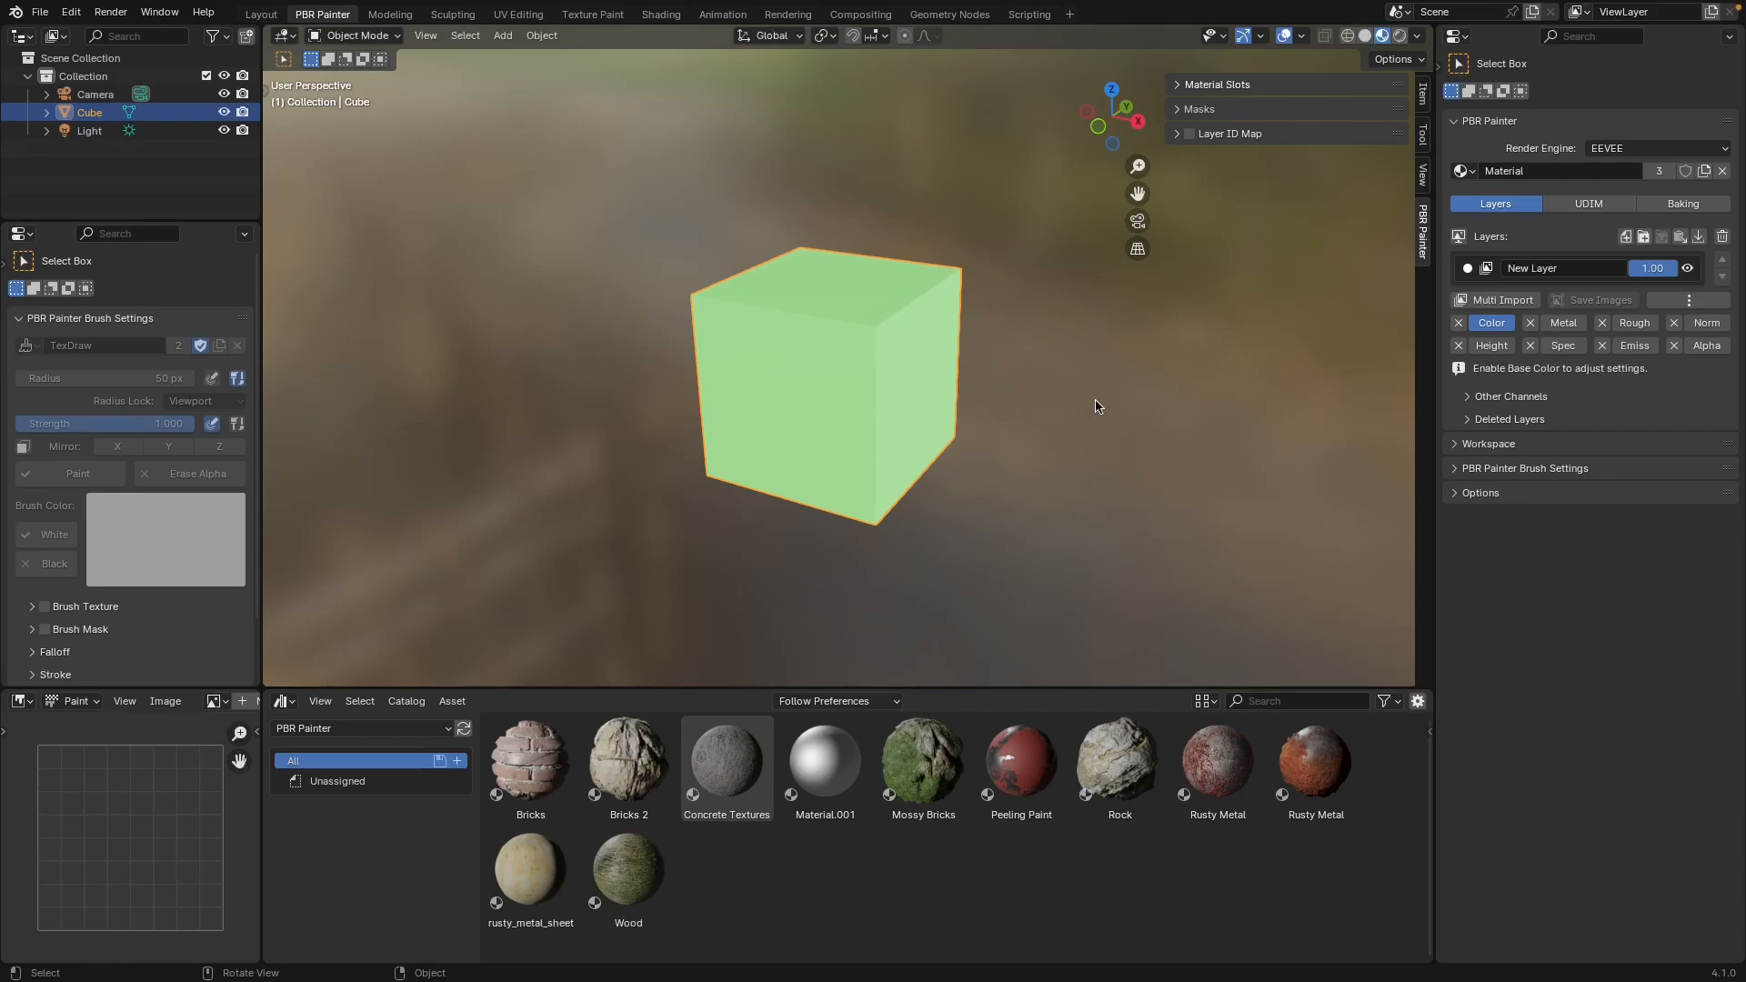
# - Open the File menu and dismiss it without choosing anything
pyautogui.click(40, 12)
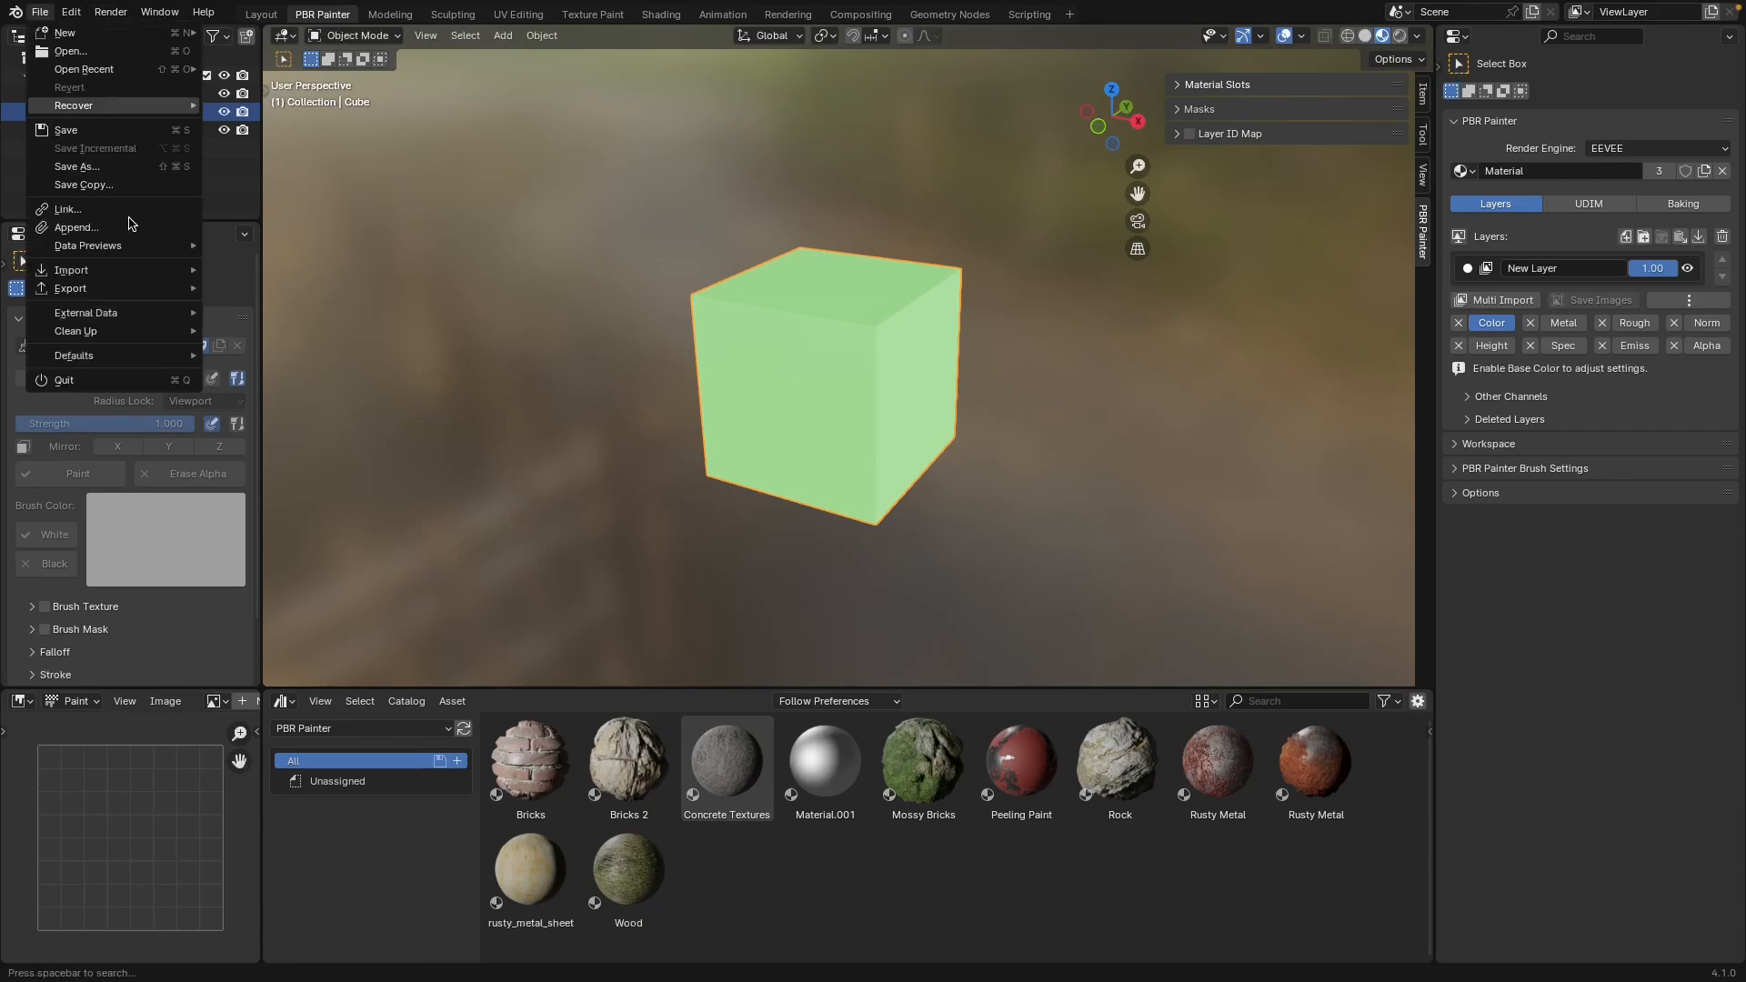
pyautogui.click(661, 357)
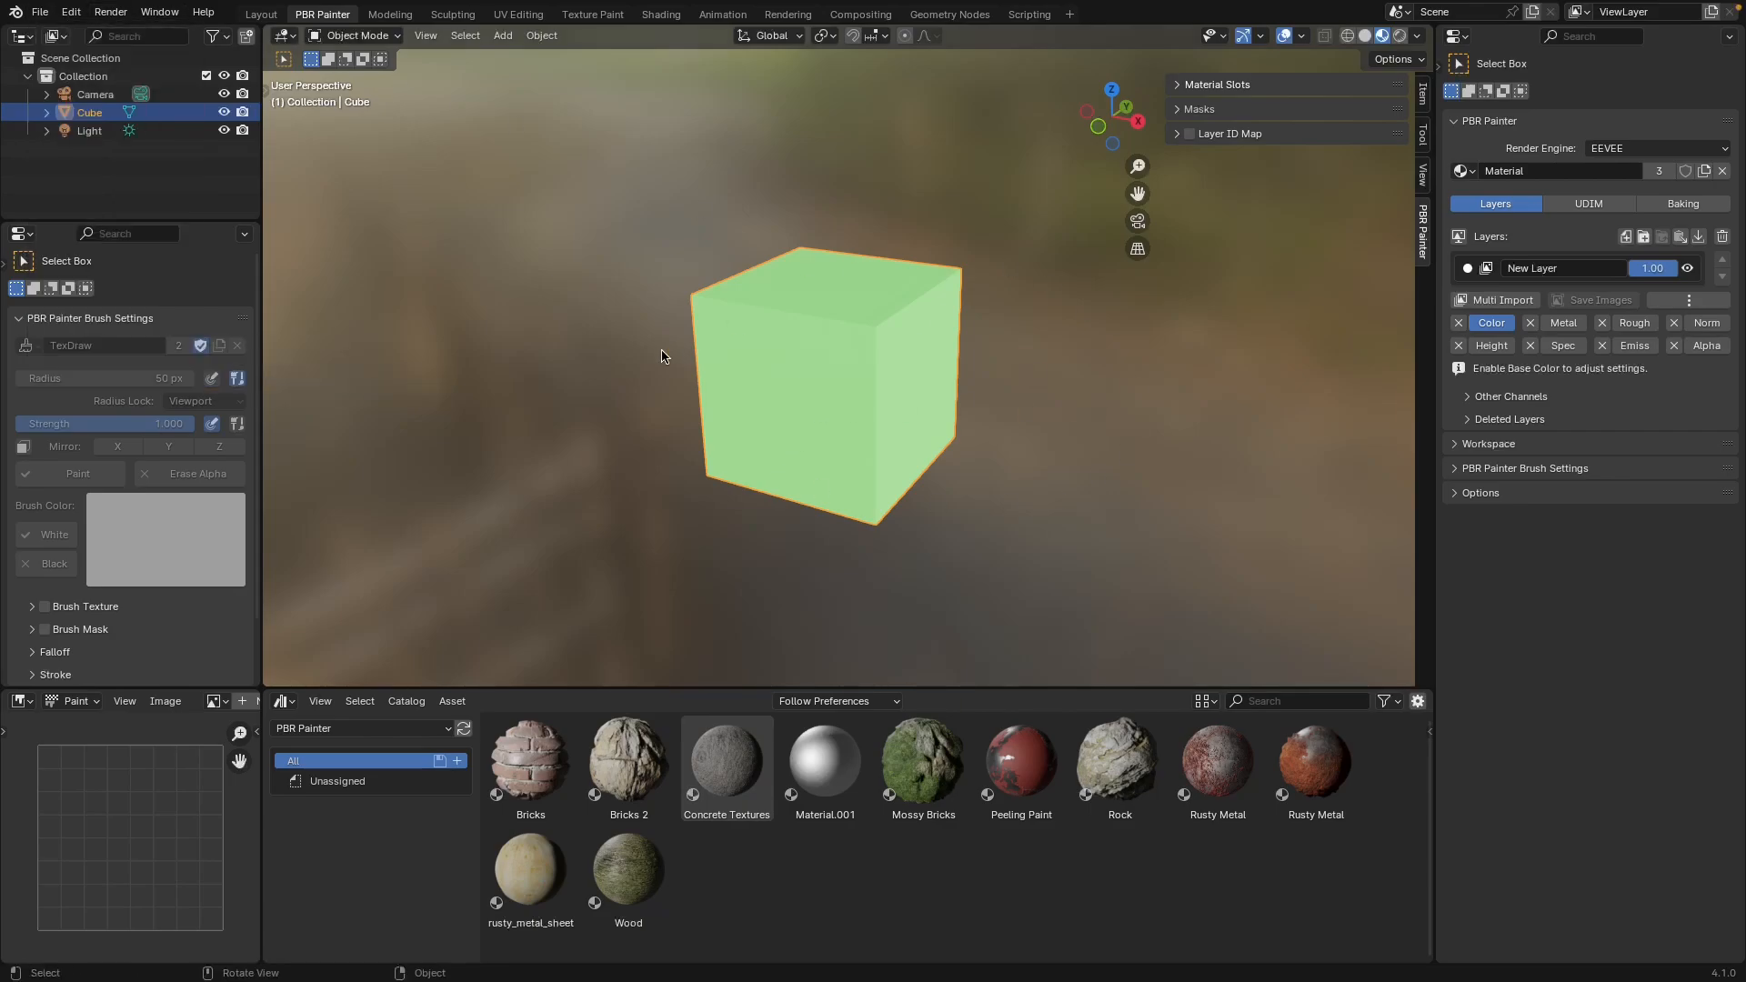